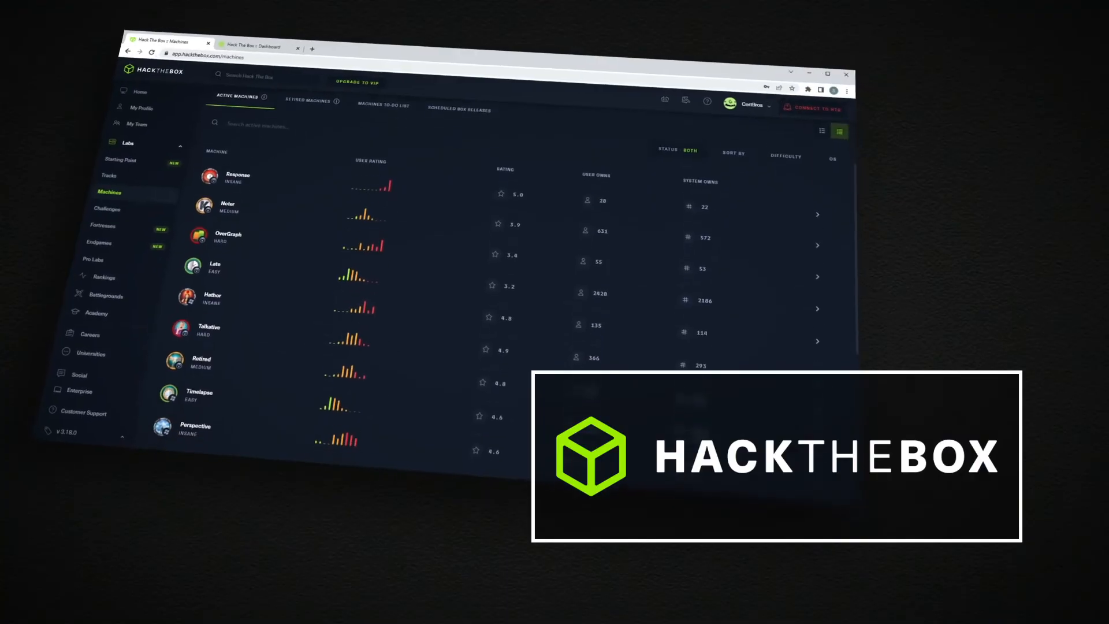
# Step: Enter registration details including 'thompson' and username 'CertBros' to create the account
pyautogui.scroll(-3)
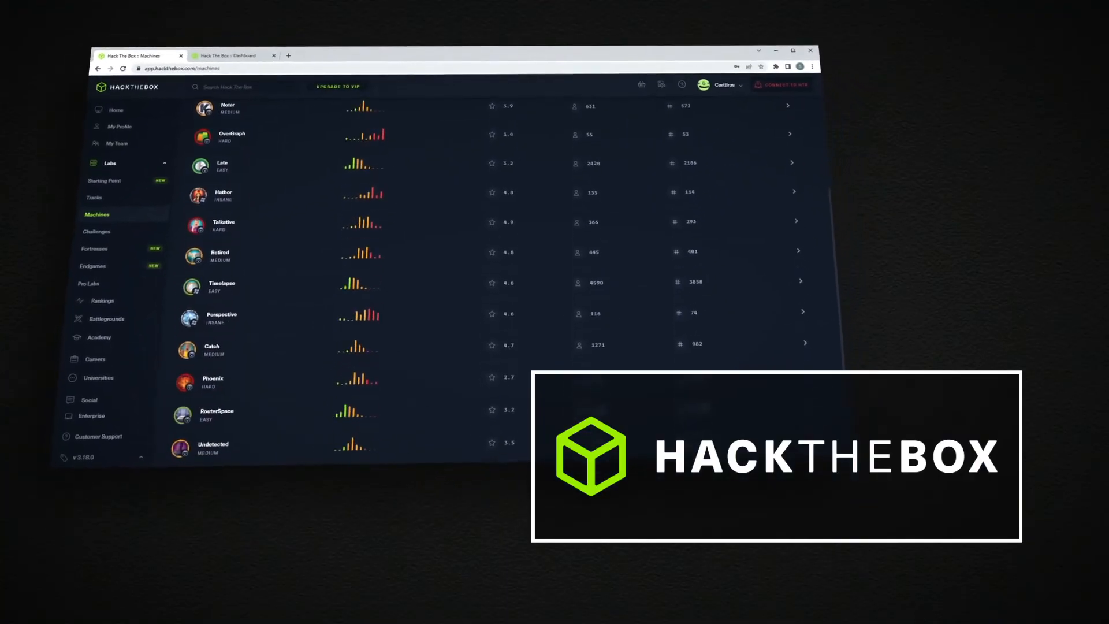
pyautogui.scroll(-3)
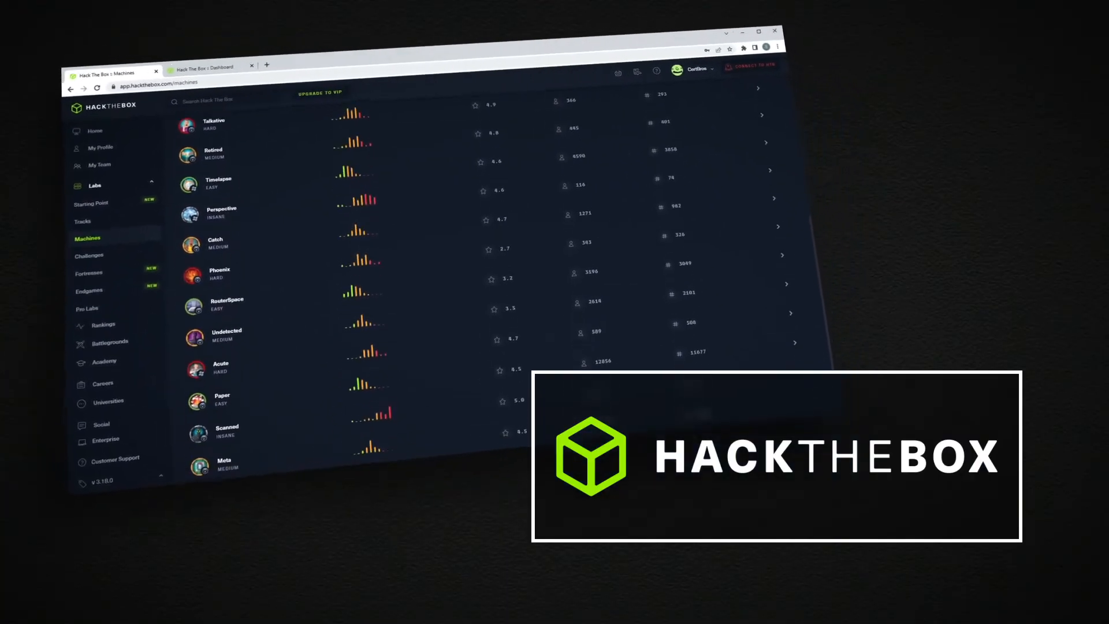
pyautogui.scroll(-3)
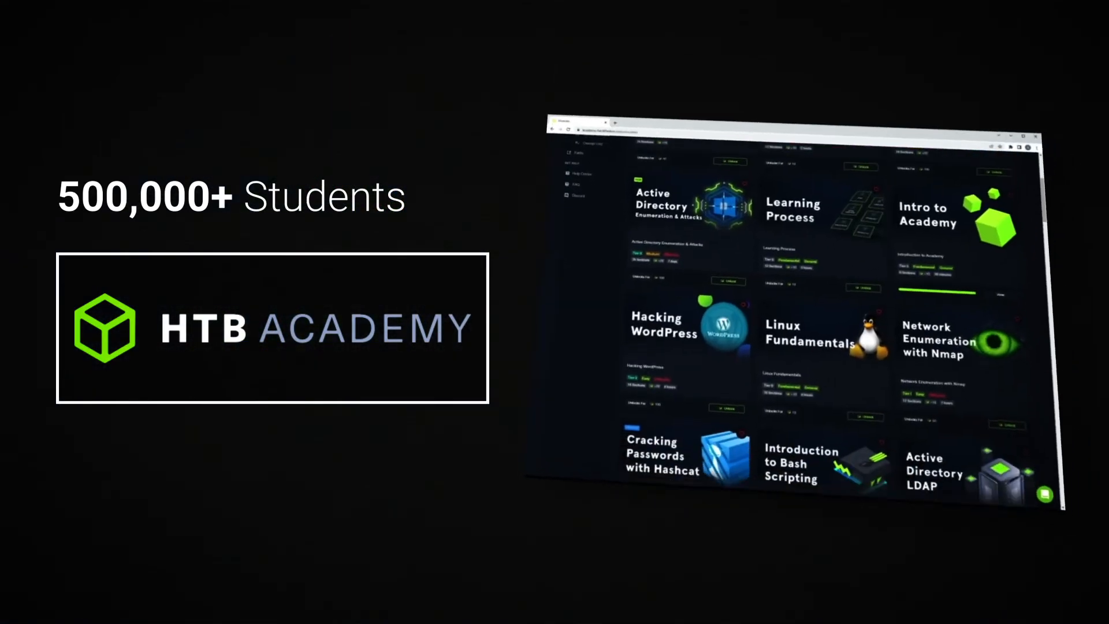
pyautogui.scroll(-3)
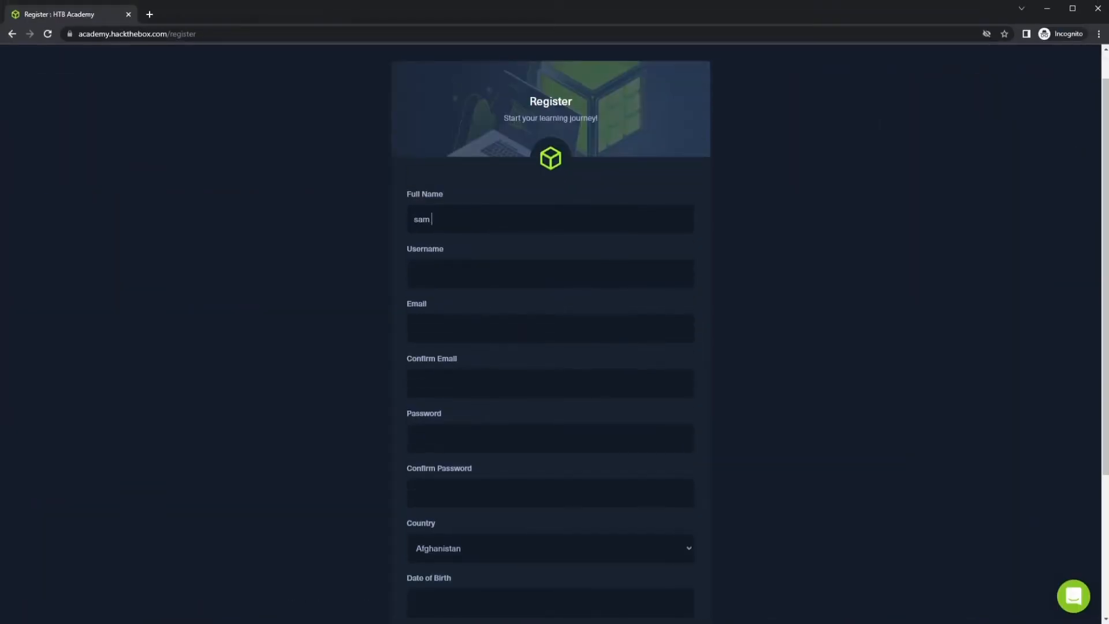
pyautogui.write('thompson')
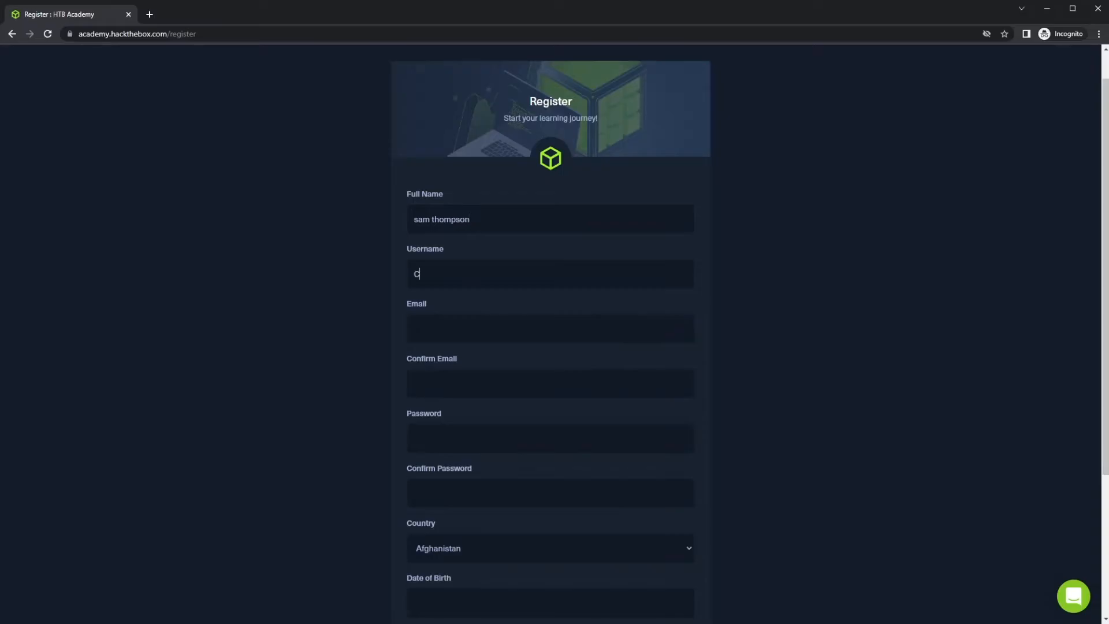
pyautogui.write('CertBros')
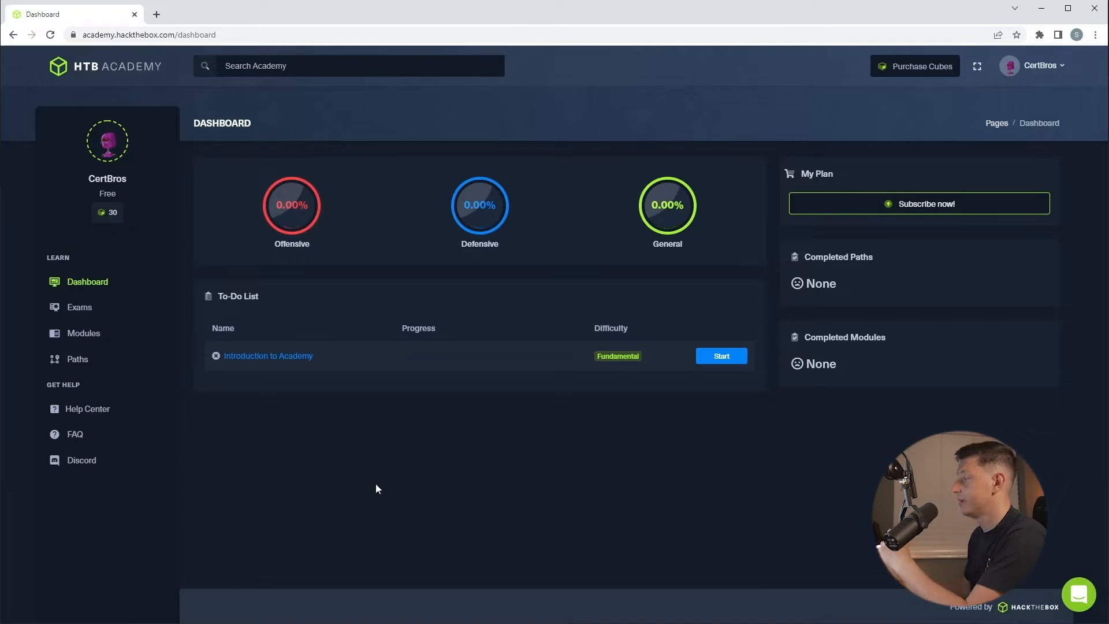
pyautogui.moveTo(83, 333)
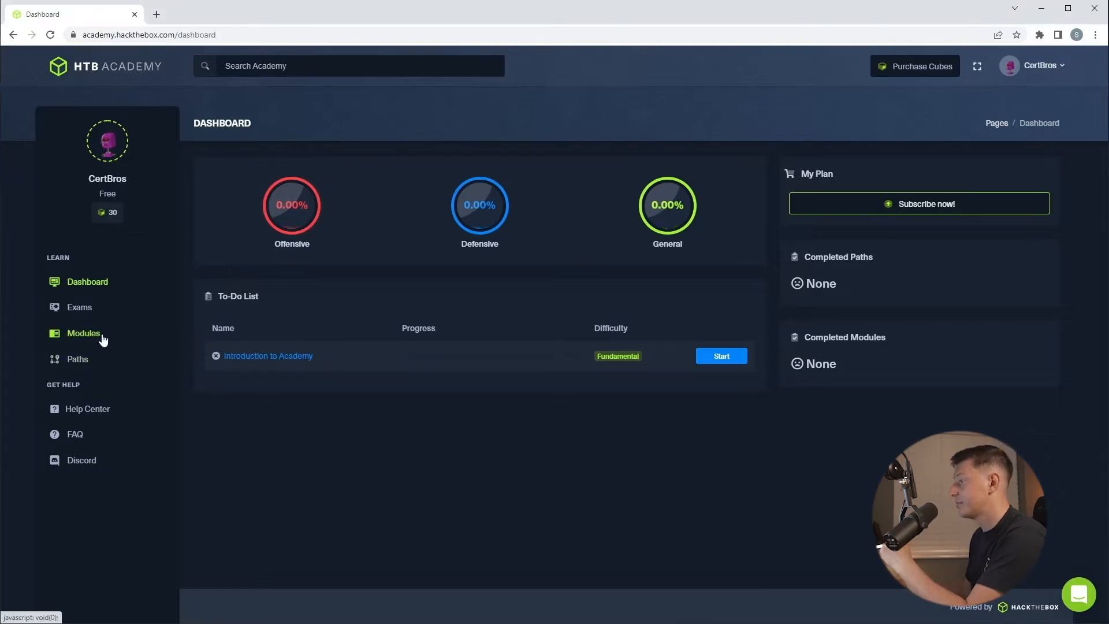
# Step: Show the All Modules catalogue from the sidebar's Modules menu
pyautogui.click(83, 333)
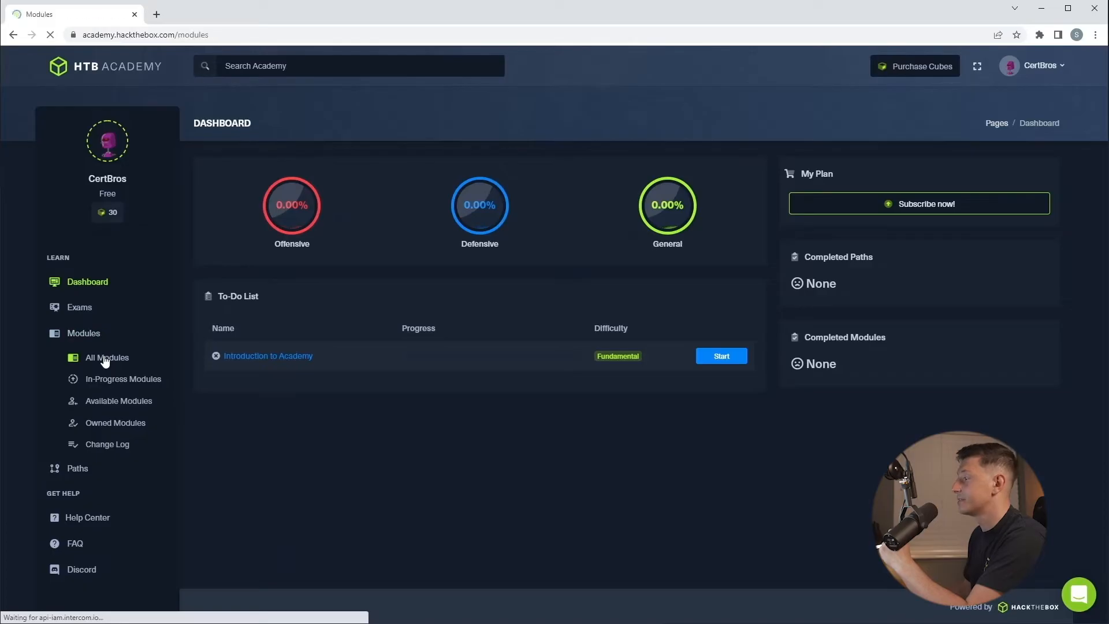
pyautogui.click(107, 357)
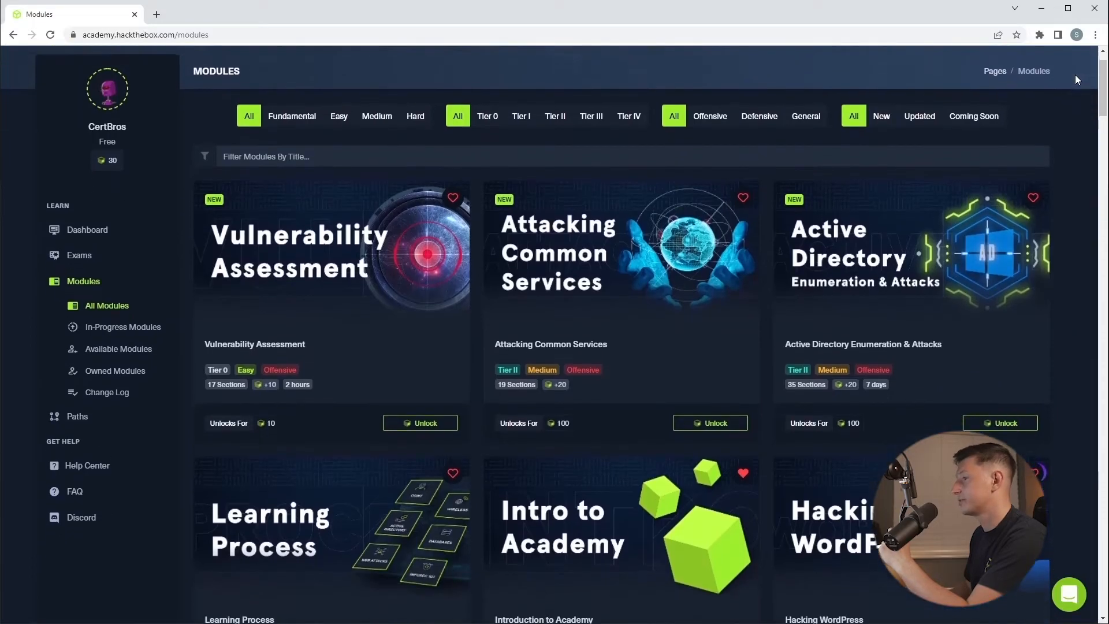
pyautogui.scroll(-3)
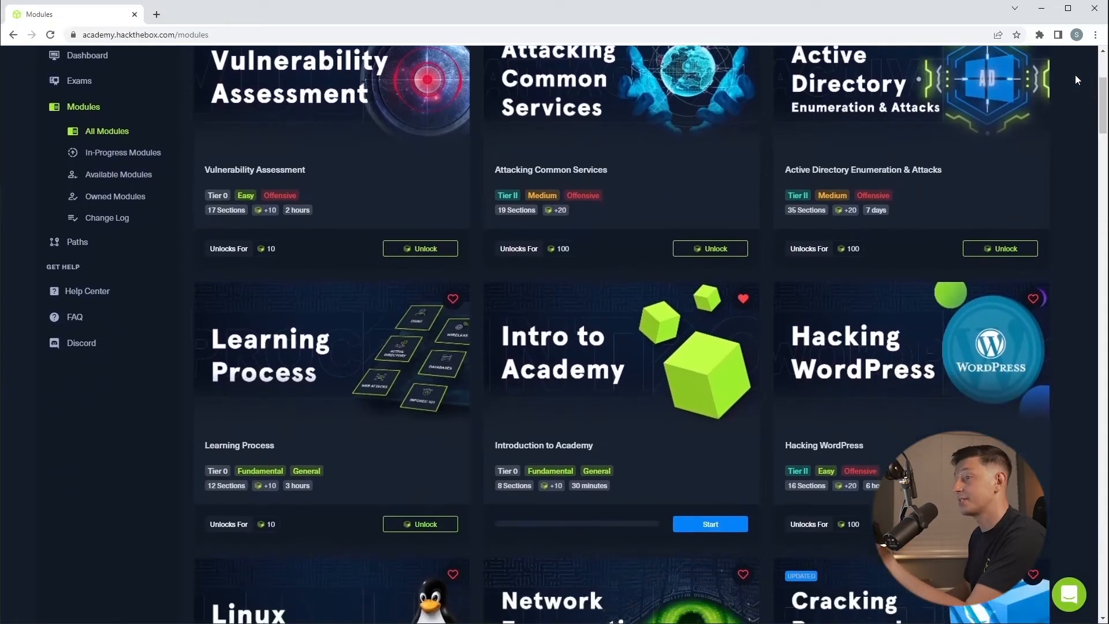
pyautogui.scroll(-3)
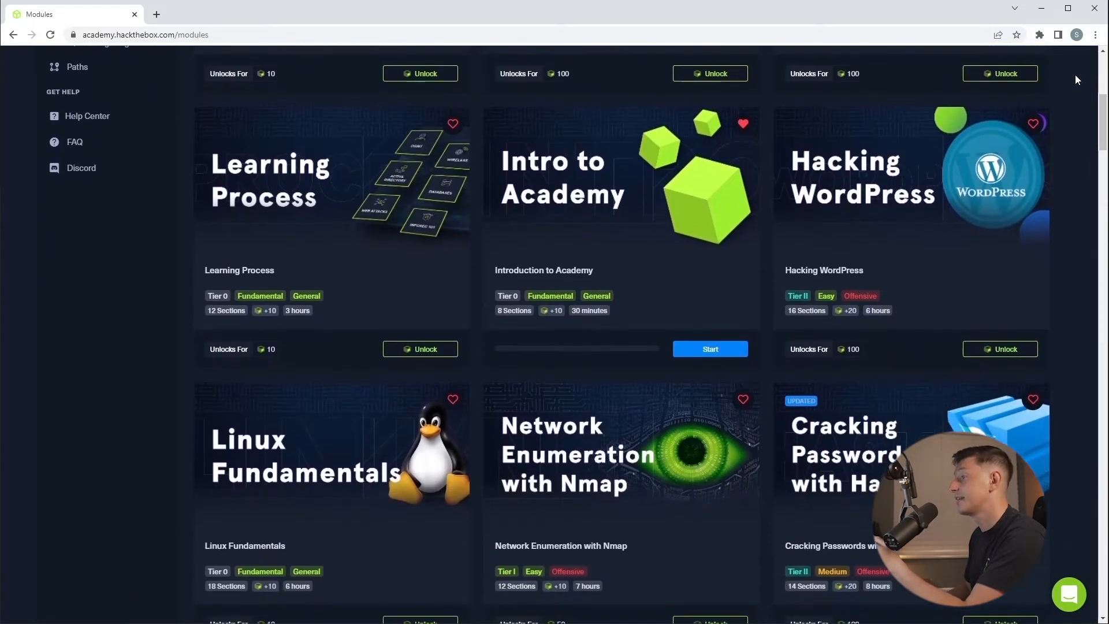
pyautogui.scroll(-3)
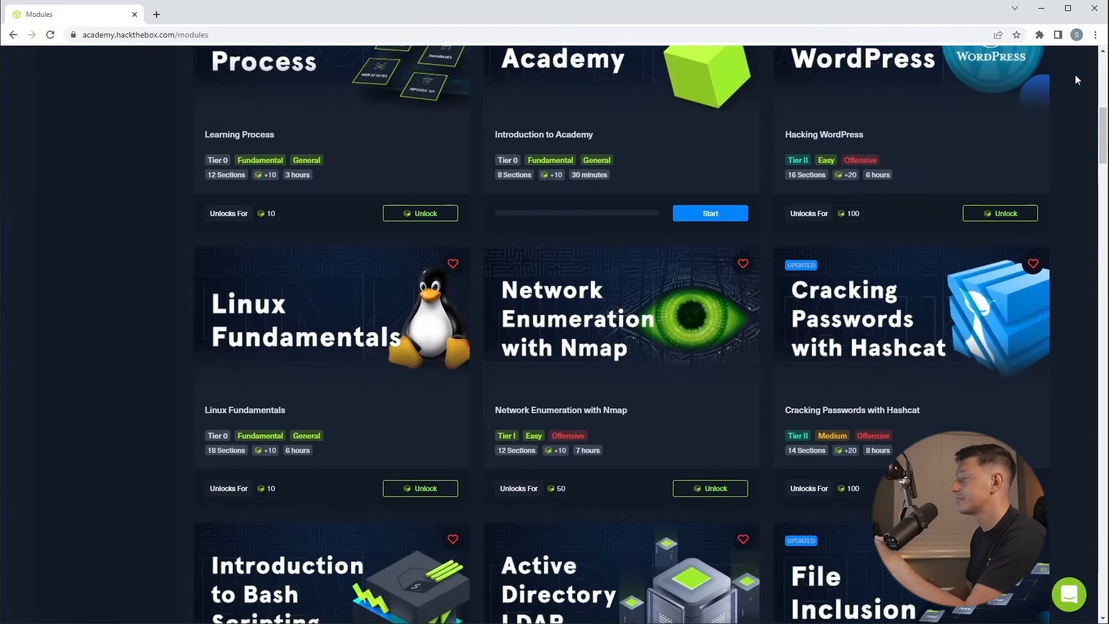
pyautogui.scroll(3)
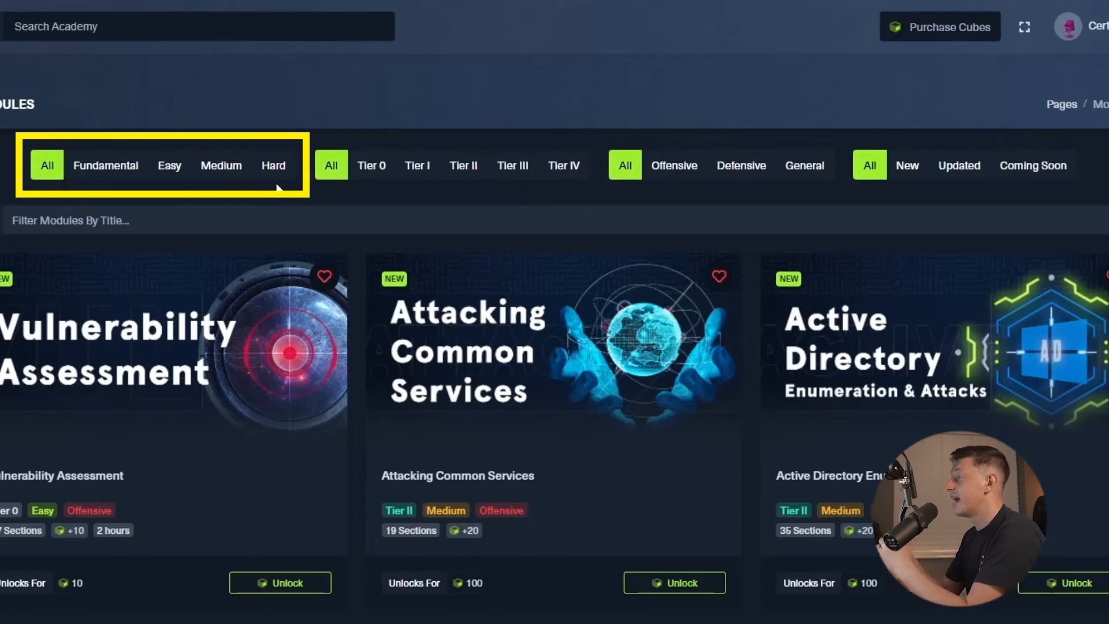
pyautogui.moveTo(670, 190)
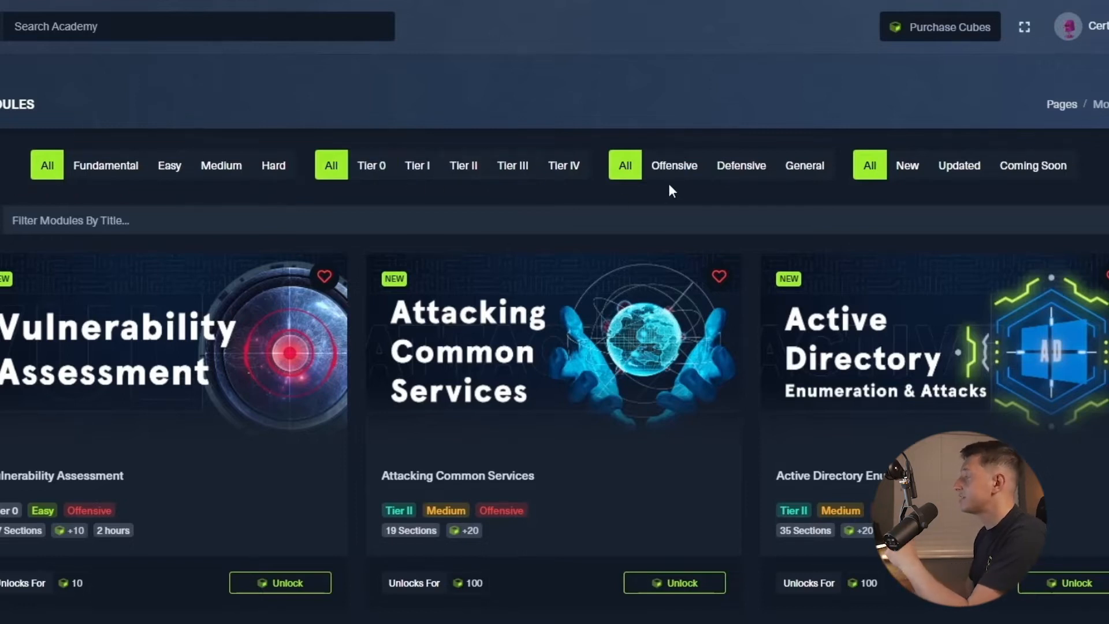
pyautogui.moveTo(810, 199)
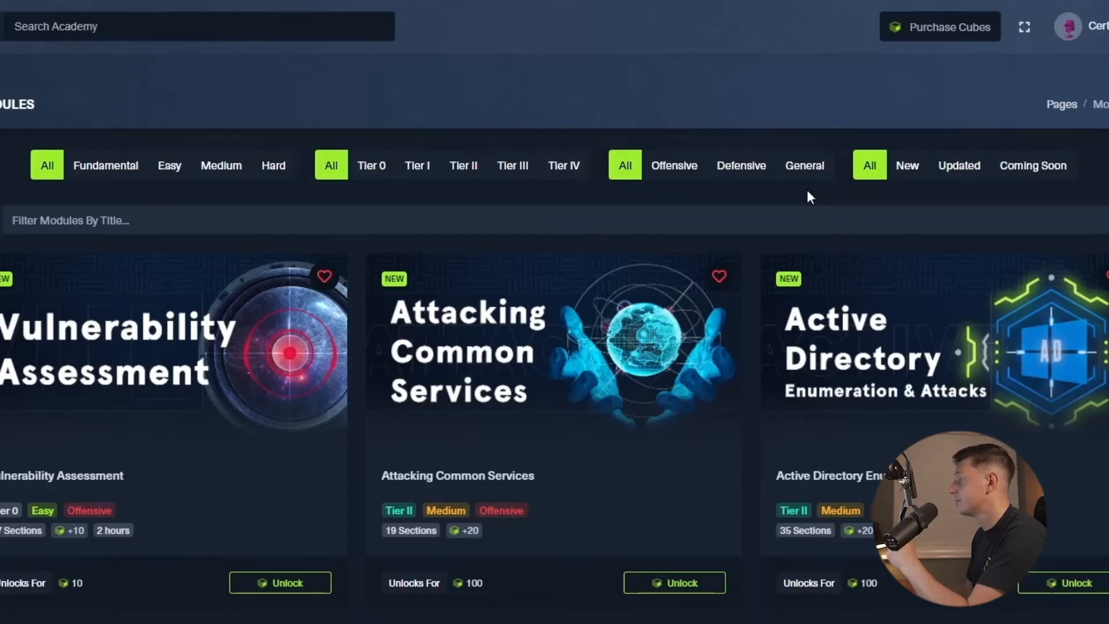
pyautogui.moveTo(472, 205)
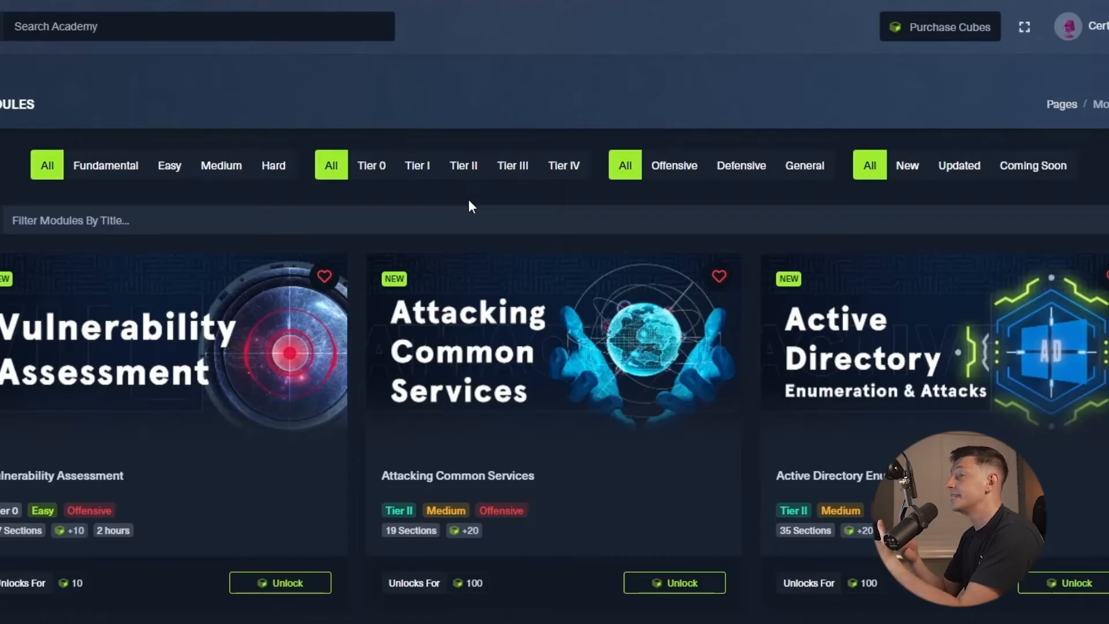
pyautogui.moveTo(435, 196)
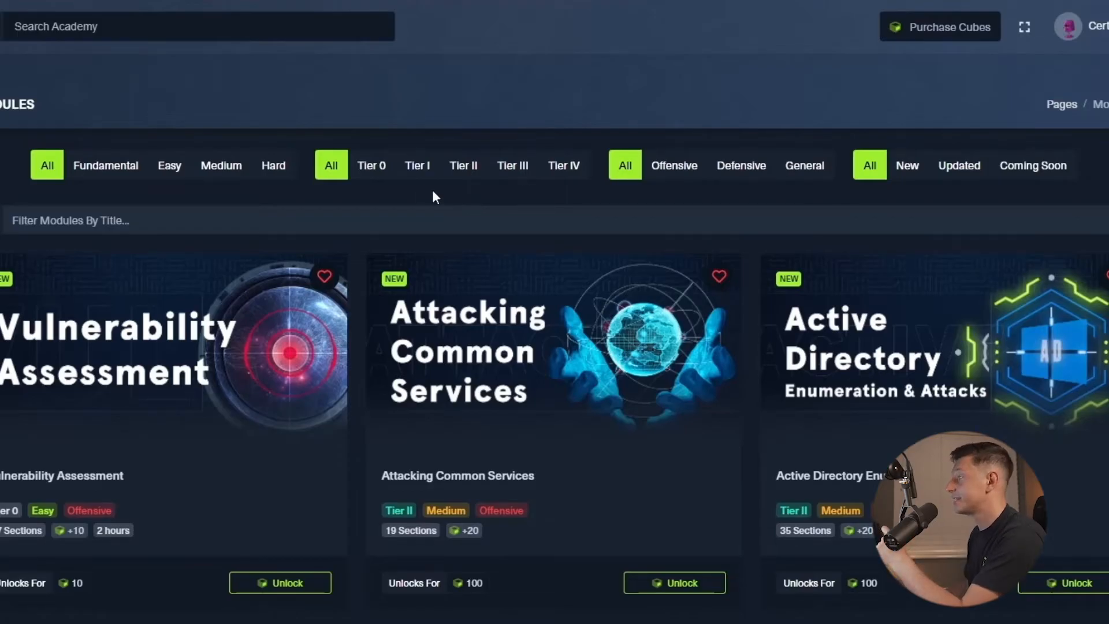
# Step: Filter the module catalogue to Tier 0 modules only
pyautogui.click(373, 165)
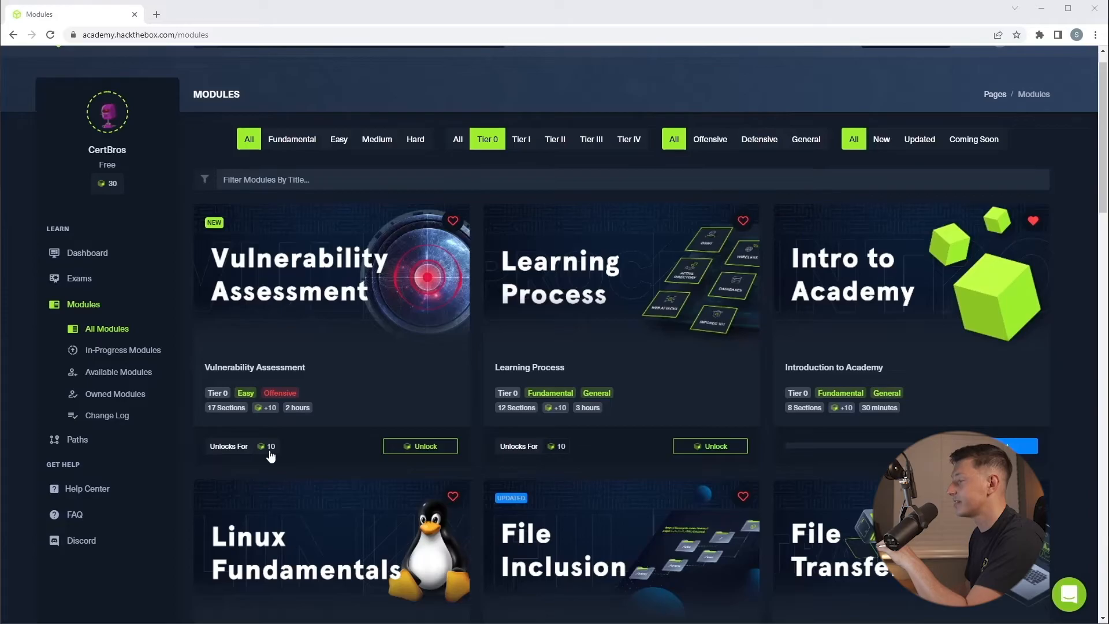
pyautogui.moveTo(563, 460)
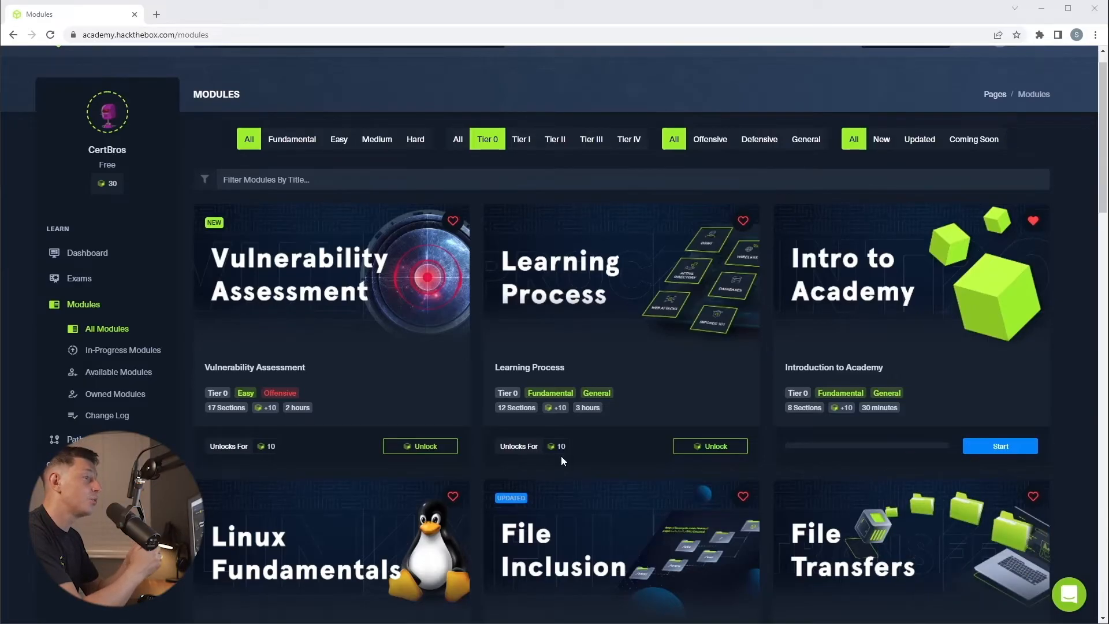
pyautogui.moveTo(824, 253)
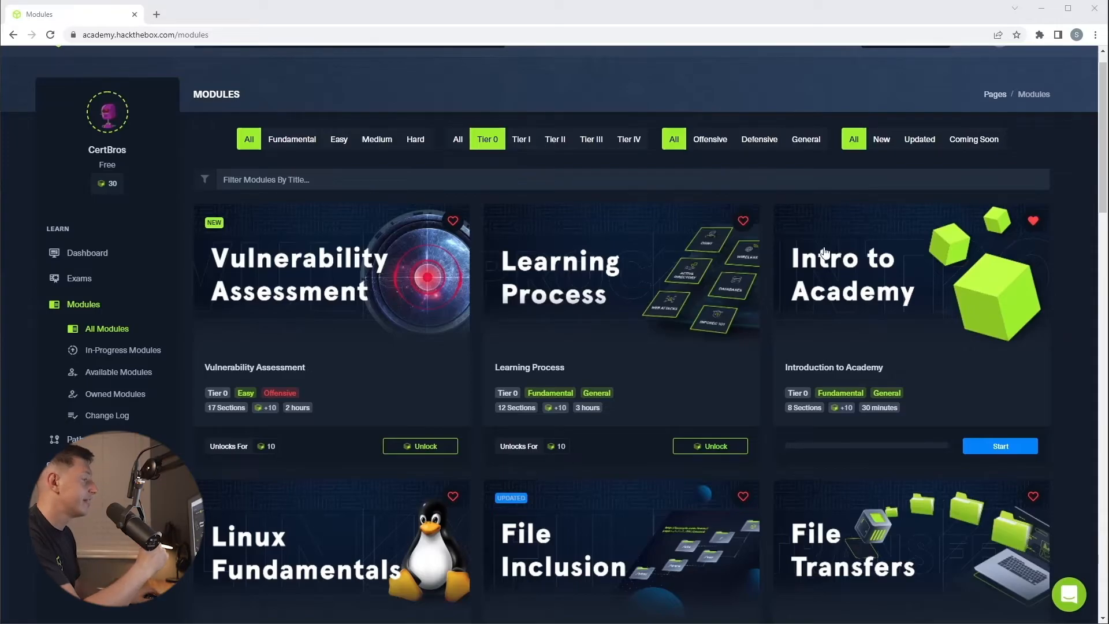
pyautogui.moveTo(883, 342)
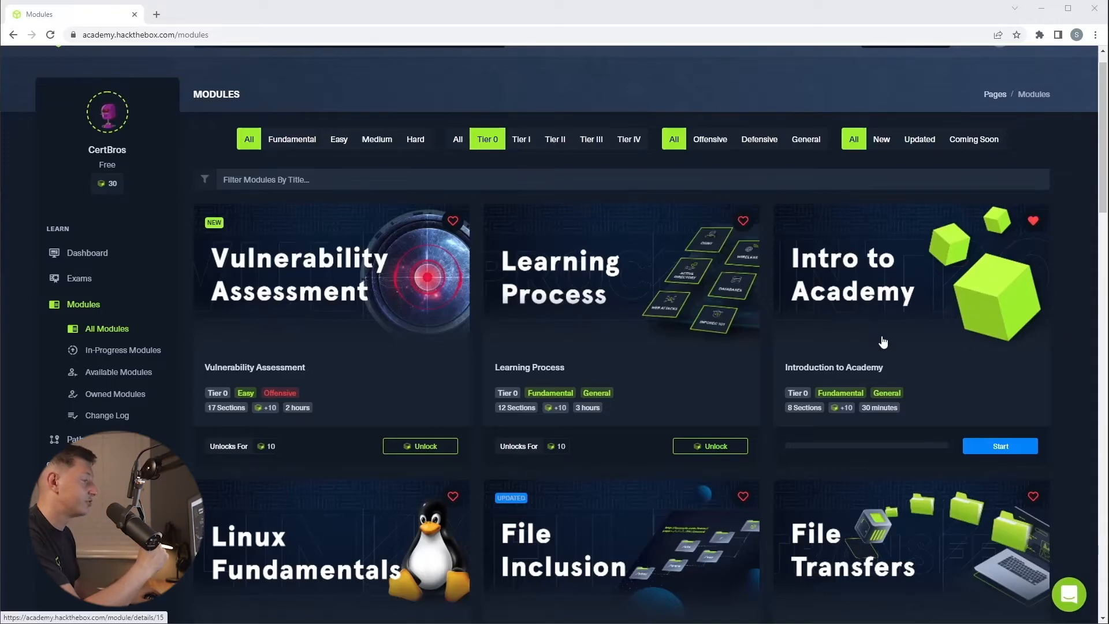
pyautogui.moveTo(999, 446)
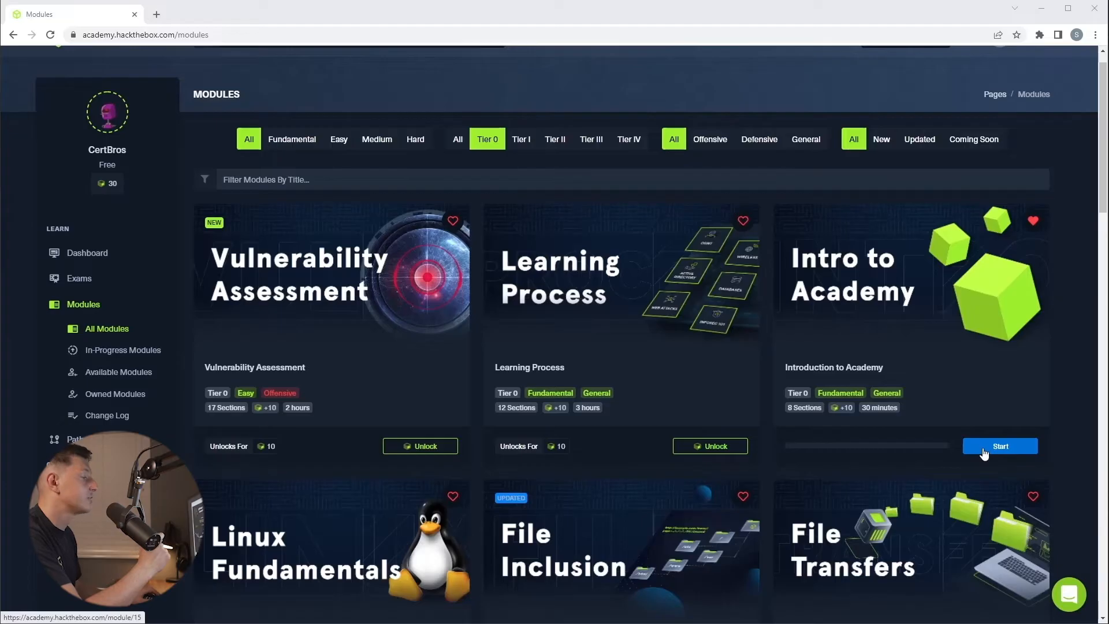
# Step: Start the Introduction to Academy module from its card
pyautogui.click(999, 446)
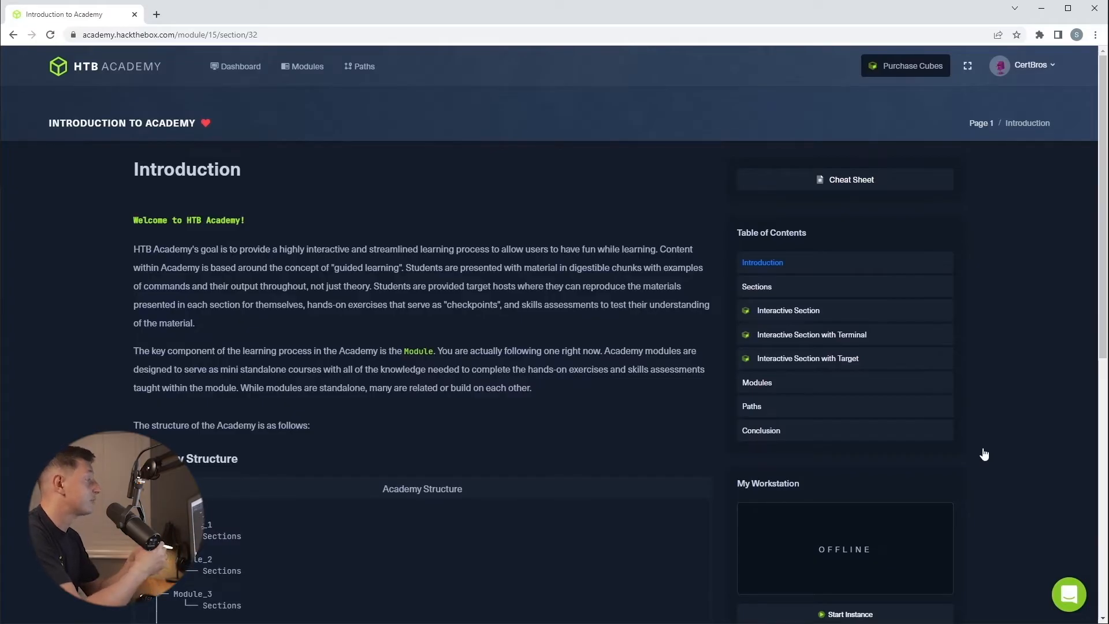
# Step: Read the Introduction section down to the Mark Complete & Next button
pyautogui.scroll(-3)
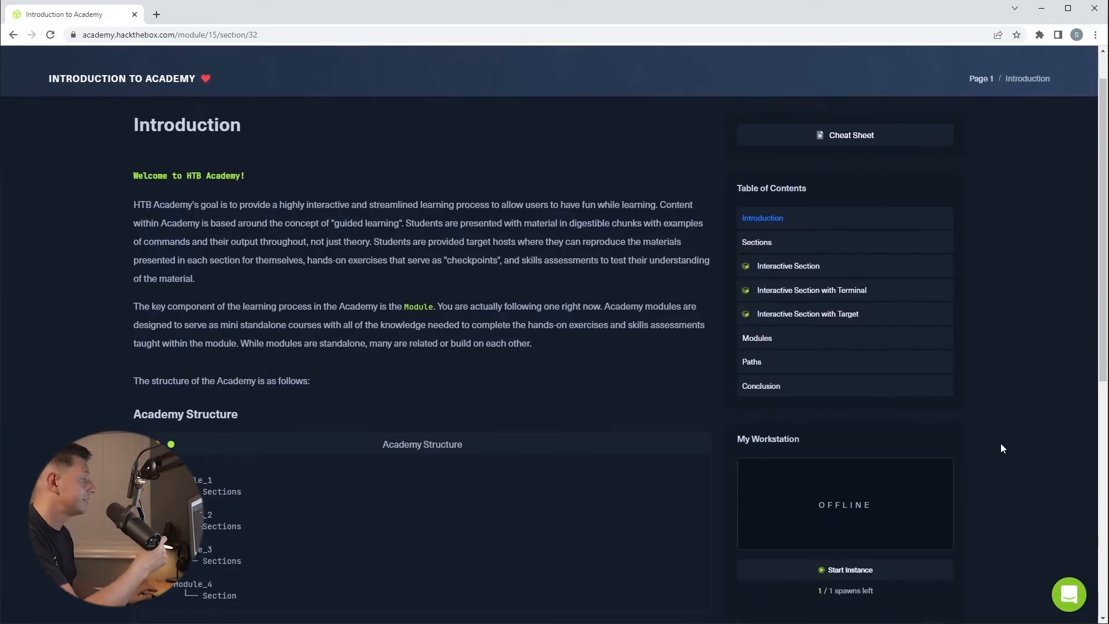
pyautogui.scroll(-3)
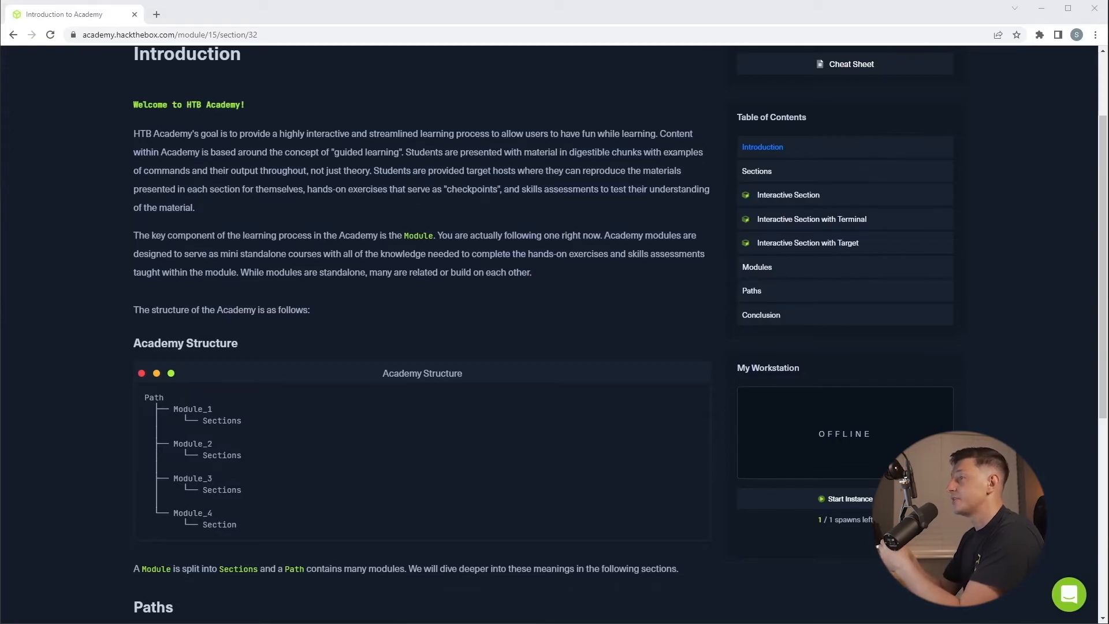
pyautogui.moveTo(535, 314)
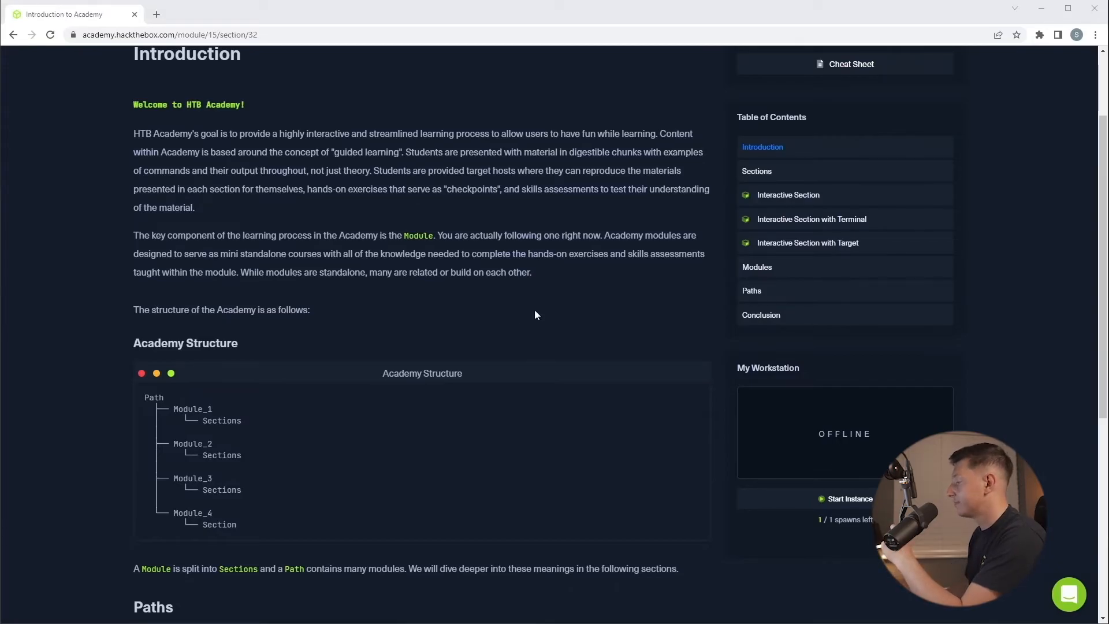
pyautogui.scroll(-3)
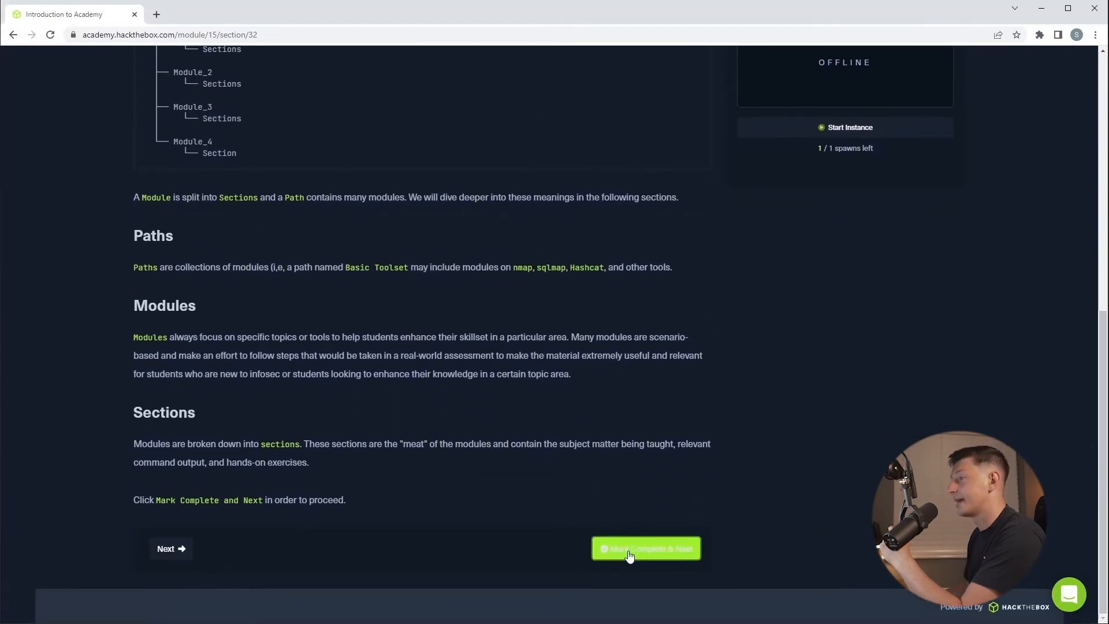
# Step: Mark the Introduction and Sections pages complete, reaching the Interactive Section question
pyautogui.click(645, 547)
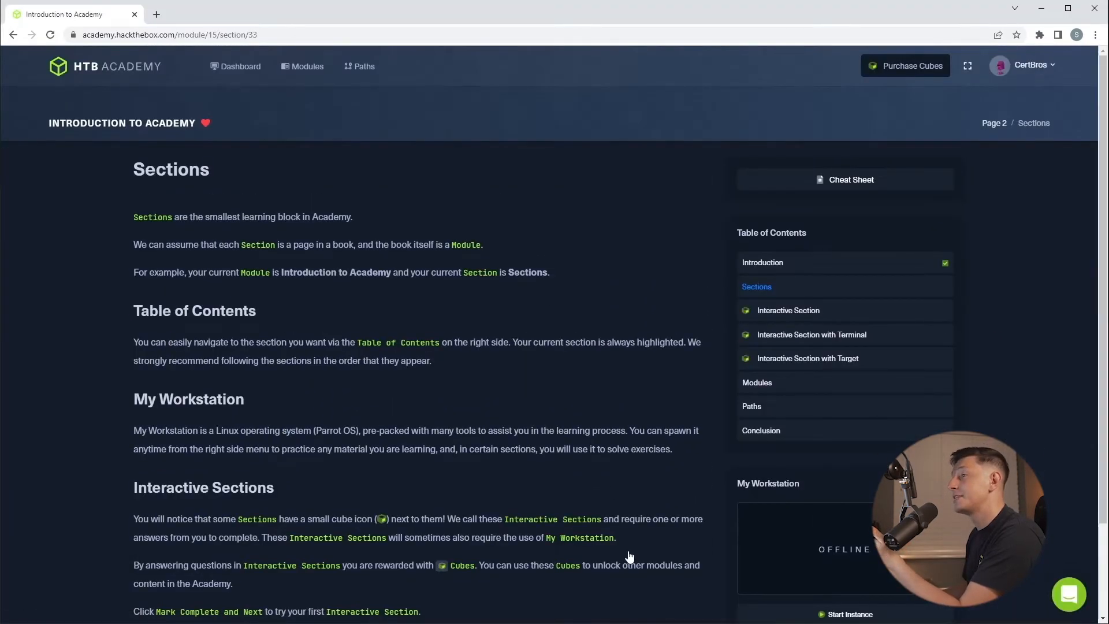
pyautogui.scroll(-3)
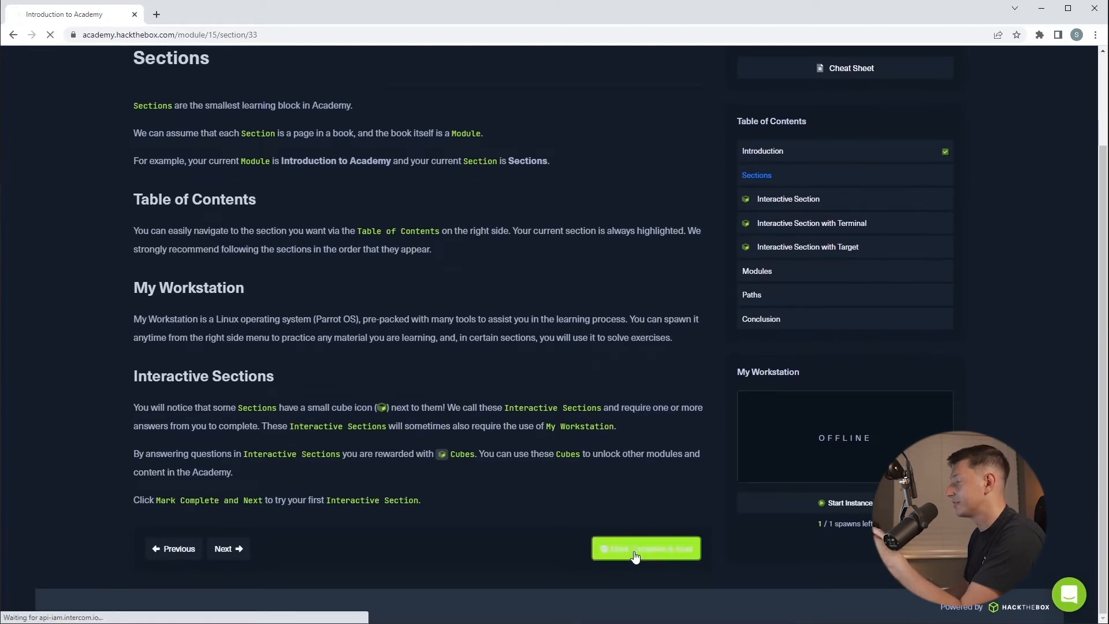
pyautogui.click(644, 548)
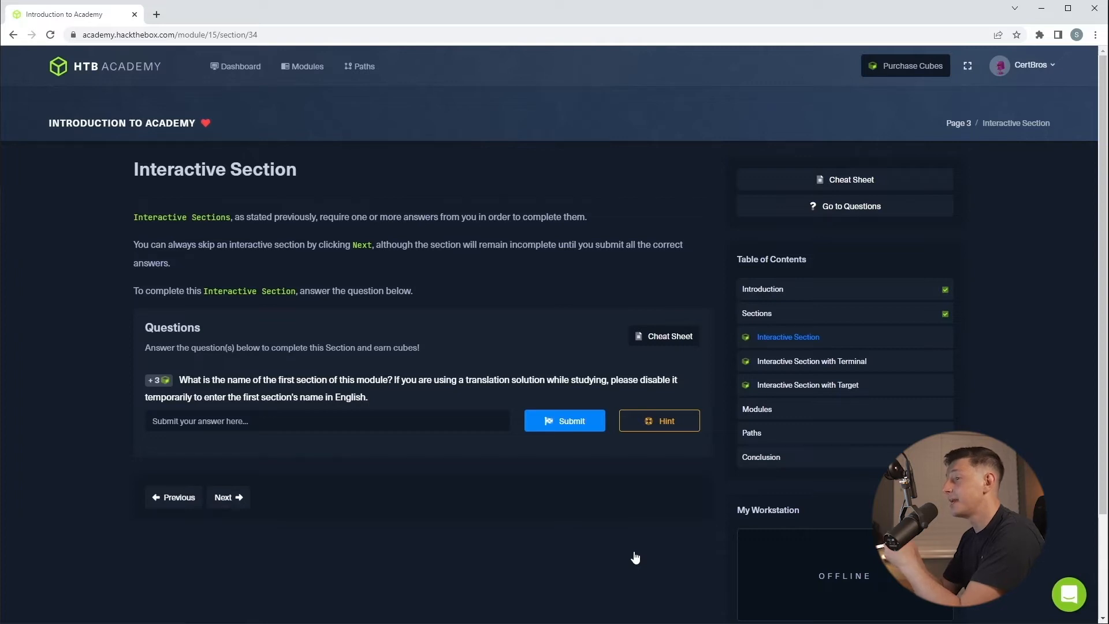
pyautogui.moveTo(220, 400)
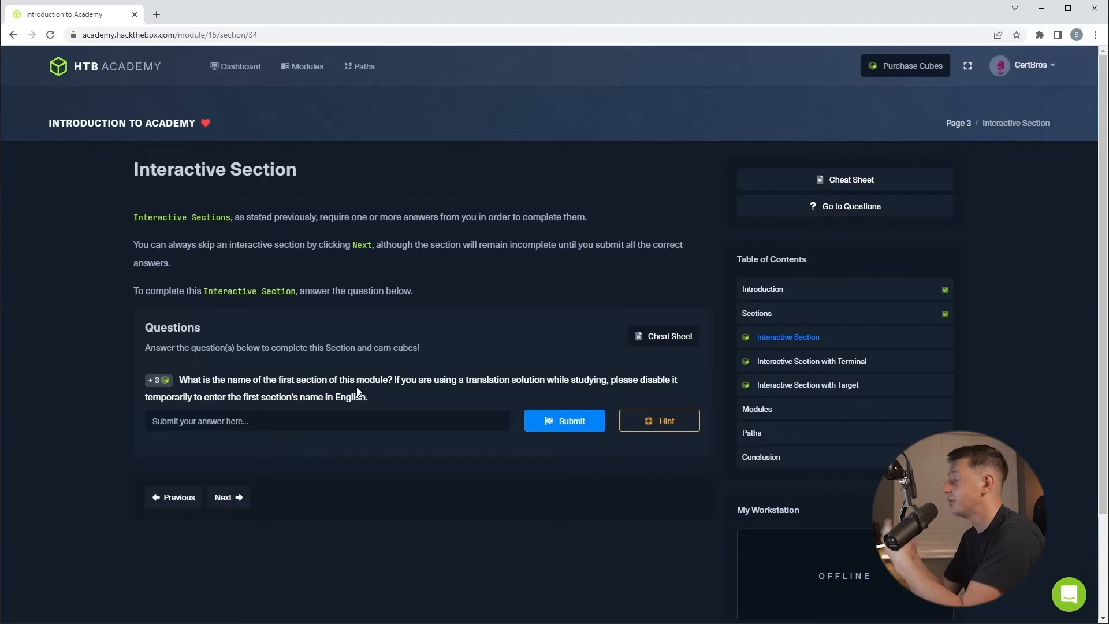
pyautogui.moveTo(379, 391)
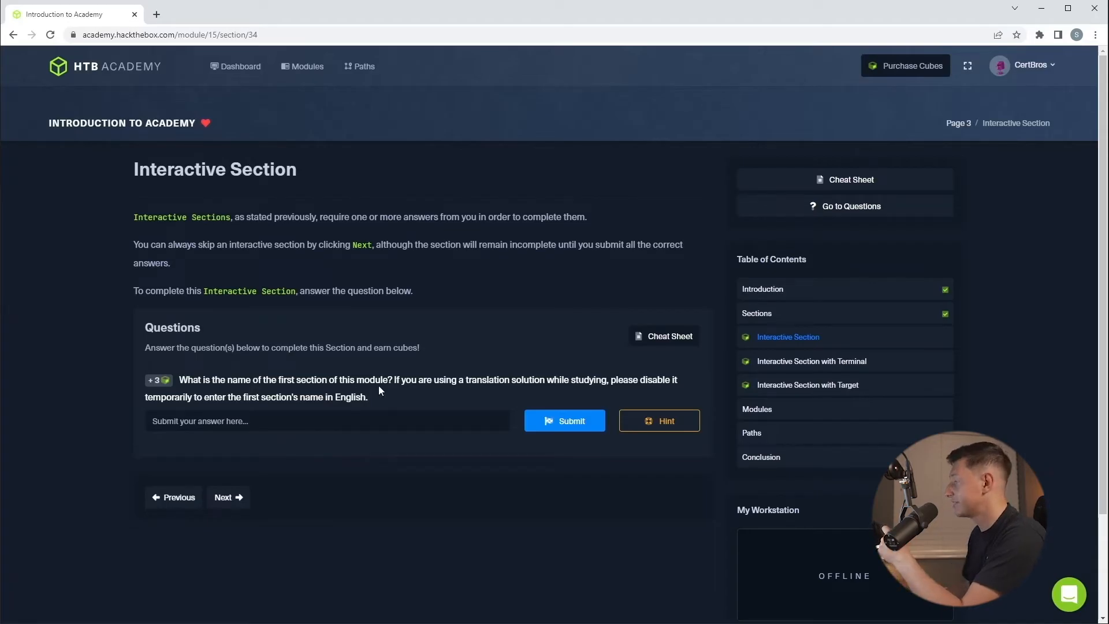
pyautogui.moveTo(783, 469)
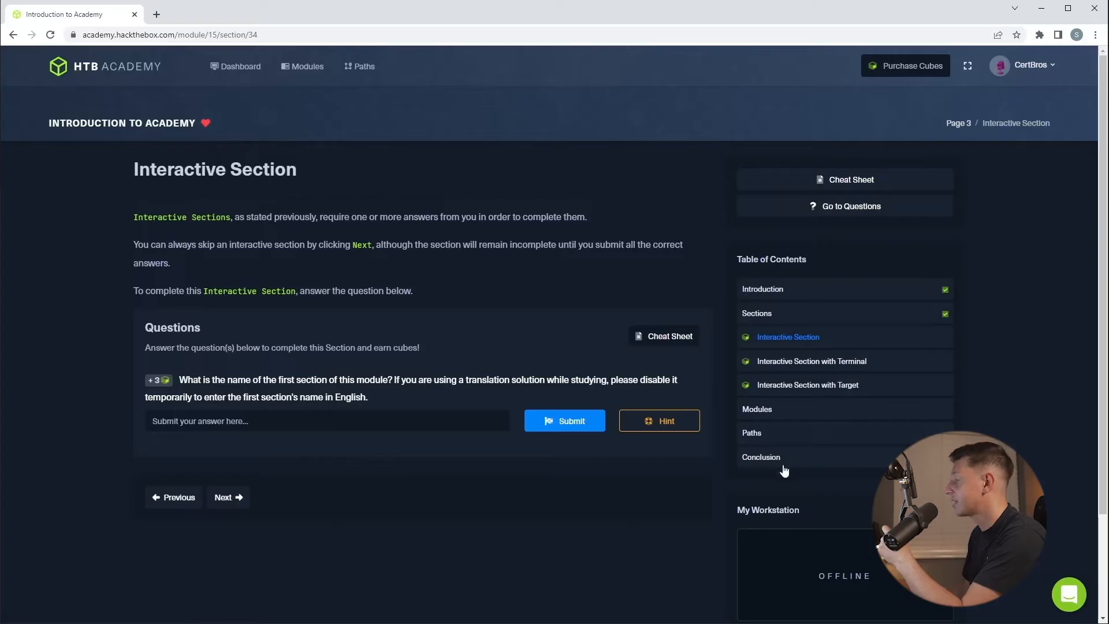
pyautogui.moveTo(764, 288)
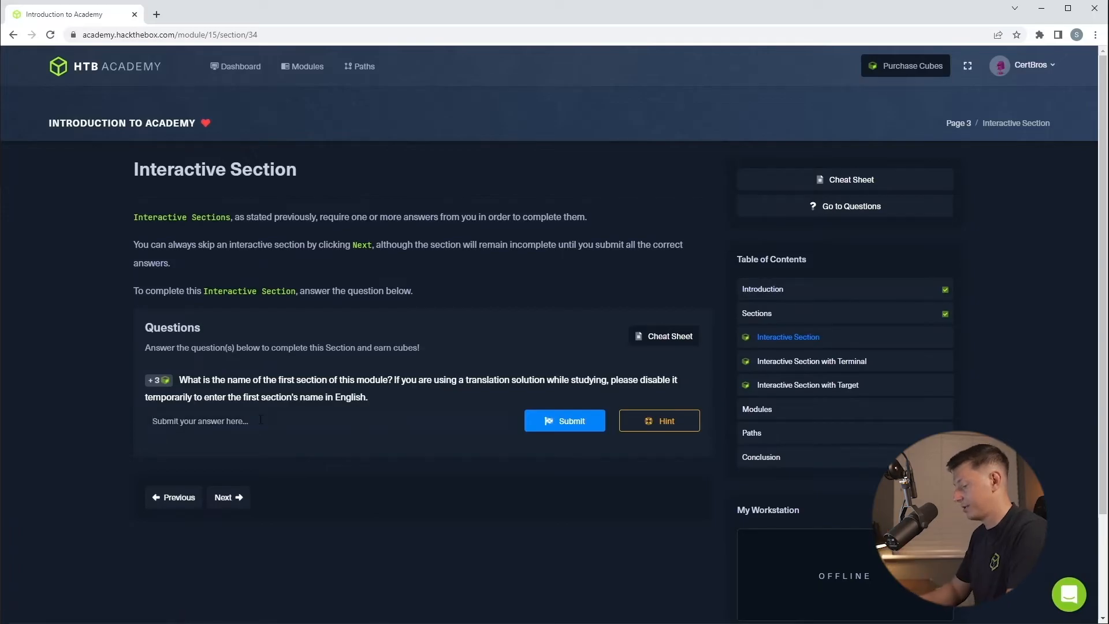
# Step: Answer the first-section question with 'introduction', submit it, and complete the Interactive Section
pyautogui.write('introduc')
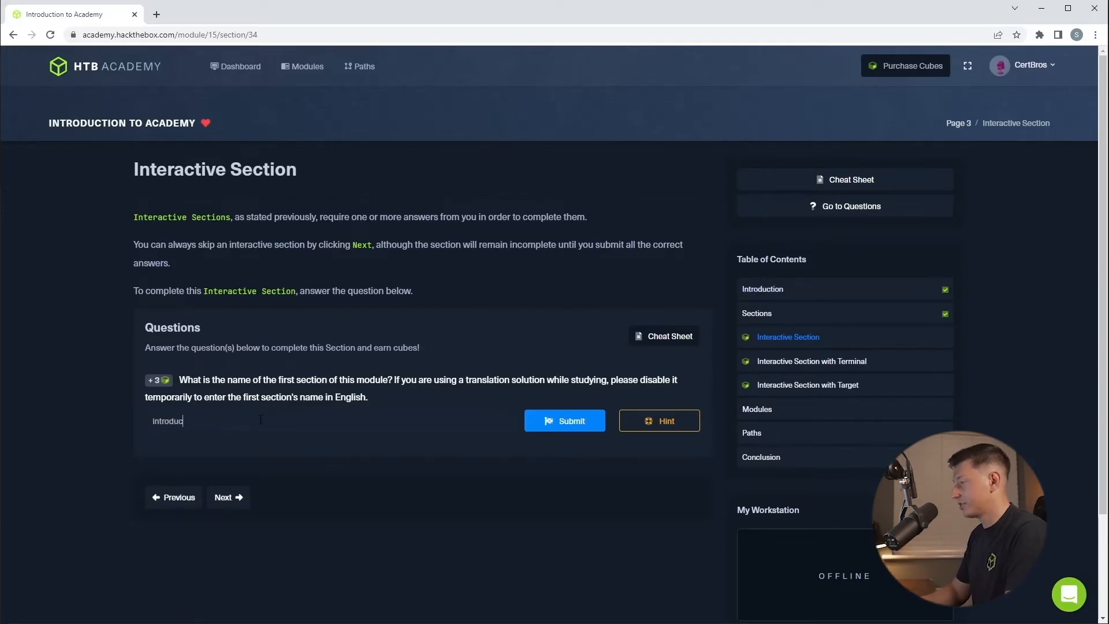
pyautogui.write('tion')
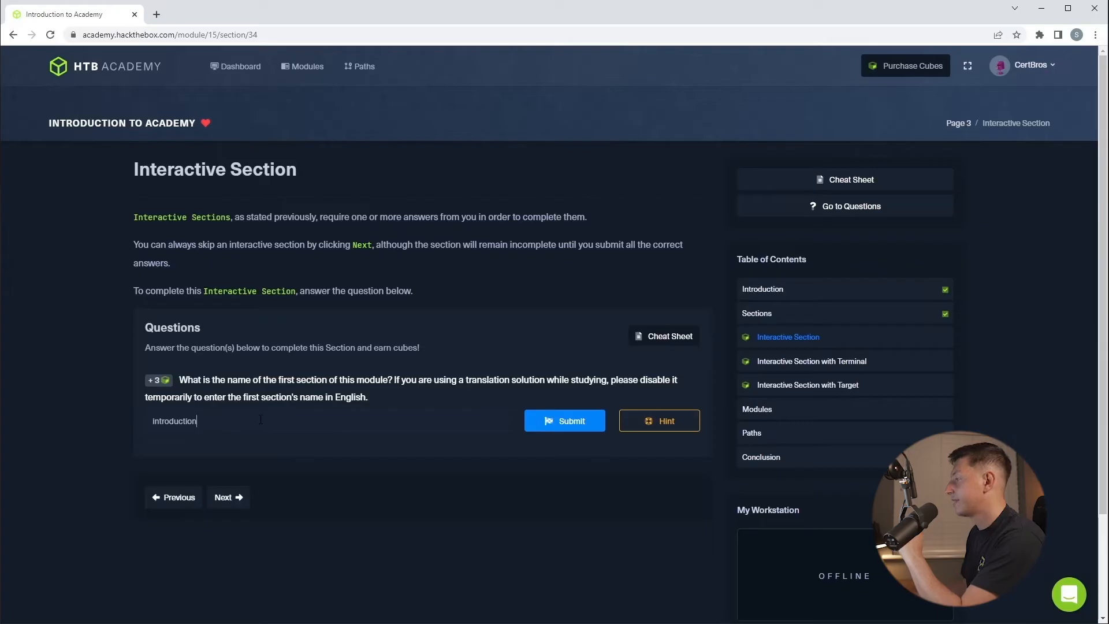
pyautogui.click(565, 421)
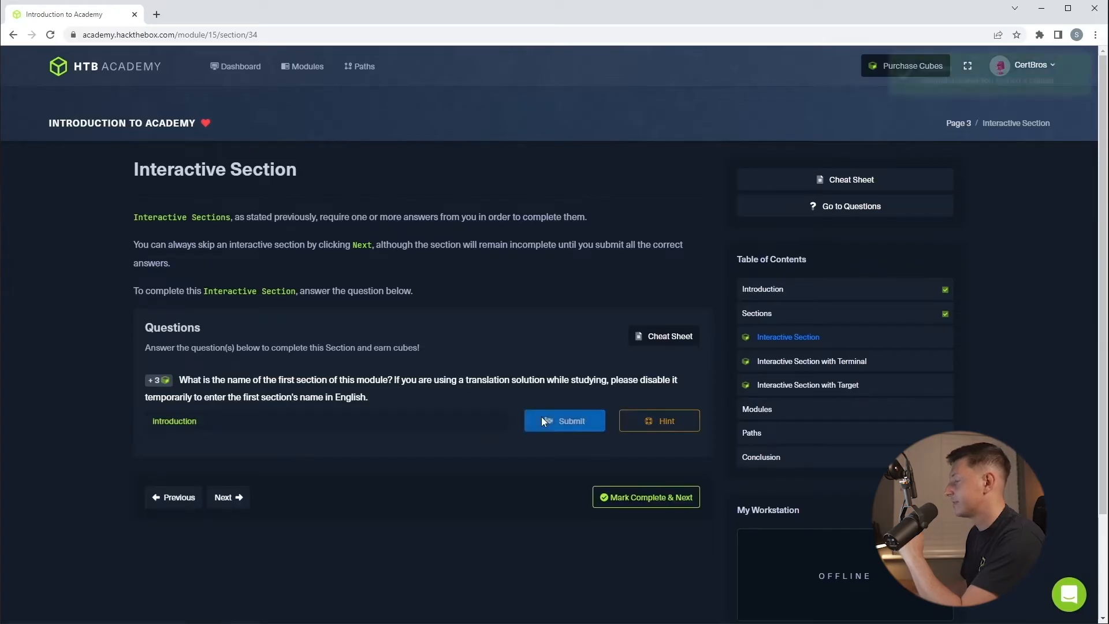
pyautogui.click(564, 420)
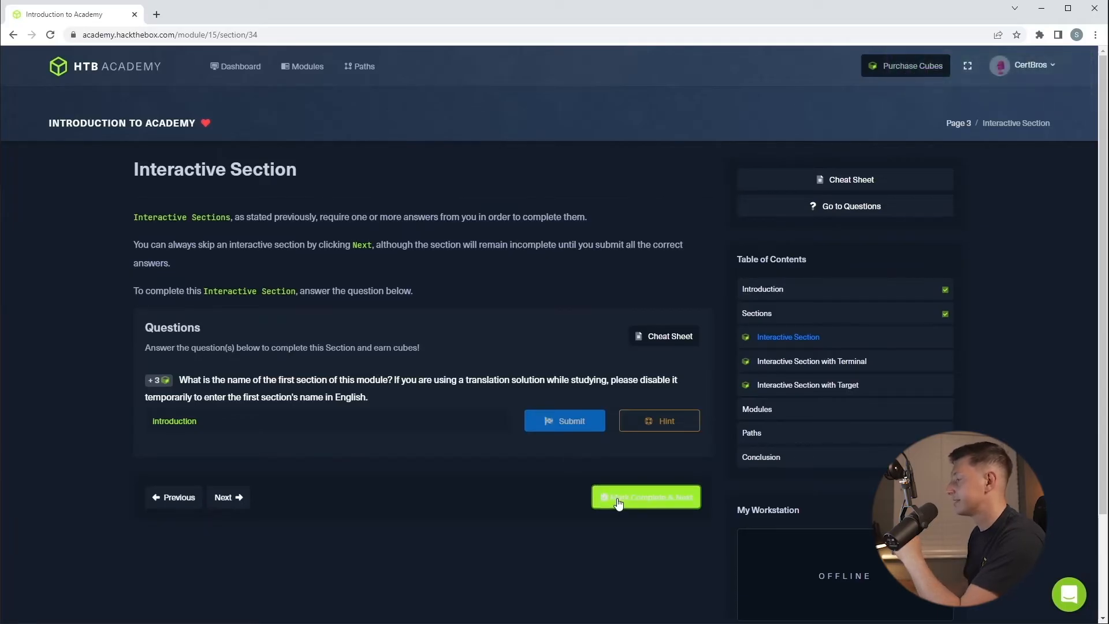
pyautogui.click(645, 497)
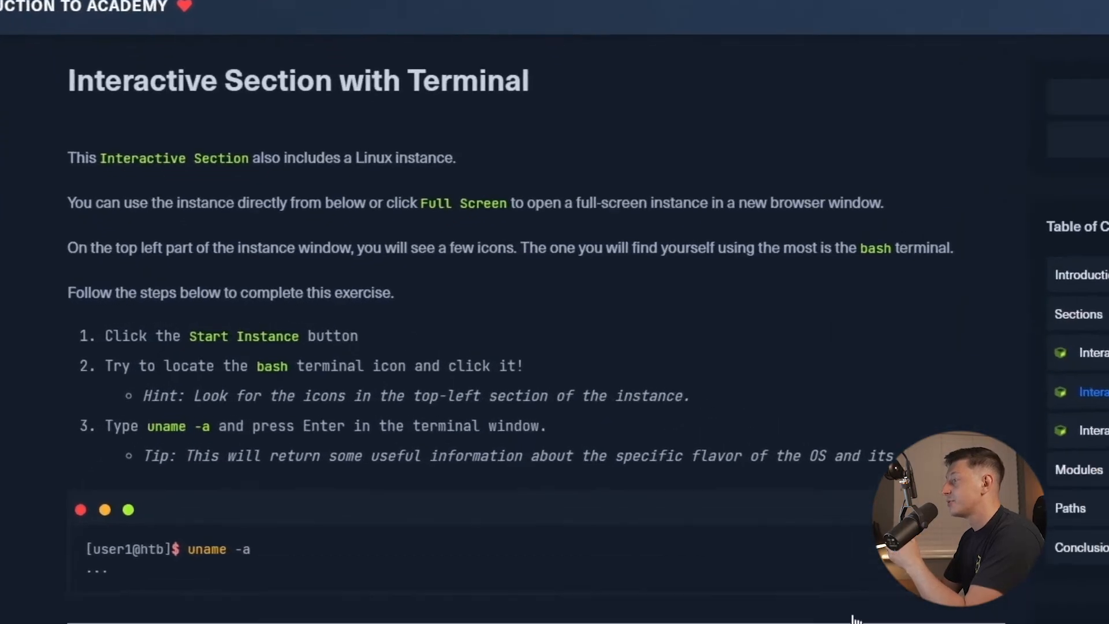
# Step: Launch the Linux instance for the Interactive Section with Terminal exercise
pyautogui.scroll(-3)
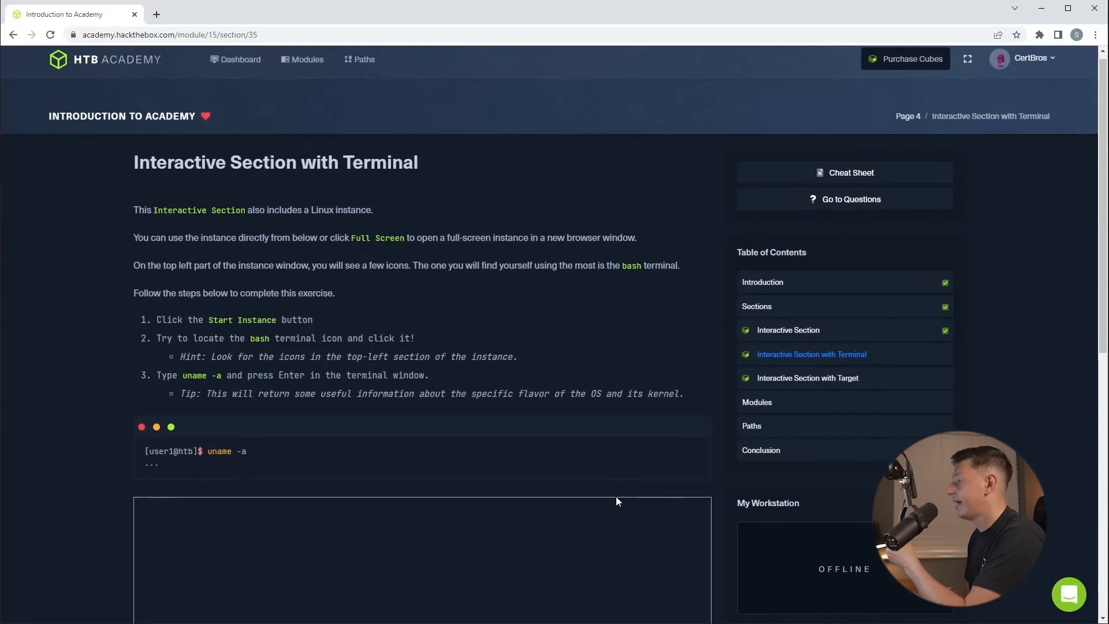
pyautogui.scroll(-3)
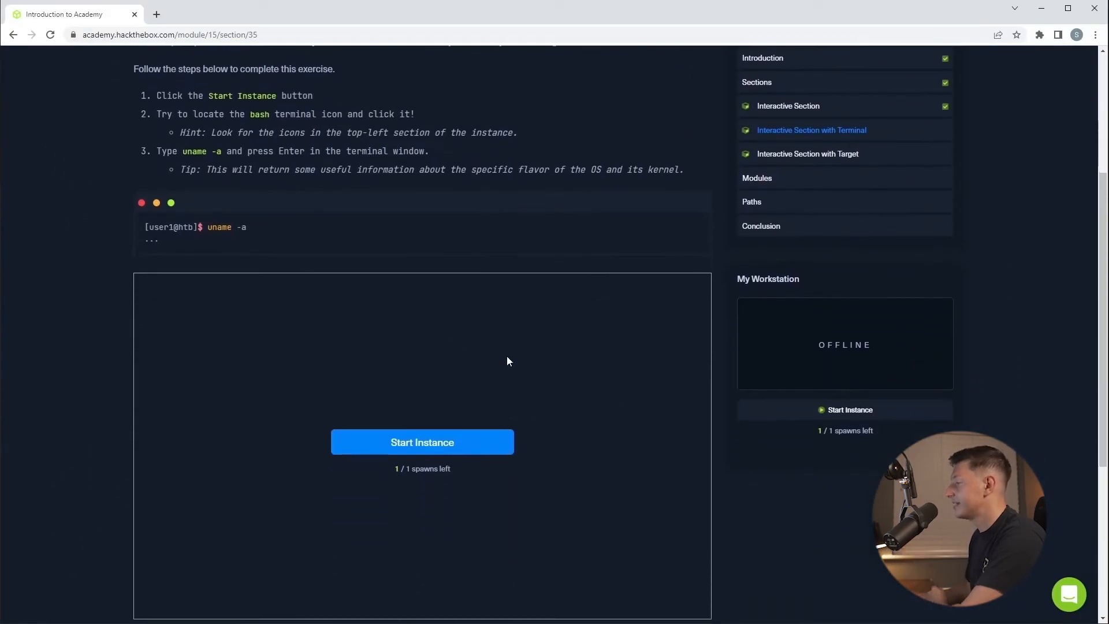
pyautogui.scroll(-3)
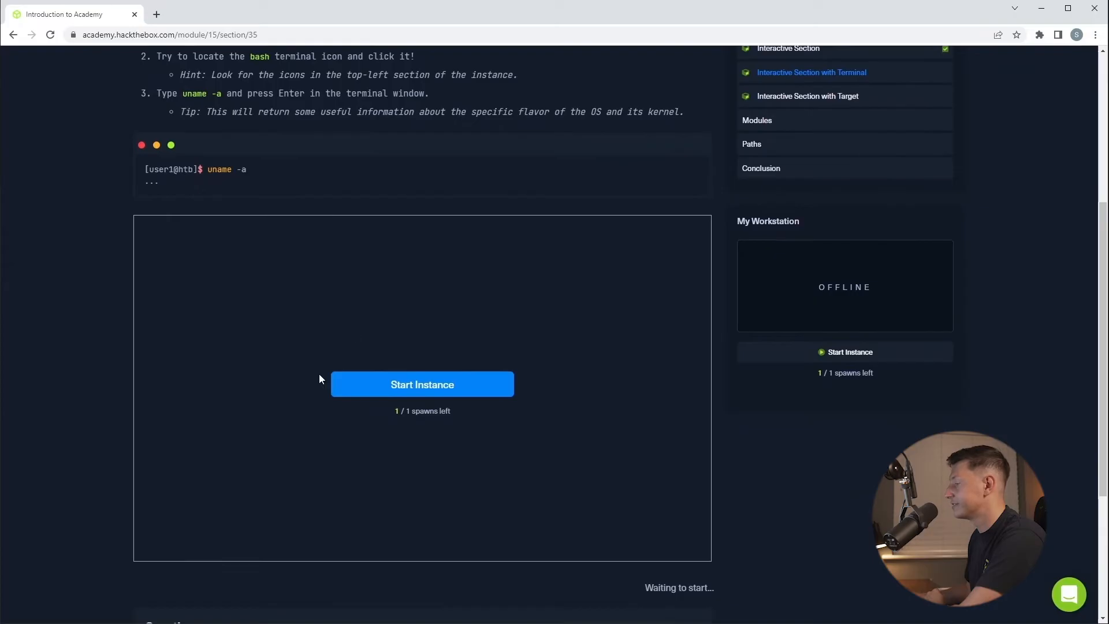
pyautogui.click(422, 384)
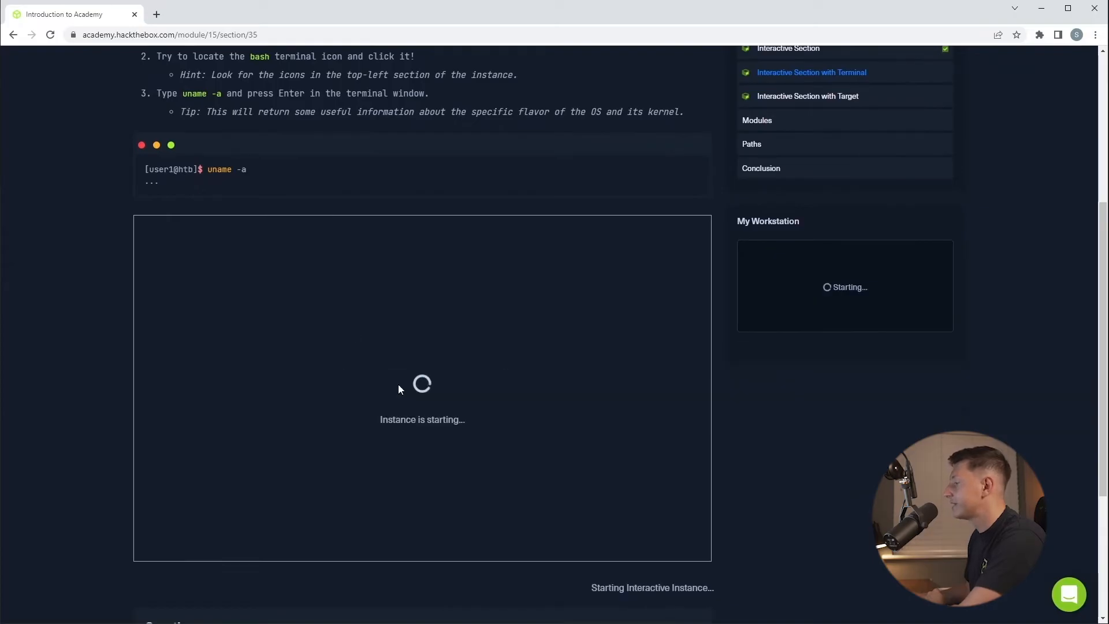
pyautogui.scroll(-3)
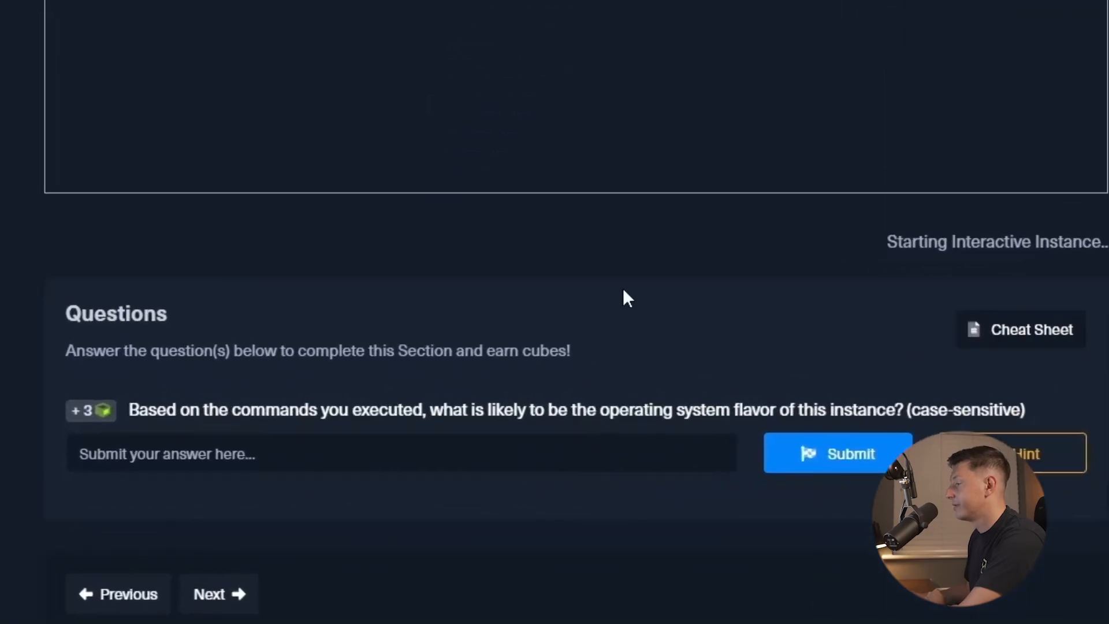
pyautogui.moveTo(382, 427)
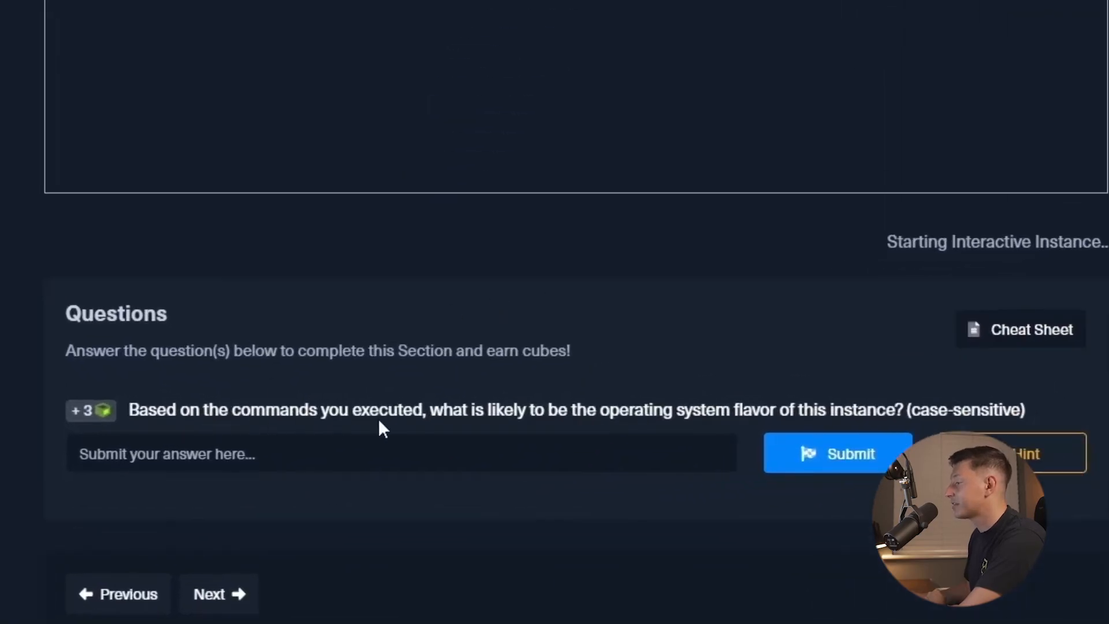
pyautogui.moveTo(619, 435)
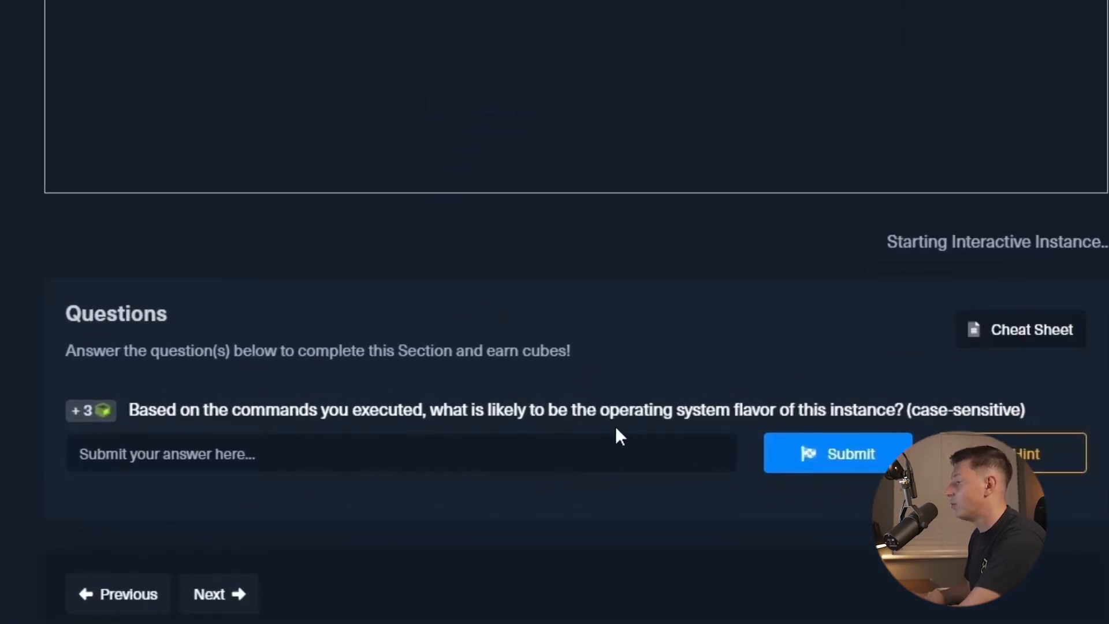
pyautogui.moveTo(754, 427)
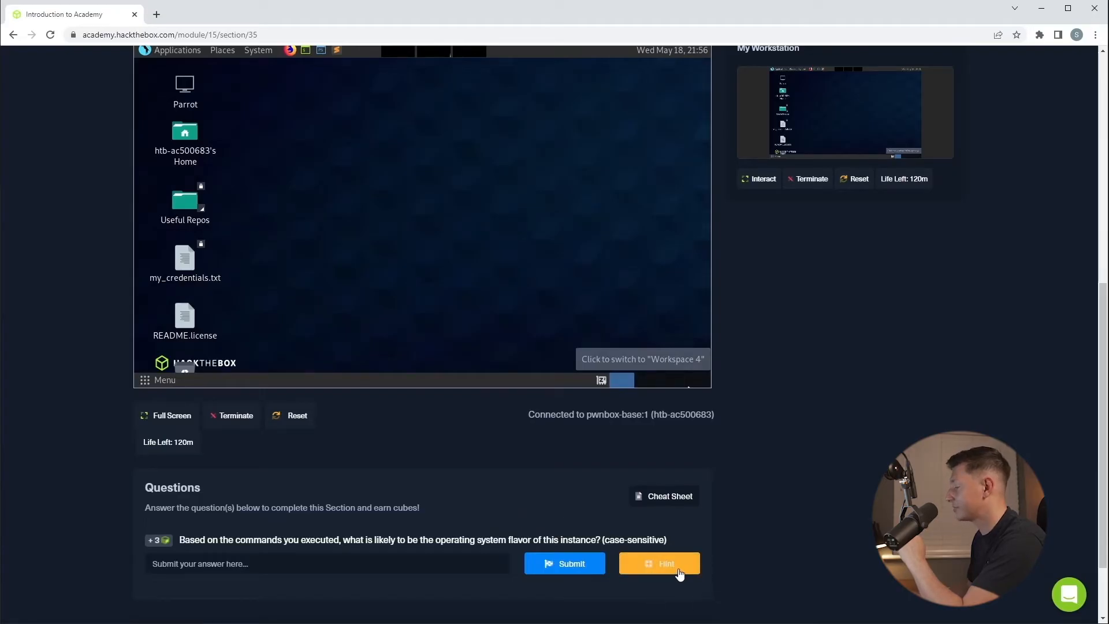
# Step: Reveal the OS question hint and open the Pwnbox desktop full screen in its own tab
pyautogui.click(658, 563)
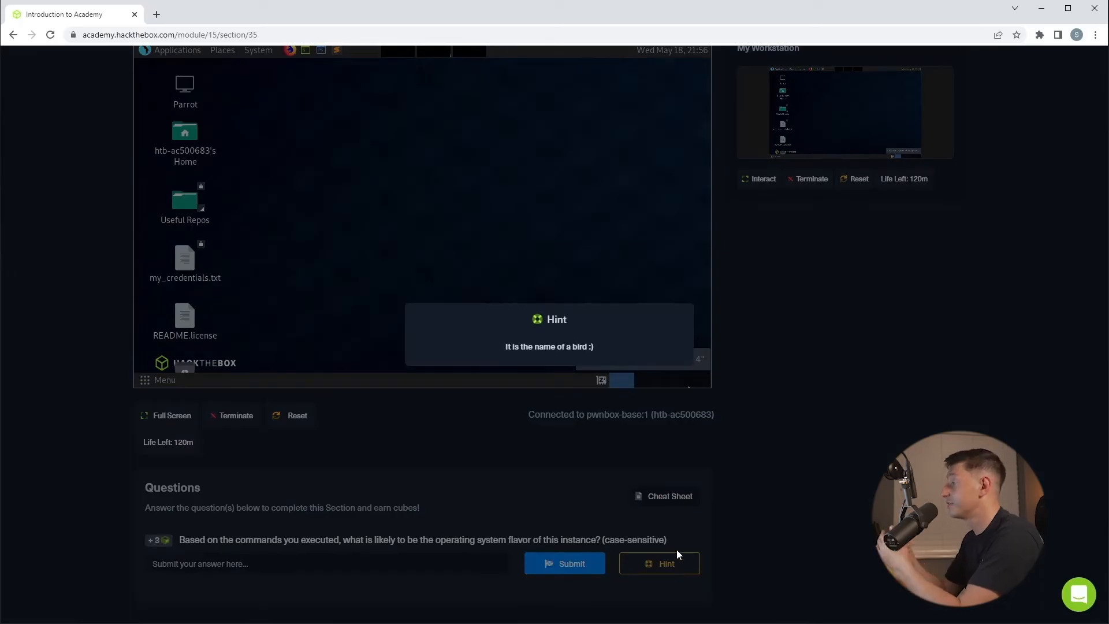
pyautogui.moveTo(552, 358)
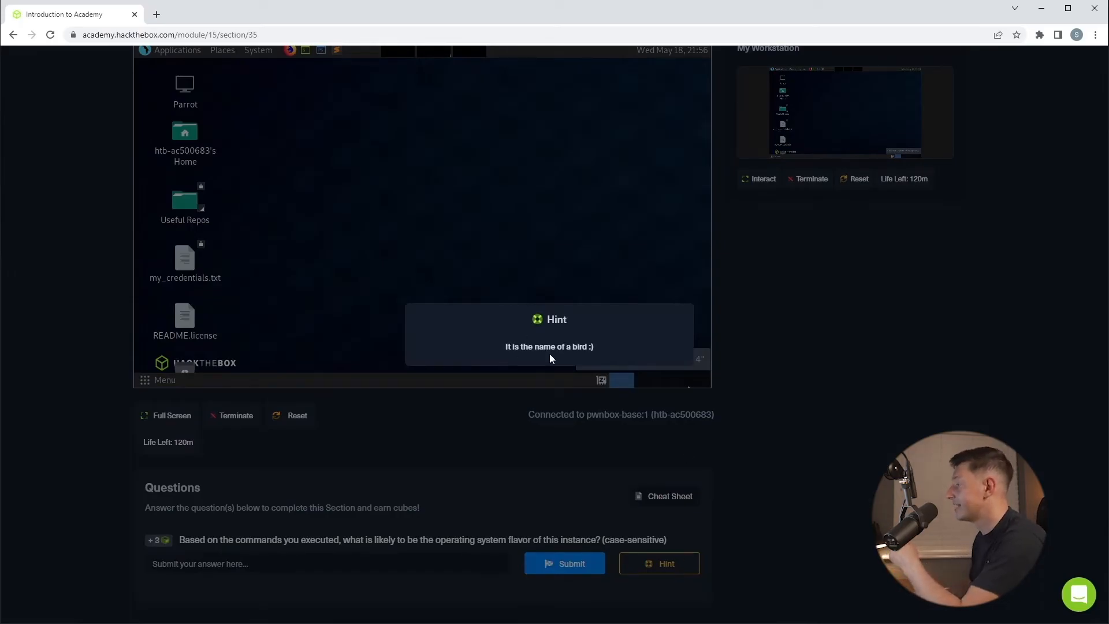
pyautogui.moveTo(619, 358)
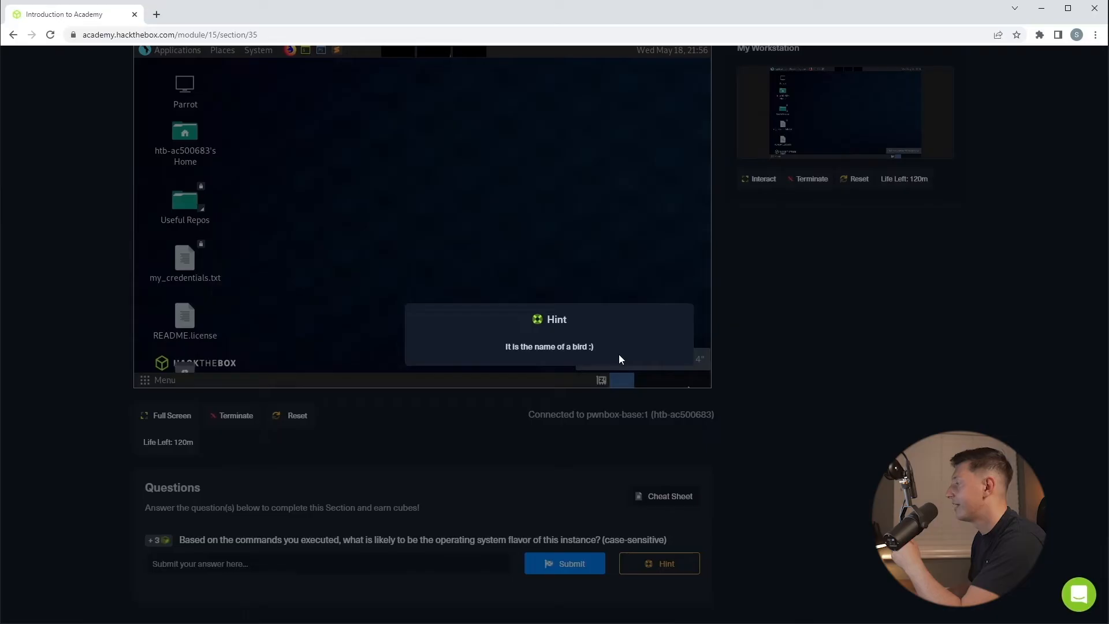
pyautogui.moveTo(756, 414)
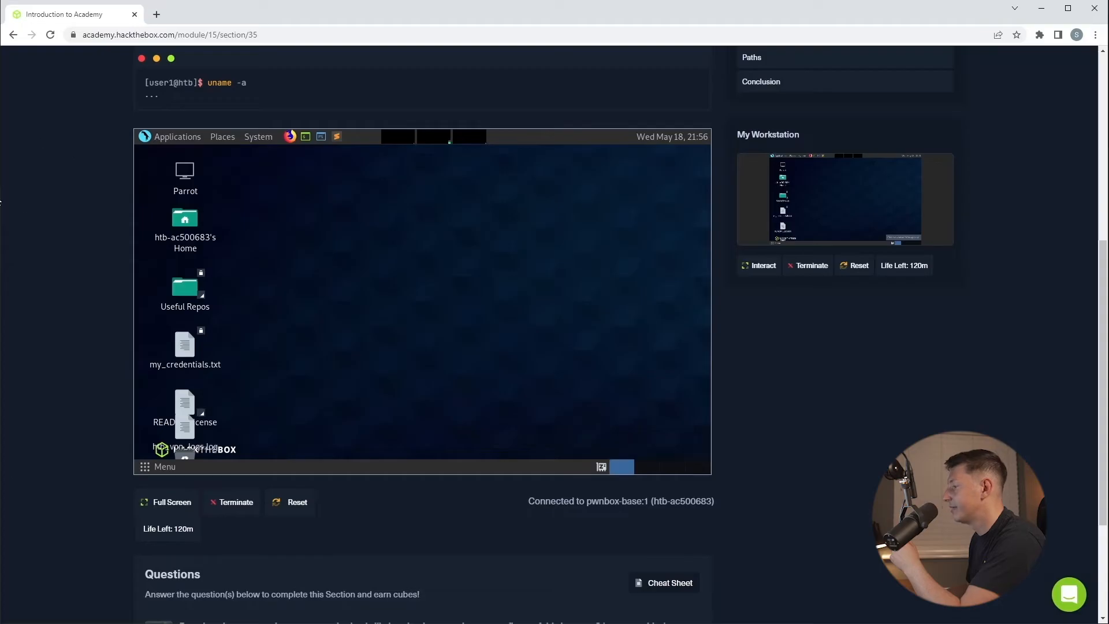
pyautogui.moveTo(180, 483)
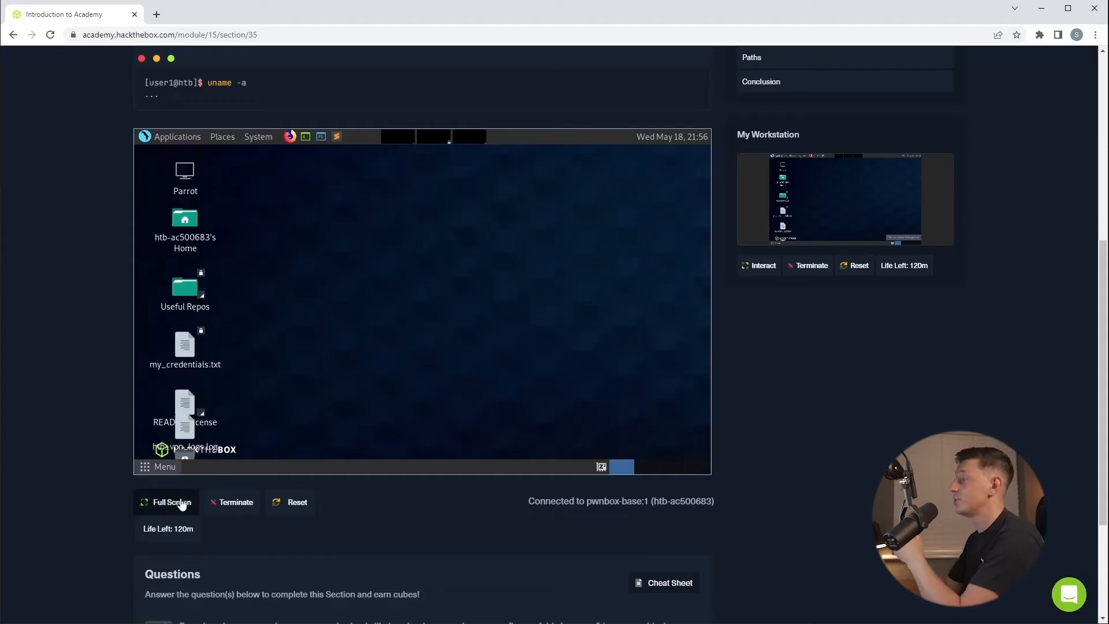
pyautogui.click(171, 503)
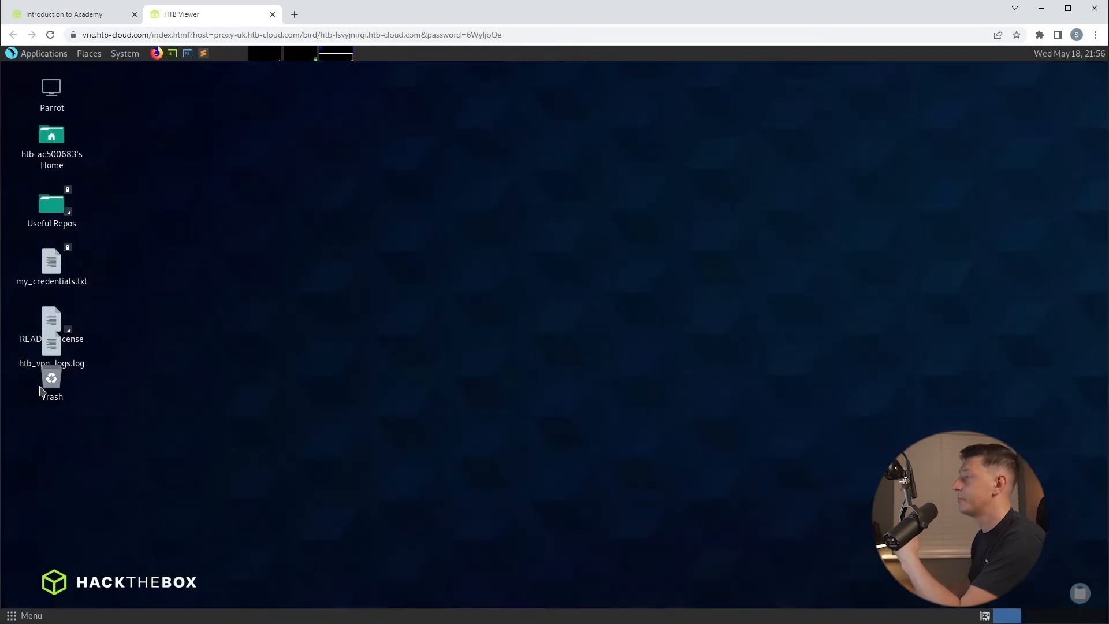
pyautogui.moveTo(176, 295)
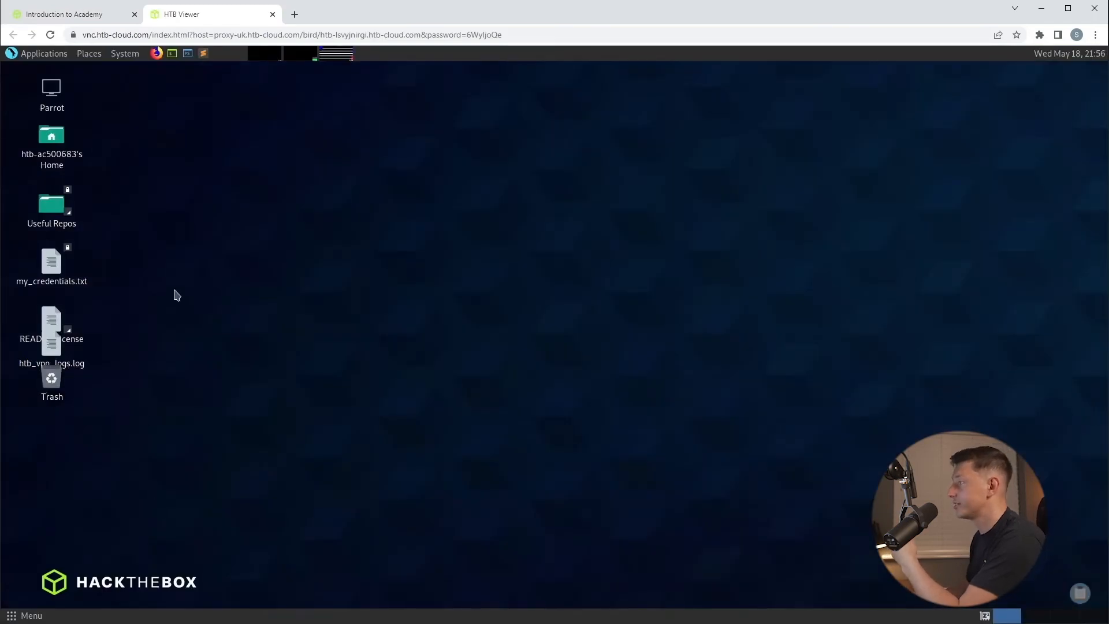
pyautogui.moveTo(172, 53)
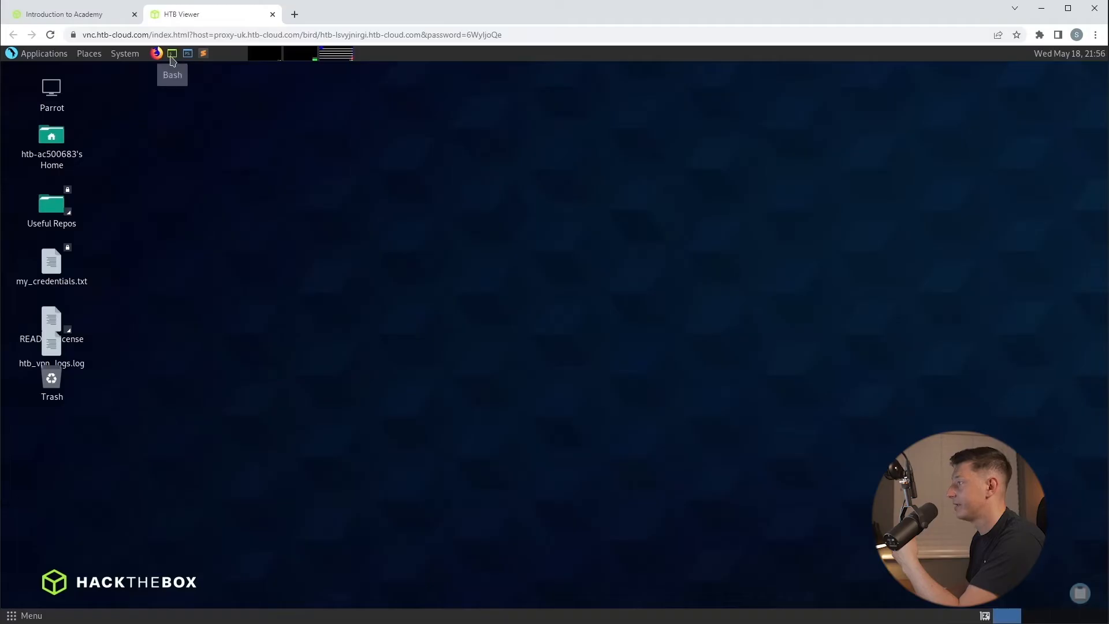
# Step: Run uname -a in a Pwnbox terminal to see the Parrot kernel, then return to the lesson
pyautogui.click(172, 54)
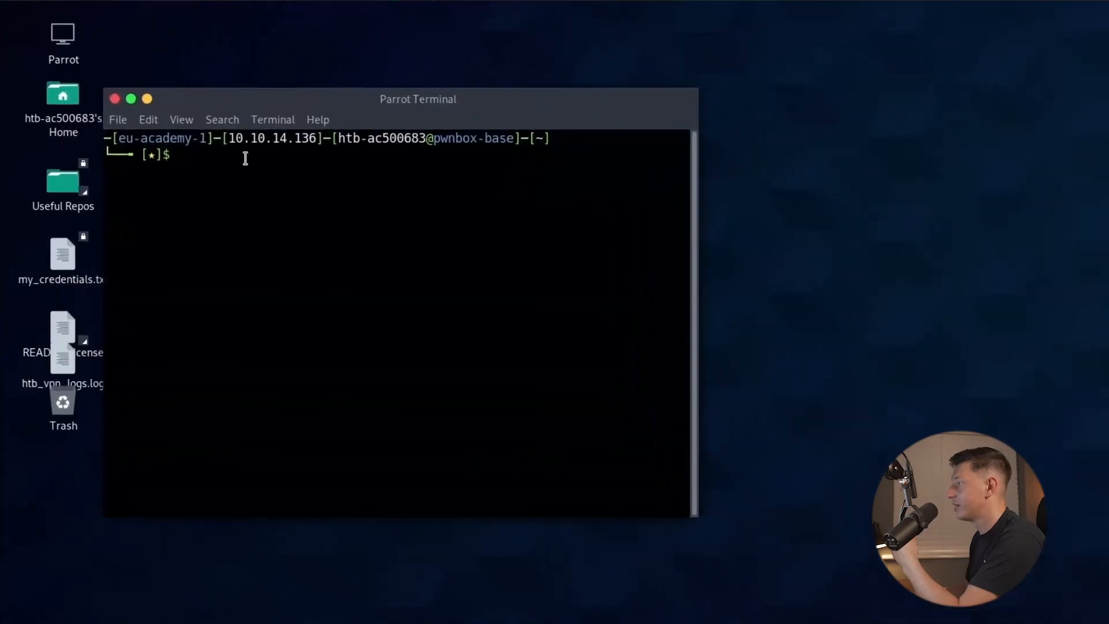
pyautogui.write('uname -a')
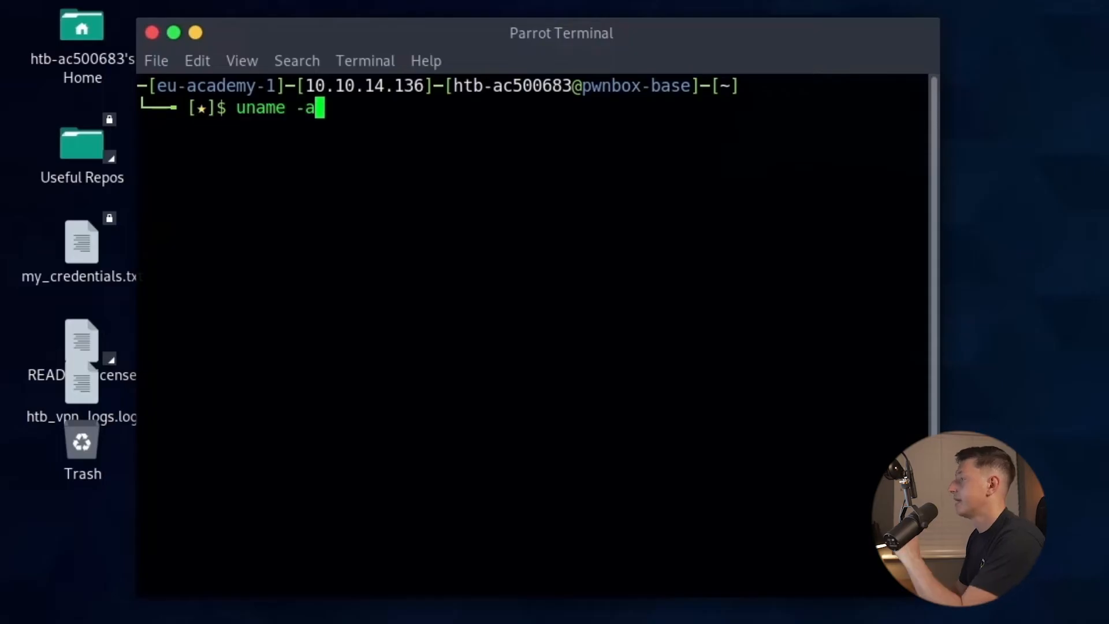
pyautogui.press('Return')
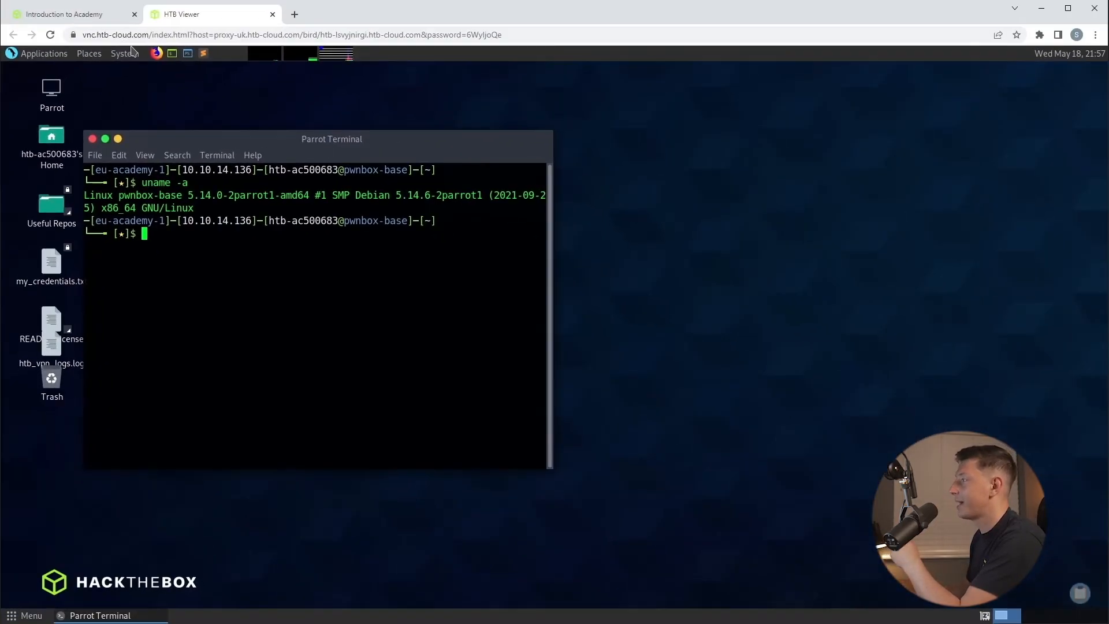
pyautogui.click(63, 14)
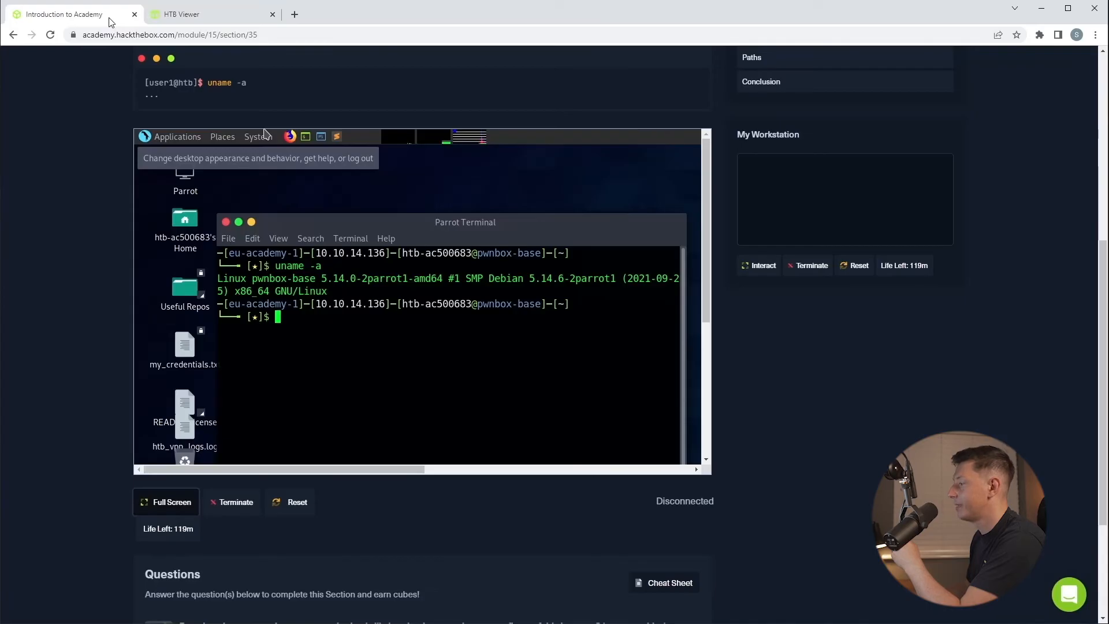
# Step: Submit 'parrot' as the OS flavor answer and mark the section complete to continue
pyautogui.scroll(-3)
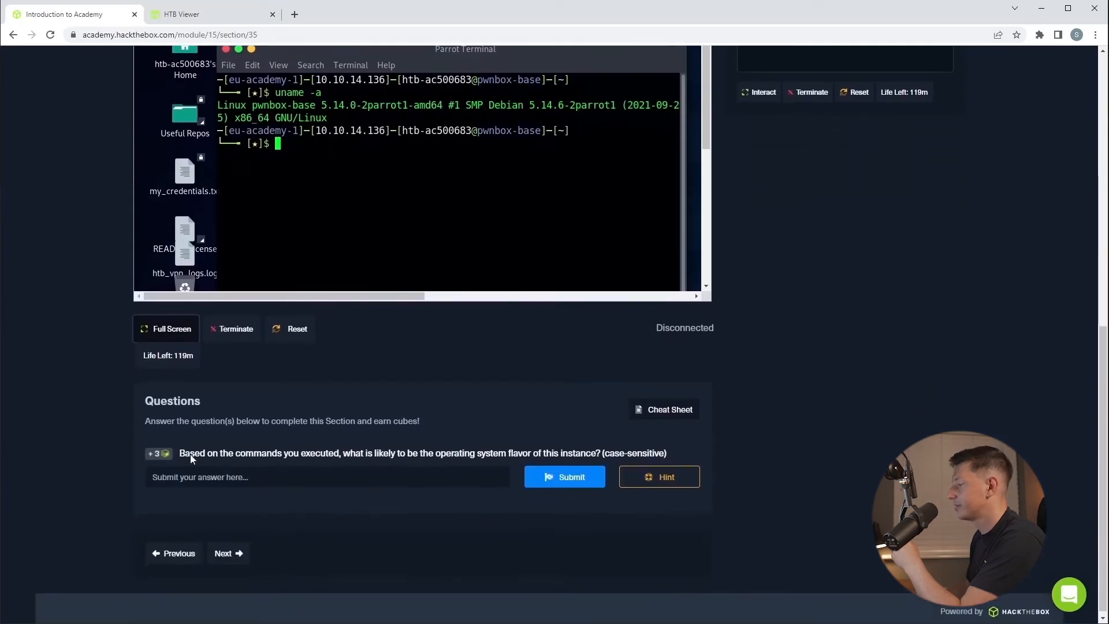
pyautogui.write('par')
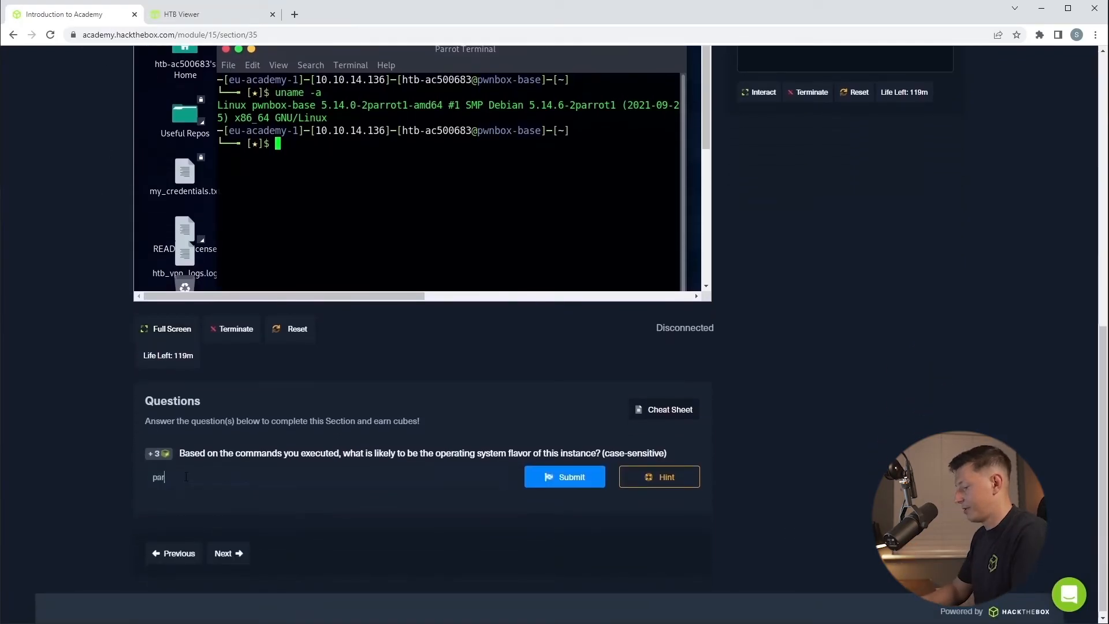
pyautogui.write('rot')
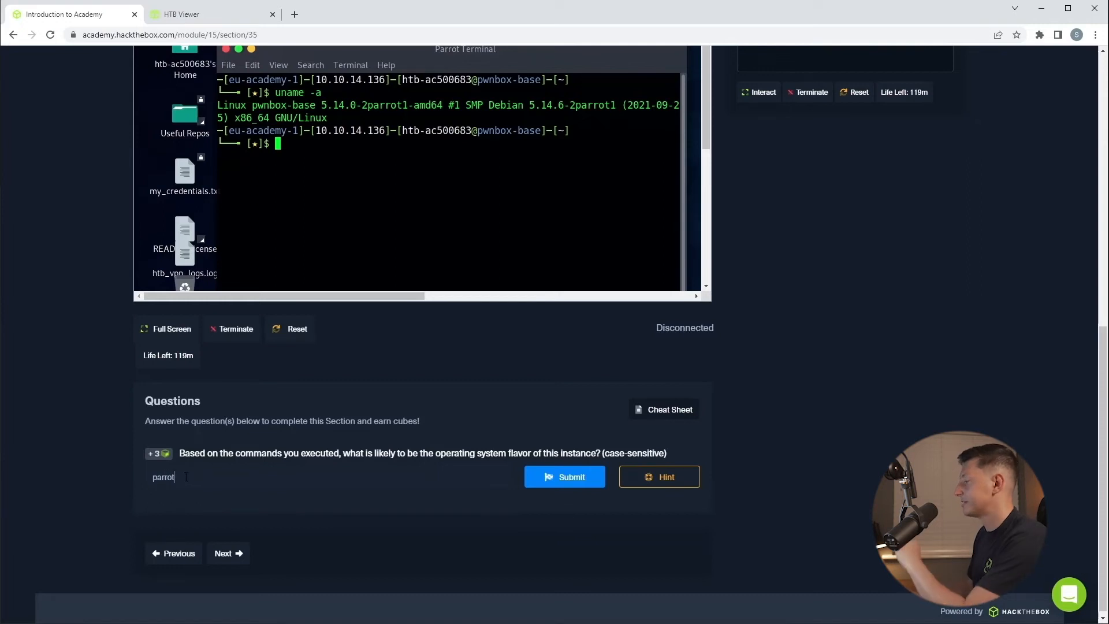
pyautogui.click(565, 478)
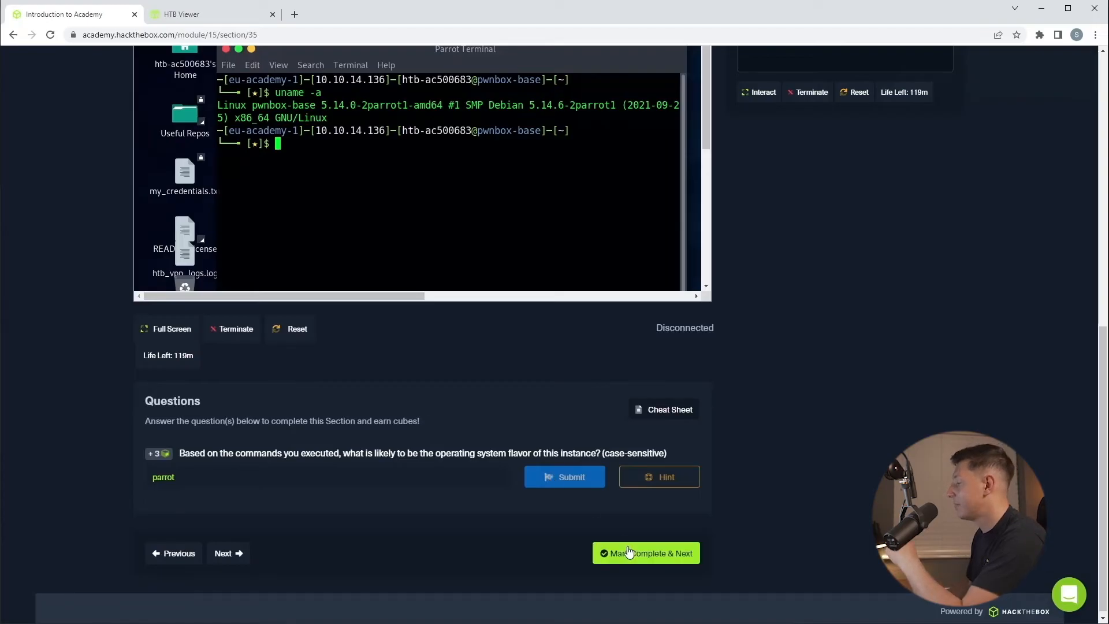
pyautogui.click(644, 554)
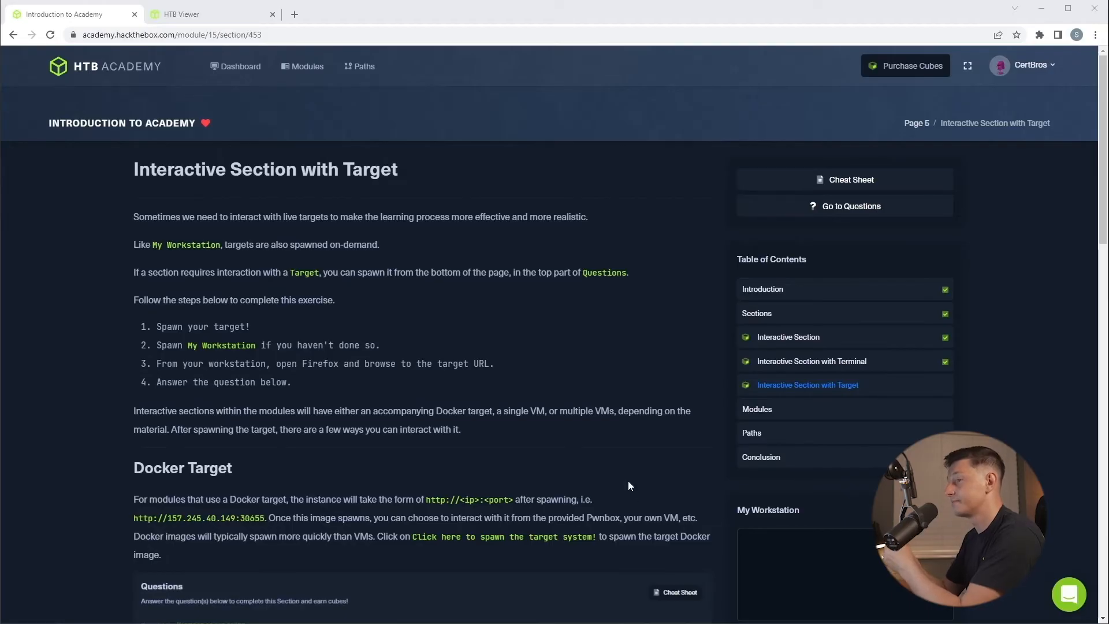
# Step: Scroll down the Interactive Section with Target lesson to its proof-text question
pyautogui.scroll(-3)
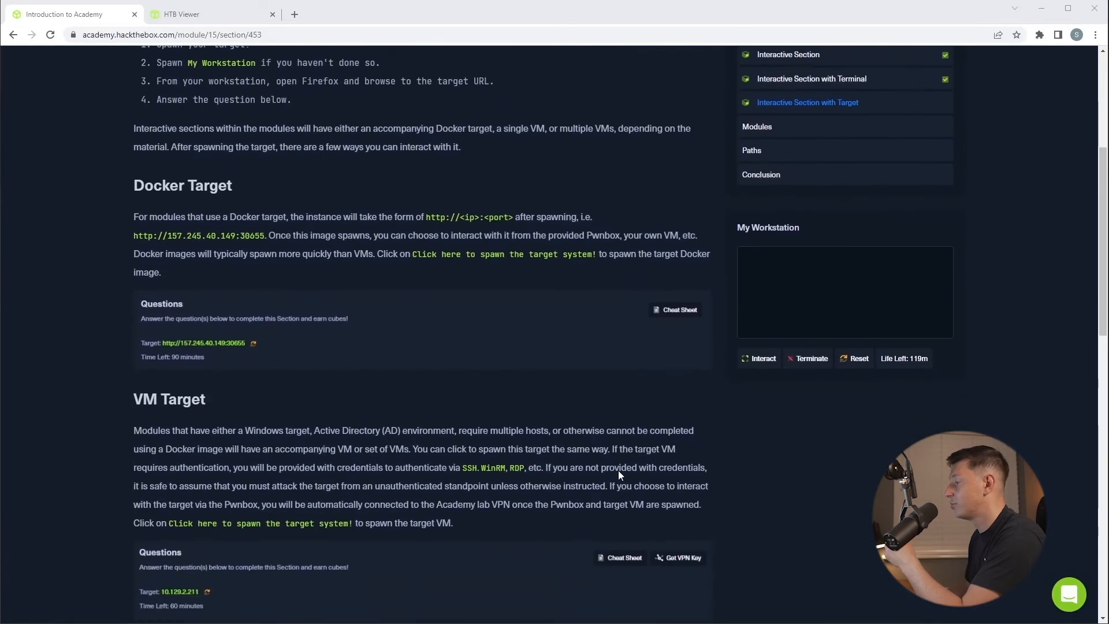
pyautogui.scroll(-3)
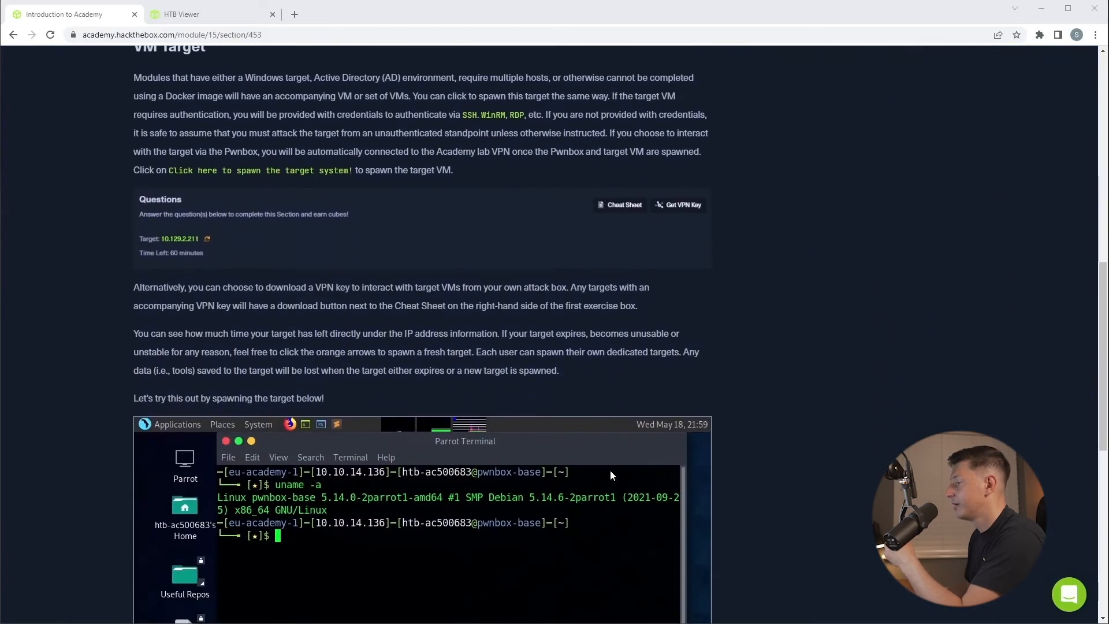
pyautogui.scroll(-3)
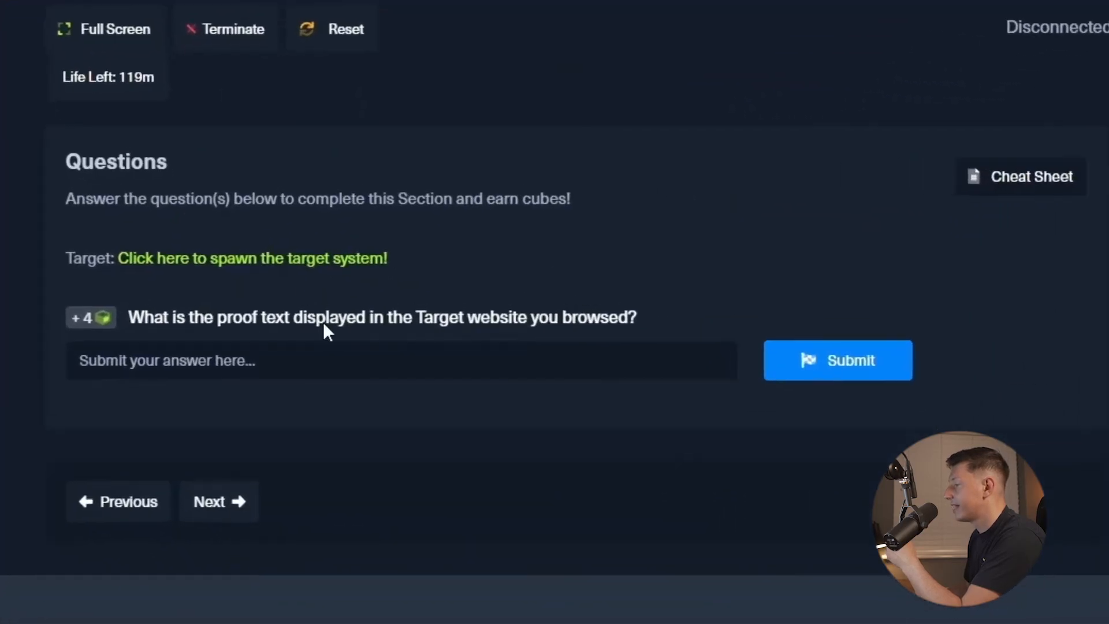
pyautogui.moveTo(692, 304)
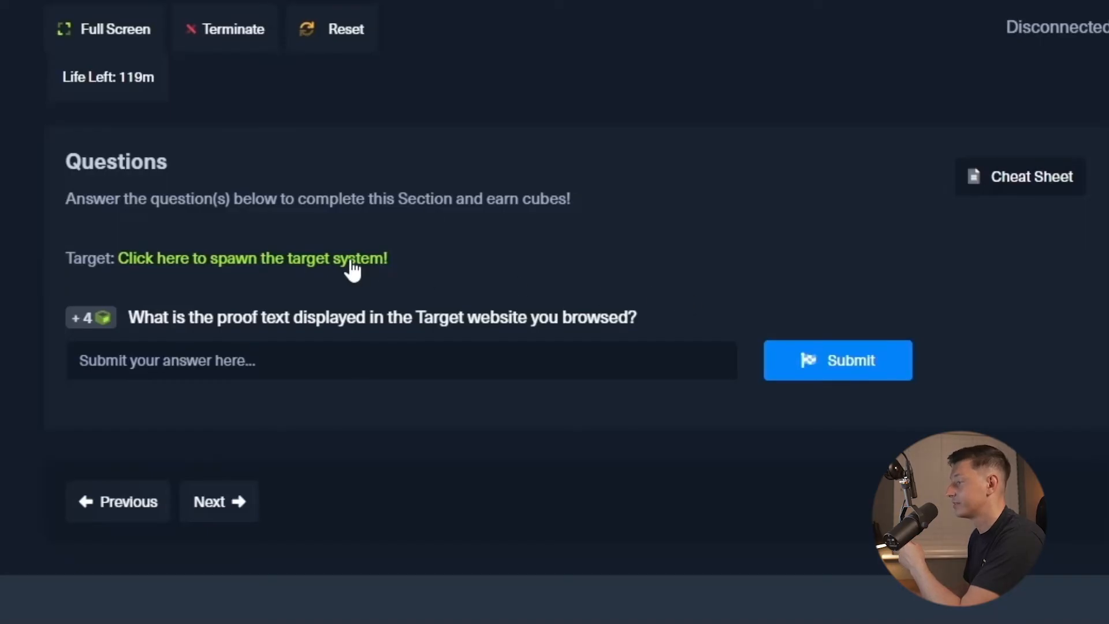
# Step: Spawn the target system and select the proof text t4rg3ts on its website
pyautogui.click(252, 258)
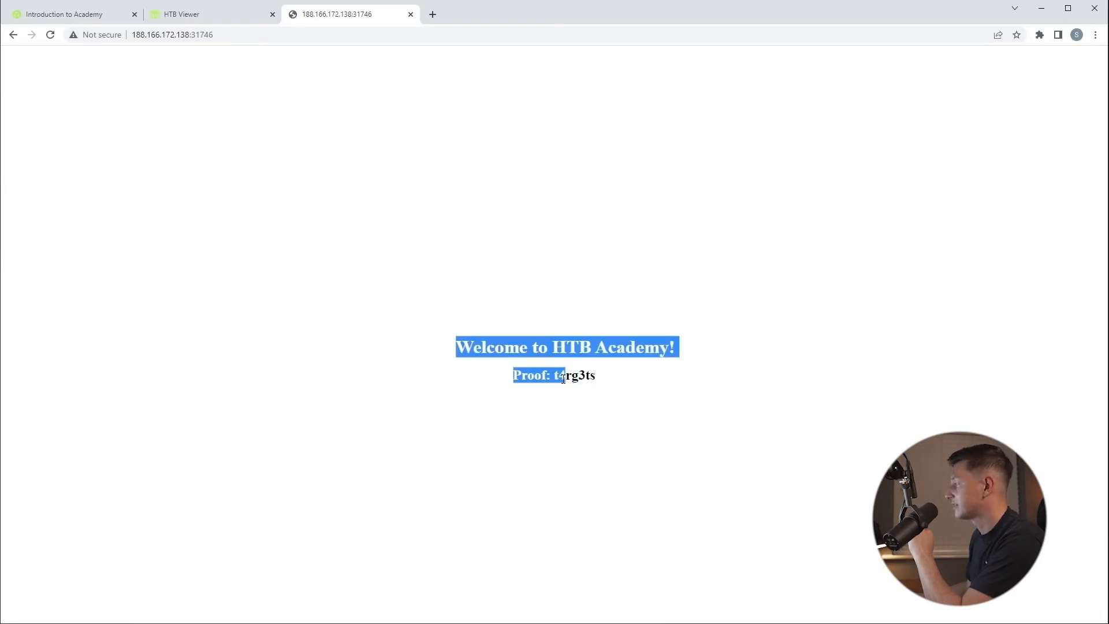
pyautogui.doubleClick(574, 375)
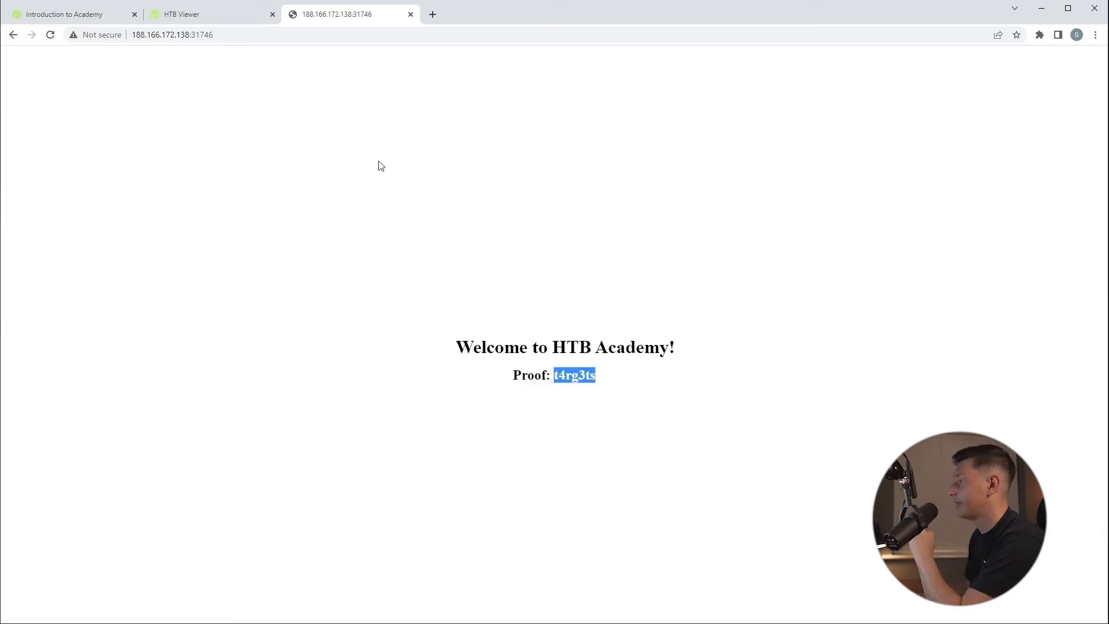
# Step: Submit t4rg3ts as the proof text and mark the target section complete to continue
pyautogui.click(65, 14)
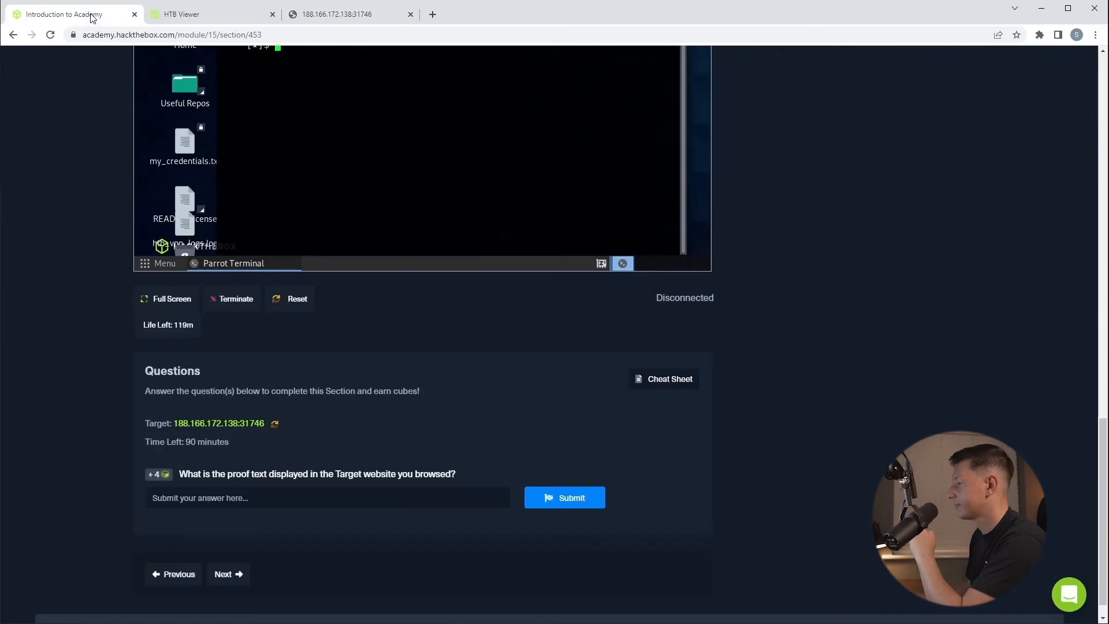
pyautogui.write('t4rg3ts')
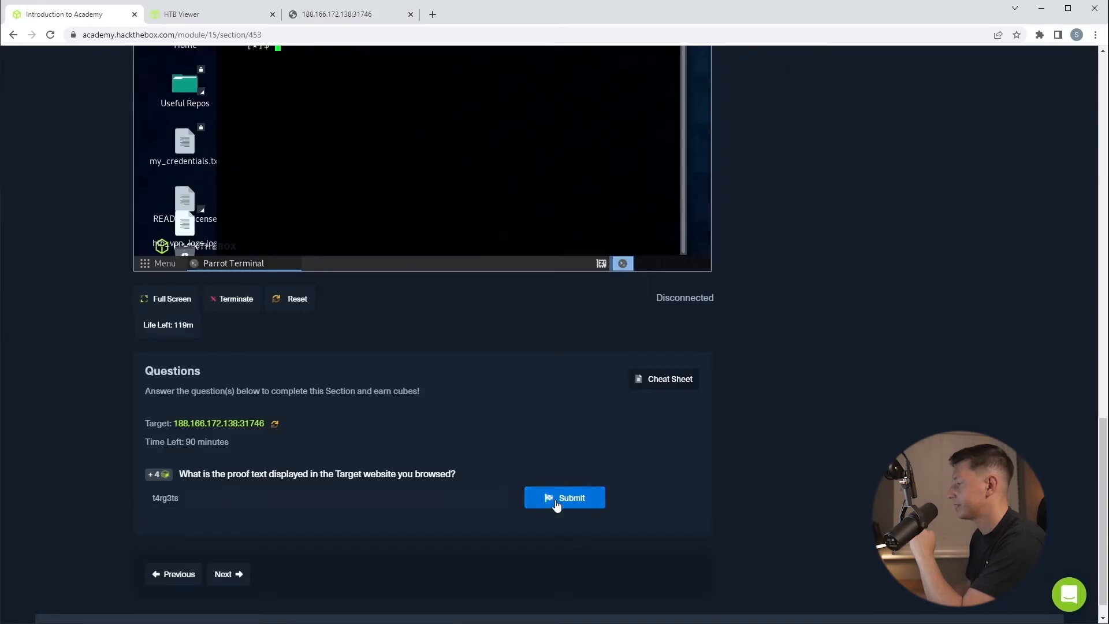
pyautogui.click(565, 497)
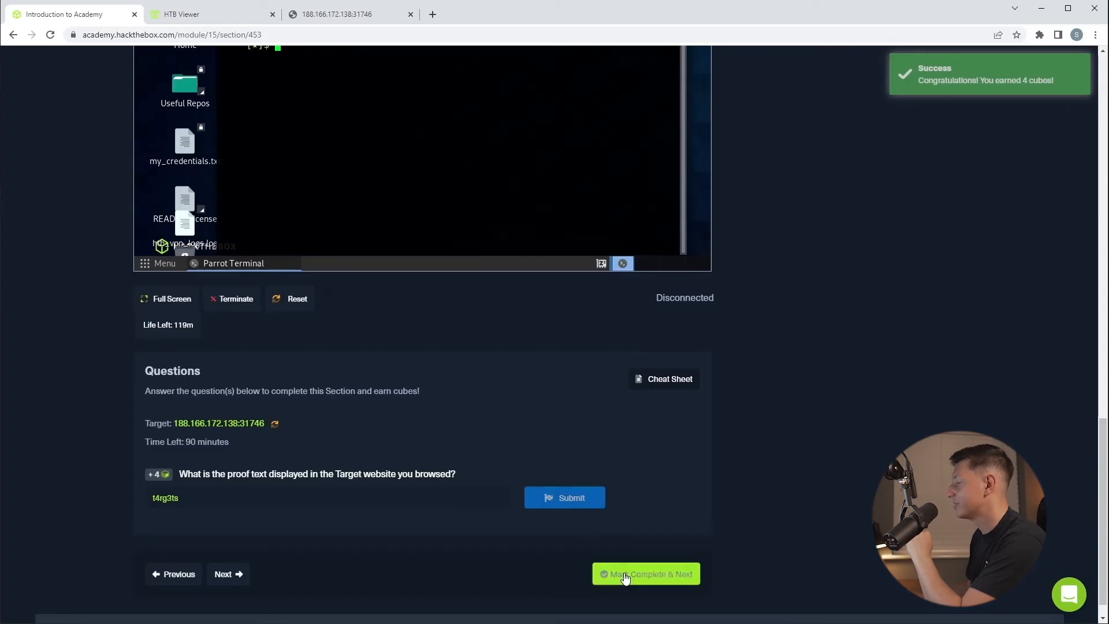
pyautogui.click(644, 574)
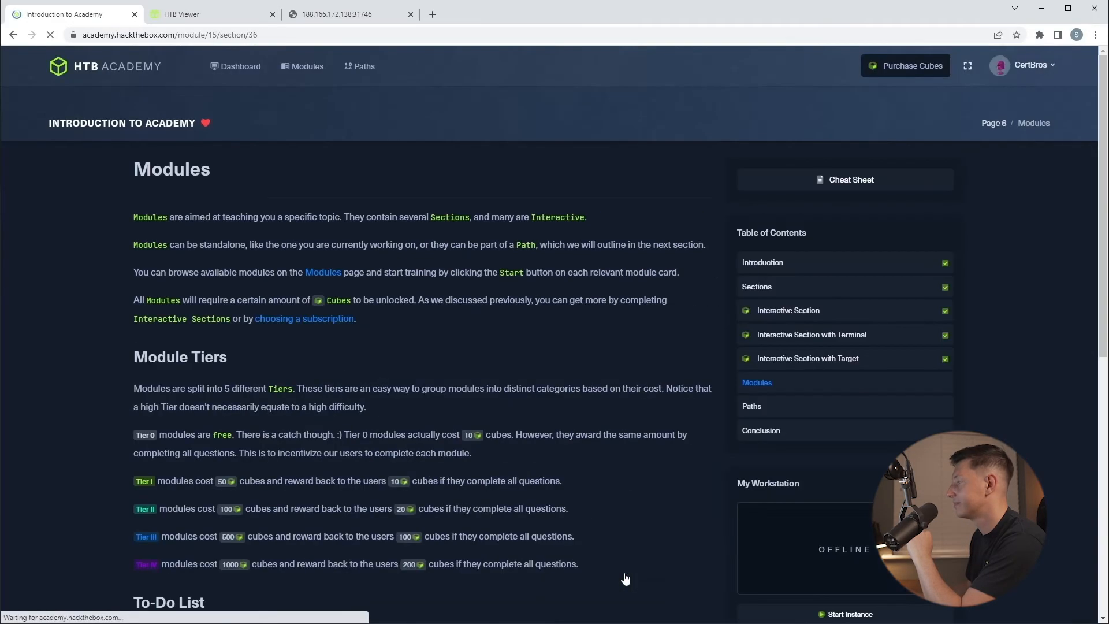
# Step: Read down the Modules lesson and mark it complete to reach the Paths section
pyautogui.click(848, 613)
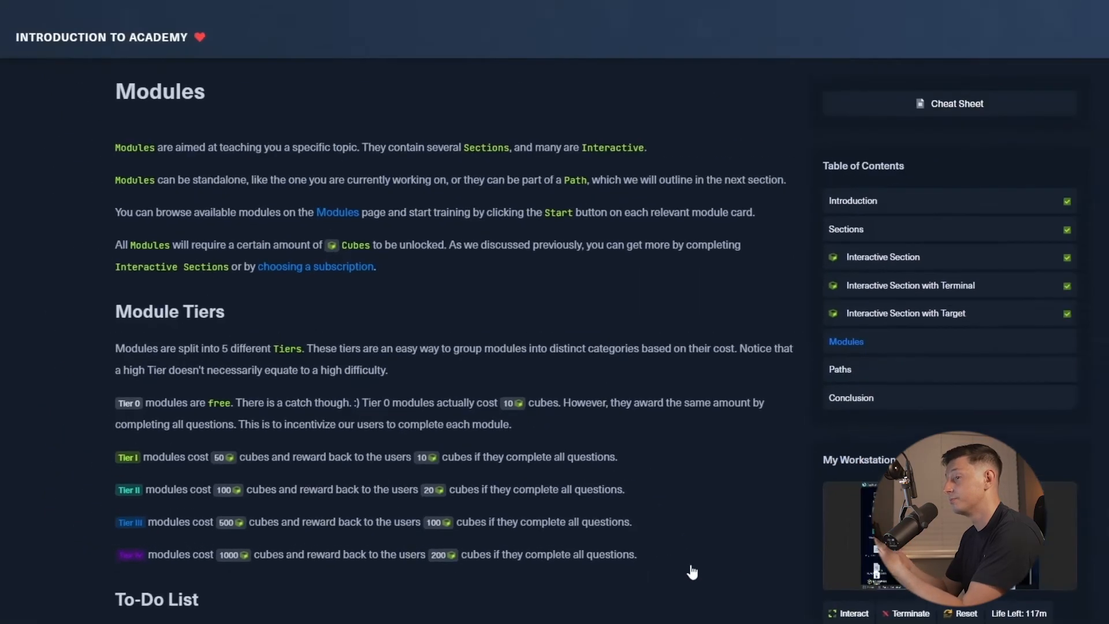
pyautogui.scroll(-3)
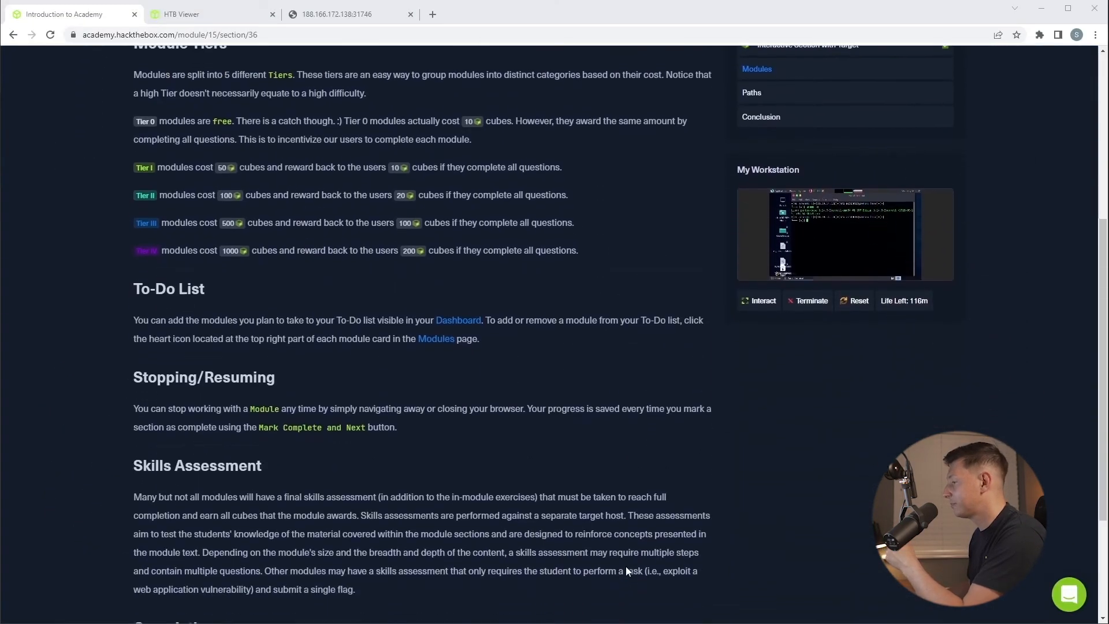
pyautogui.scroll(-3)
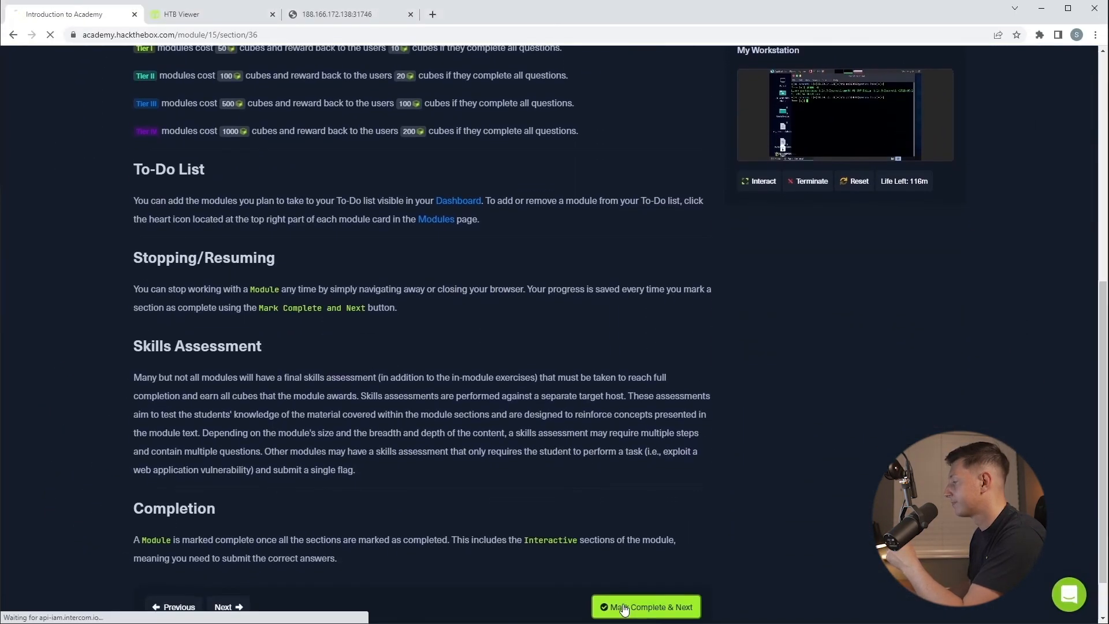
pyautogui.click(645, 606)
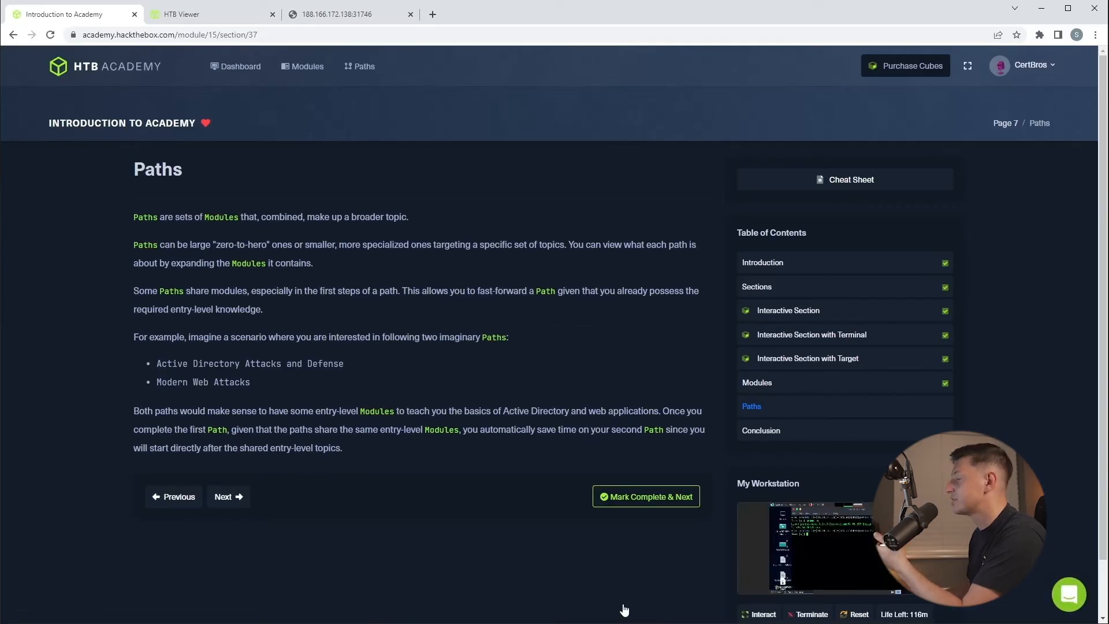
pyautogui.moveTo(646, 516)
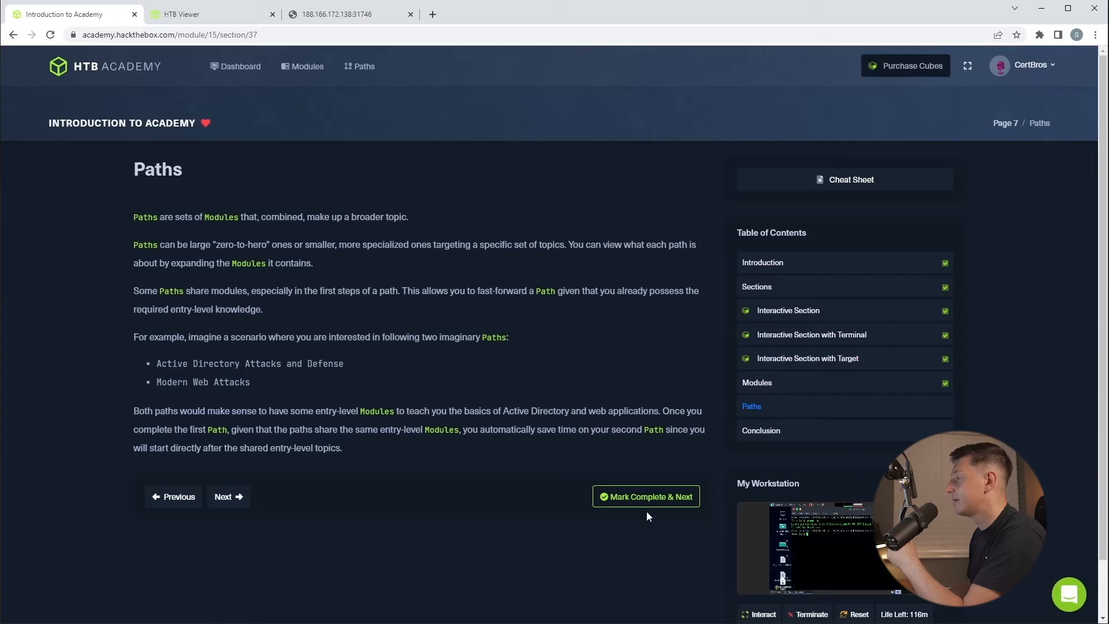
# Step: Mark Paths complete, read the Conclusion, and finish the Introduction to Academy module
pyautogui.click(644, 496)
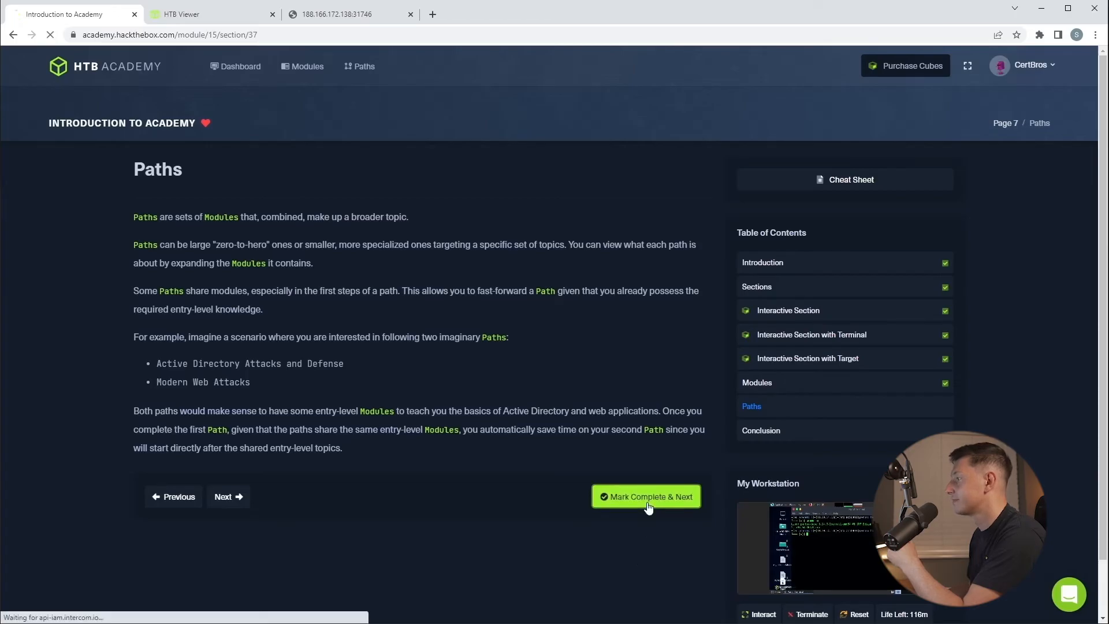
pyautogui.click(644, 496)
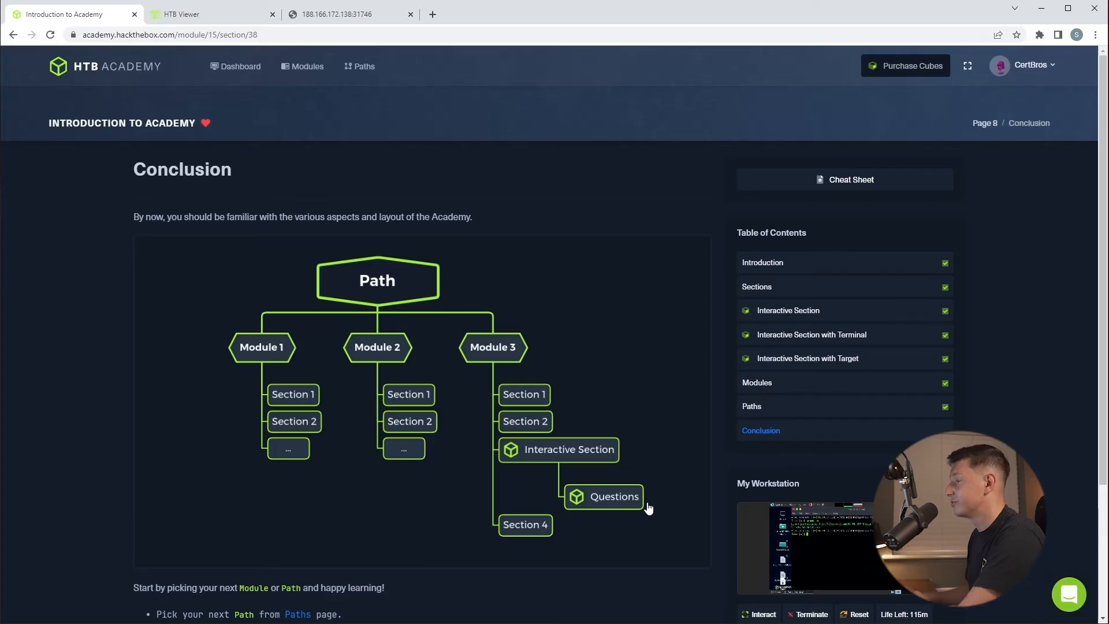
pyautogui.scroll(-3)
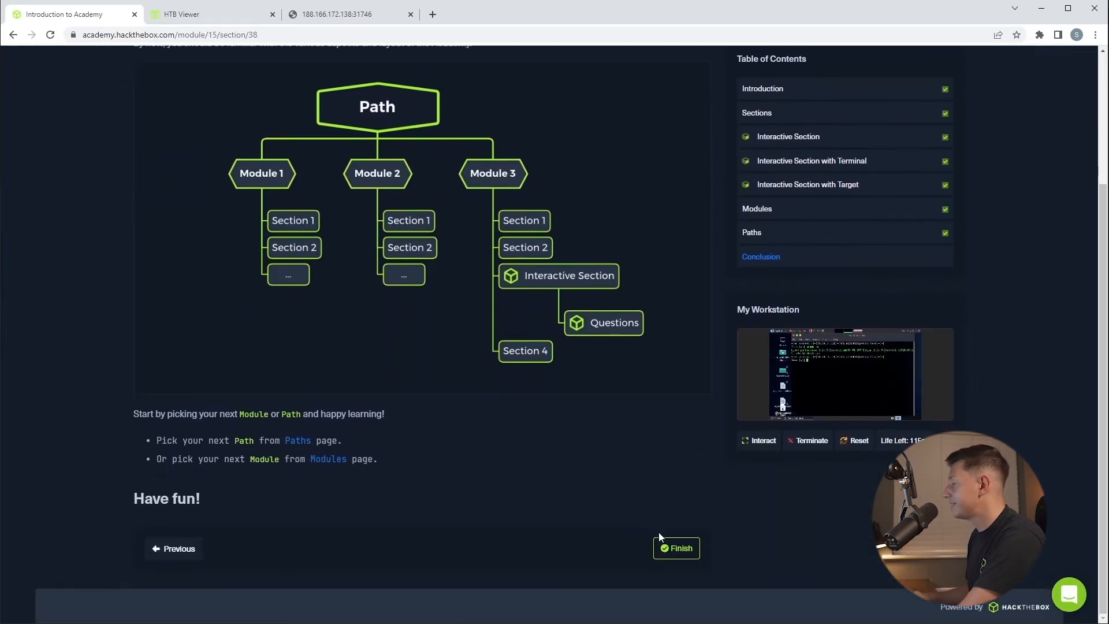
pyautogui.click(676, 548)
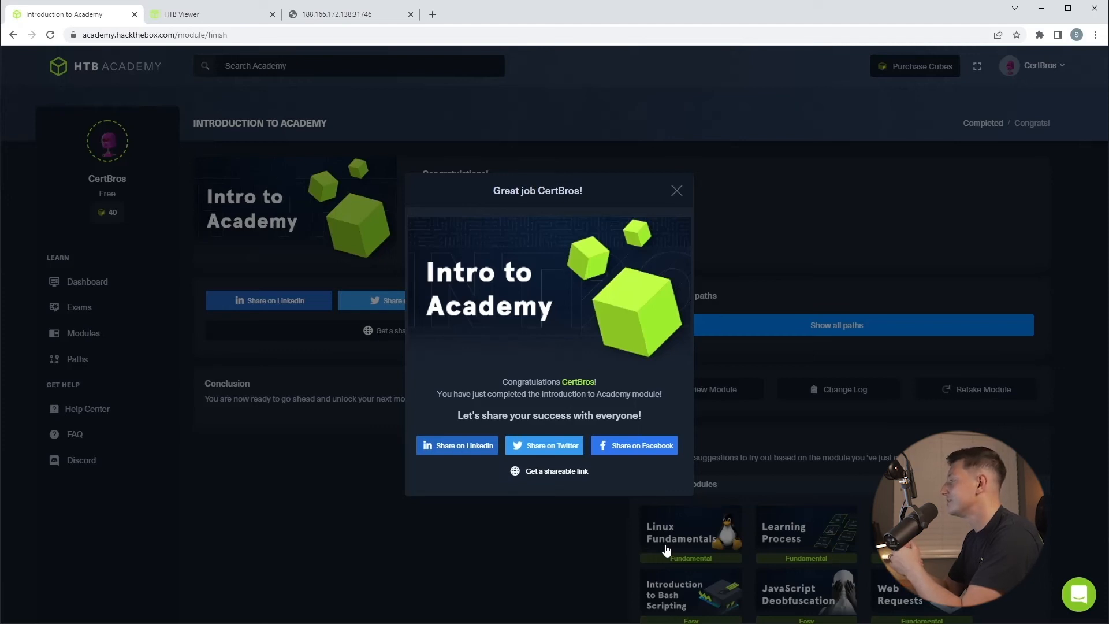
pyautogui.moveTo(677, 193)
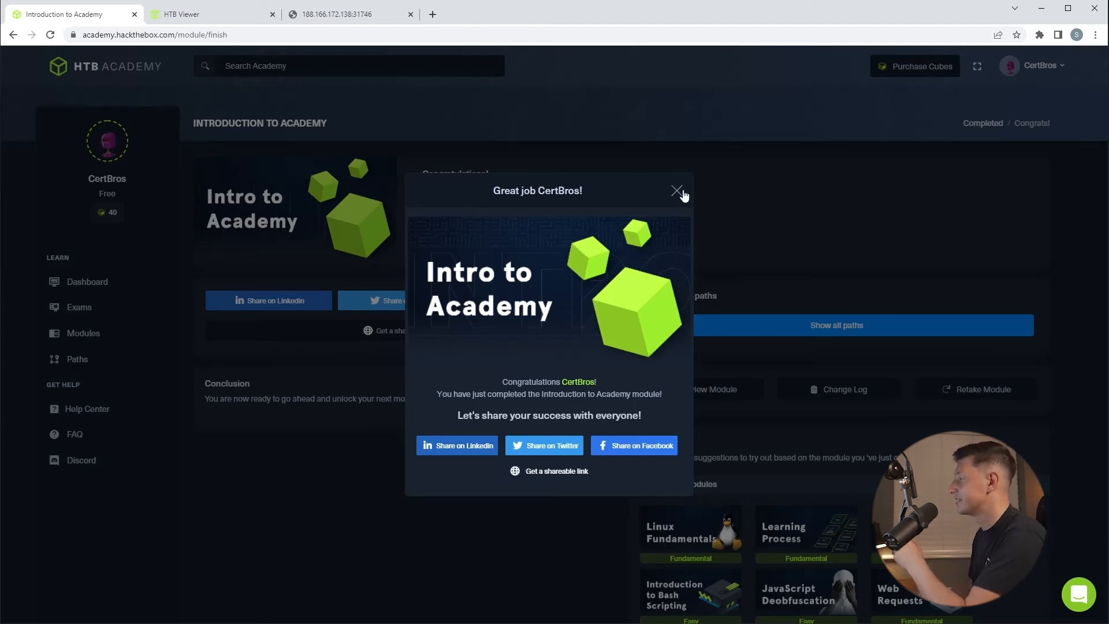
# Step: Close the 'Great job' pop-up to show the module completion summary with 10 cubes earned
pyautogui.click(676, 192)
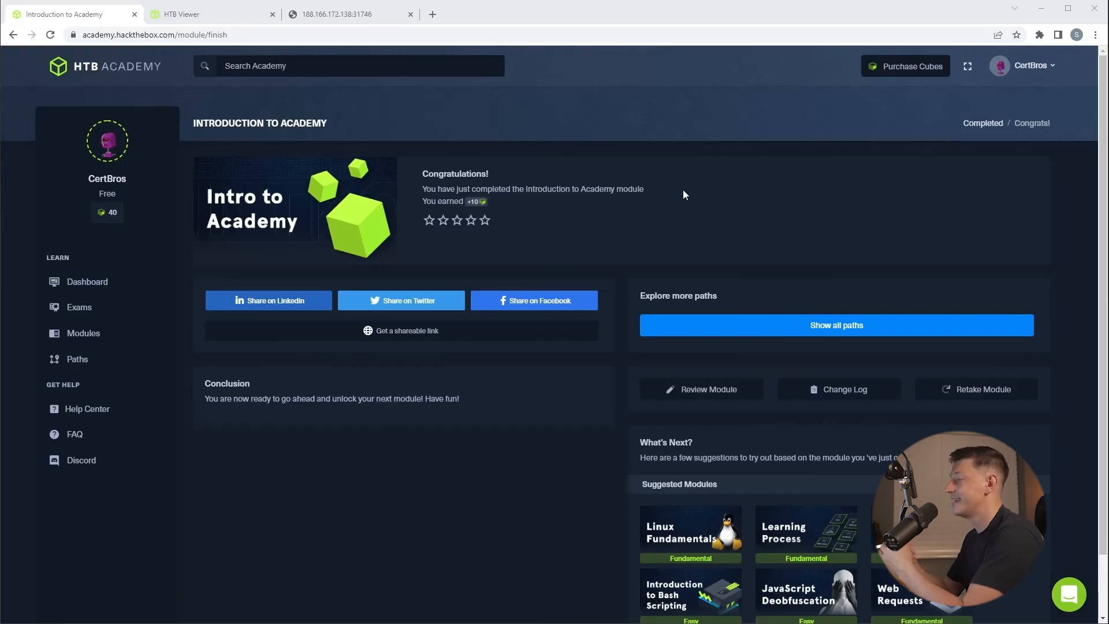
pyautogui.moveTo(890, 76)
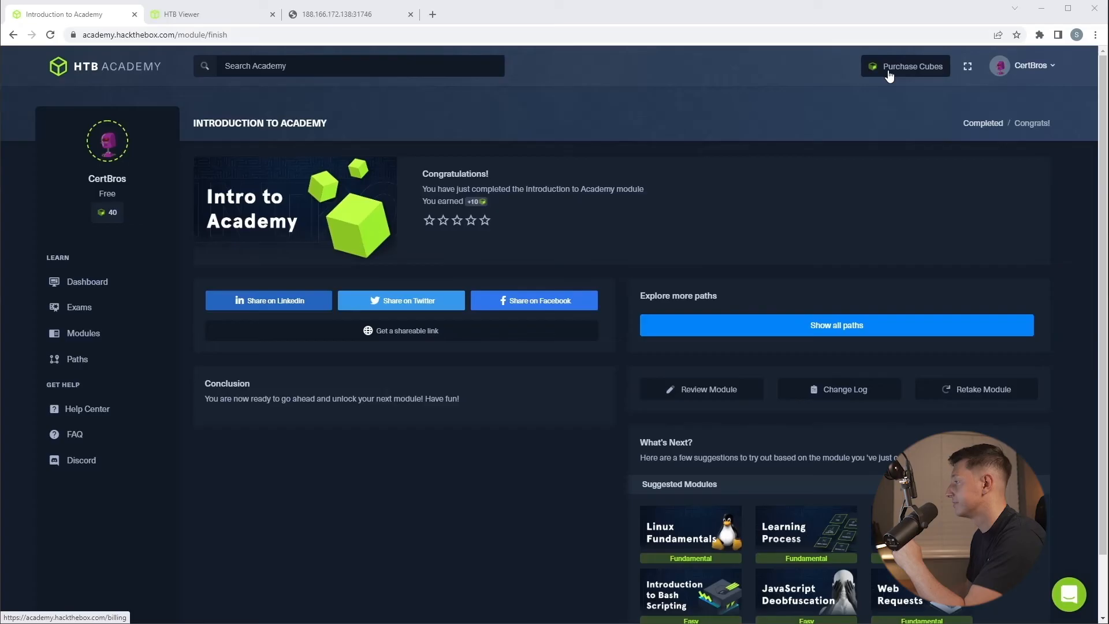
# Step: Go to the billing page via Purchase Cubes and scroll through the Compare Plan Features list
pyautogui.click(912, 65)
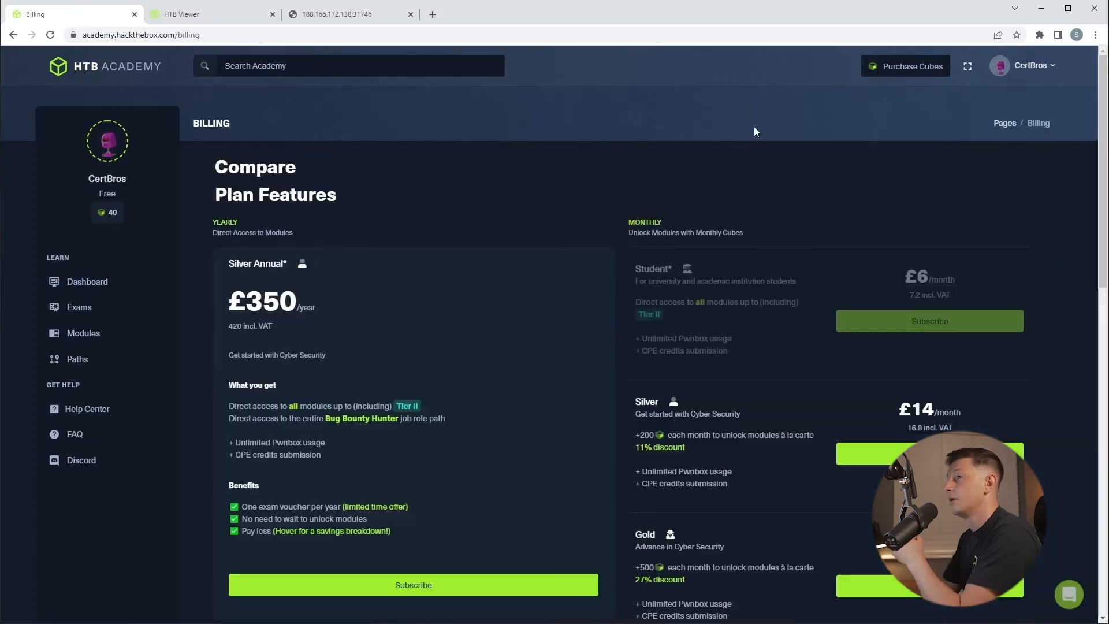
pyautogui.moveTo(613, 187)
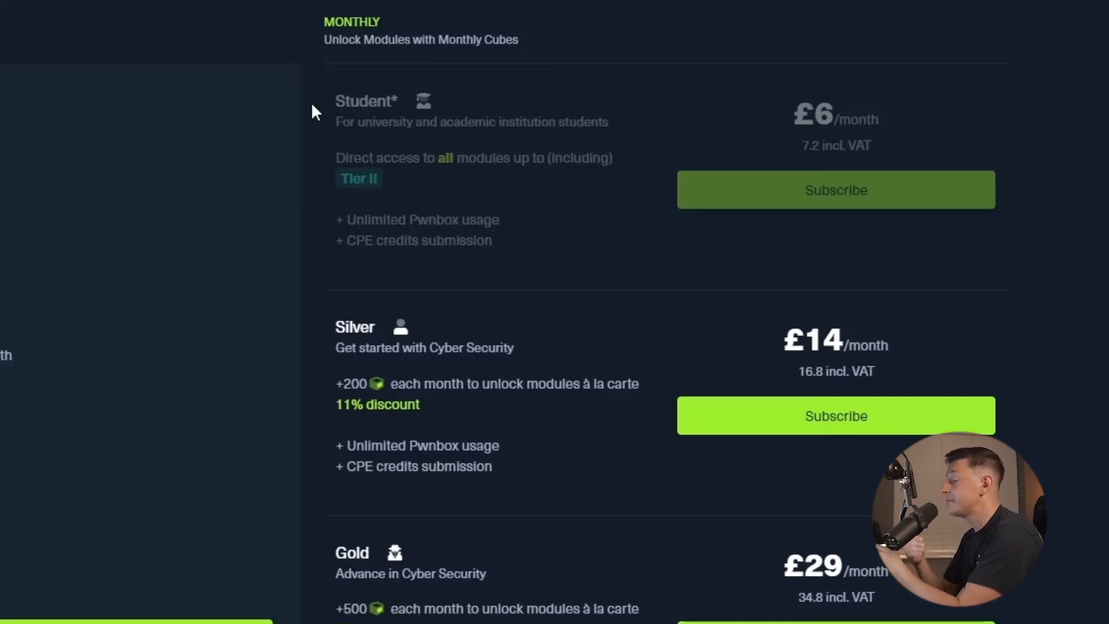
pyautogui.scroll(-3)
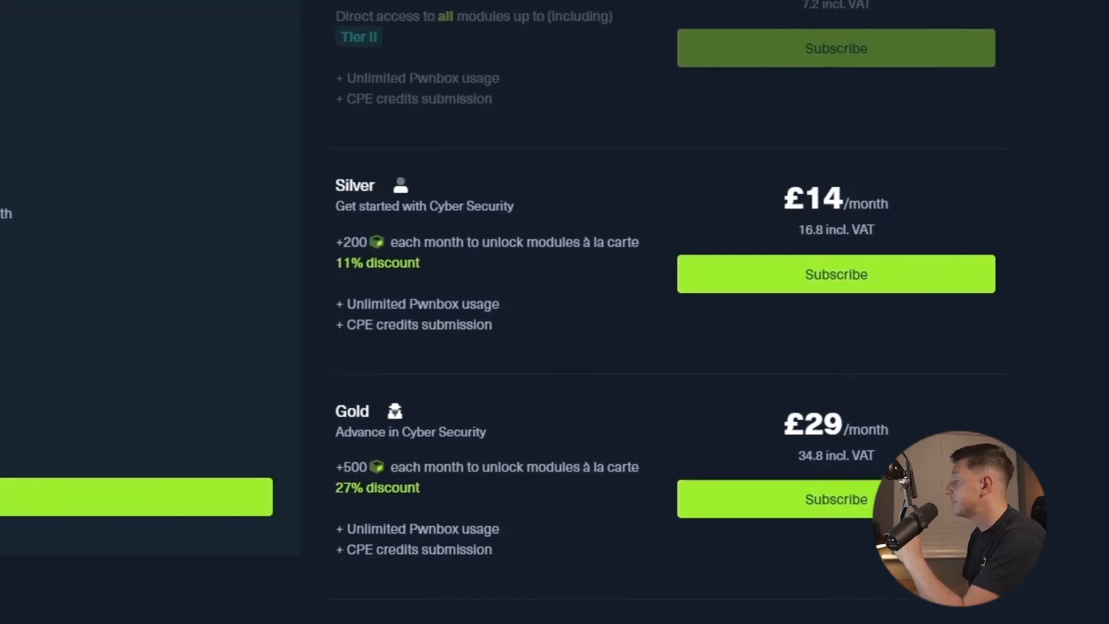
pyautogui.scroll(-3)
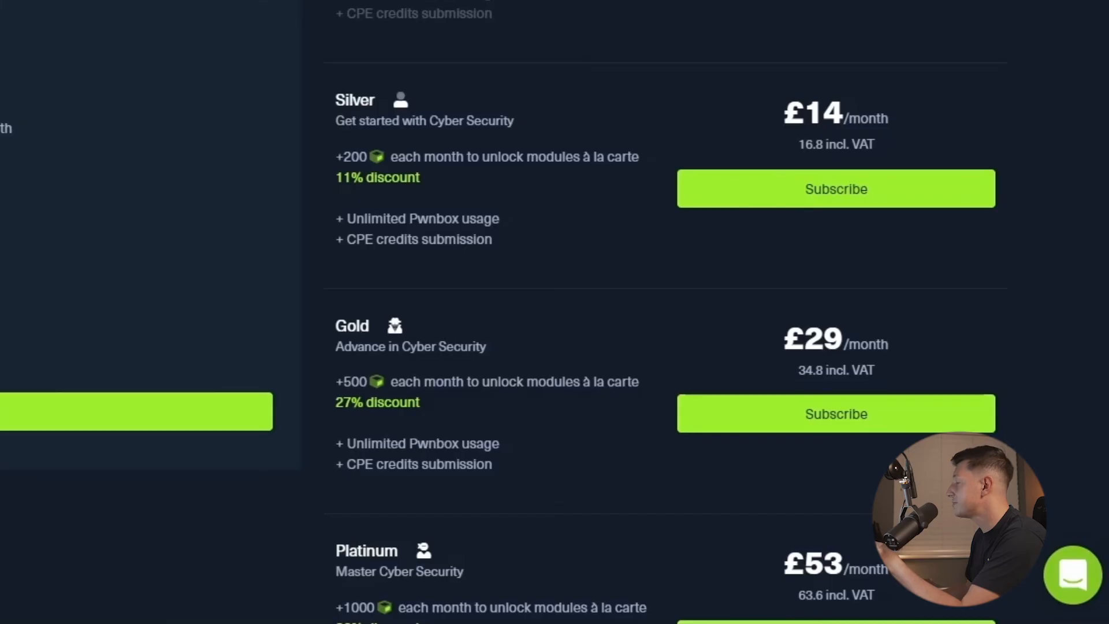
pyautogui.scroll(-3)
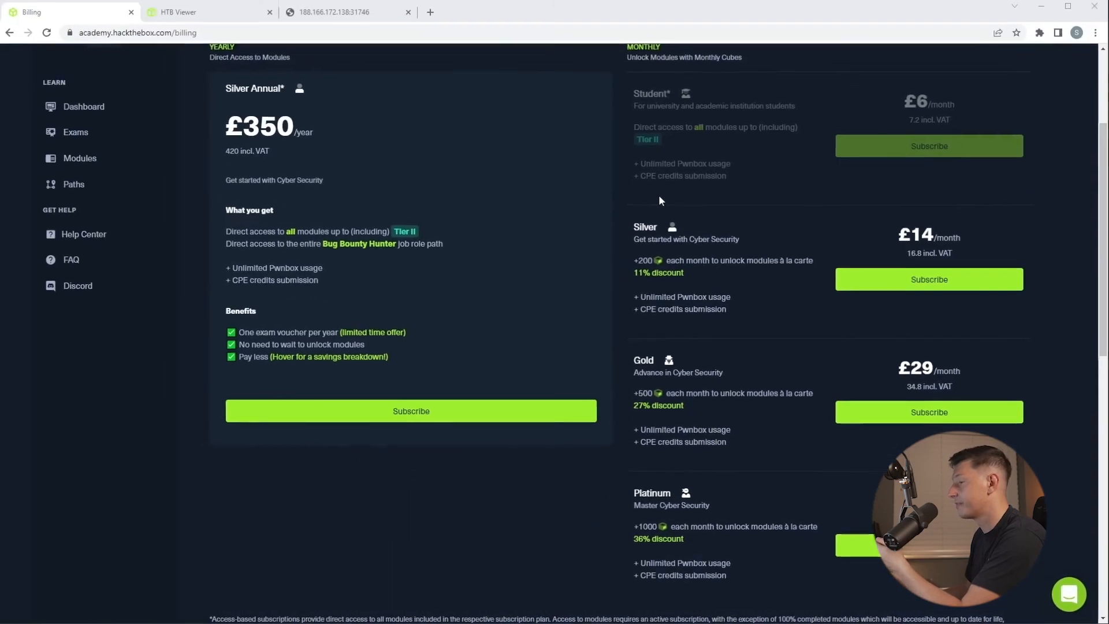
pyautogui.scroll(-3)
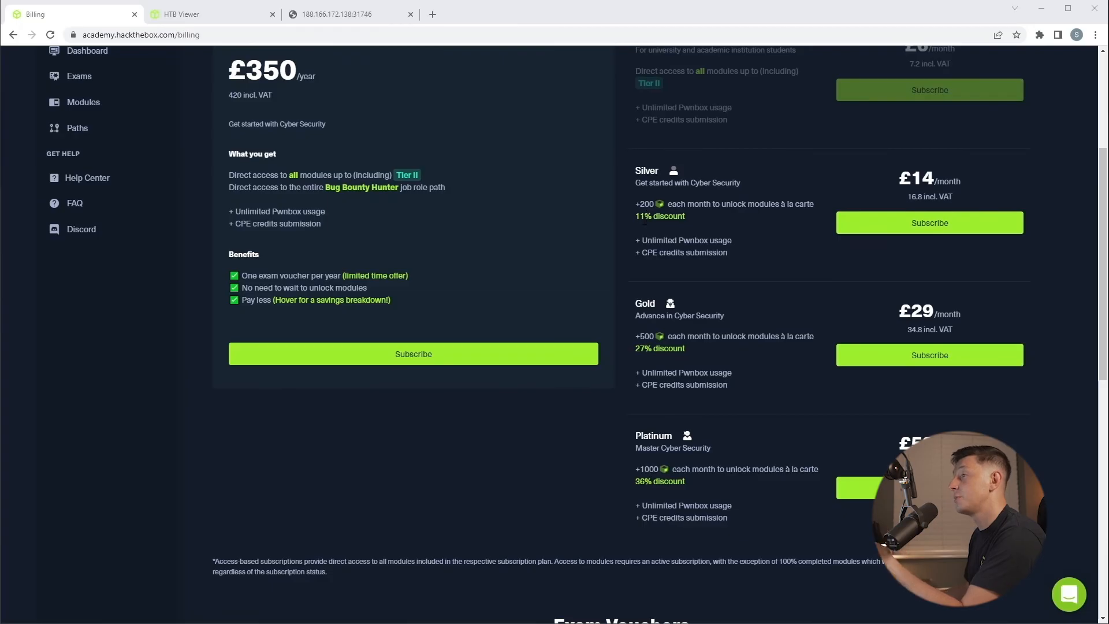
pyautogui.scroll(-3)
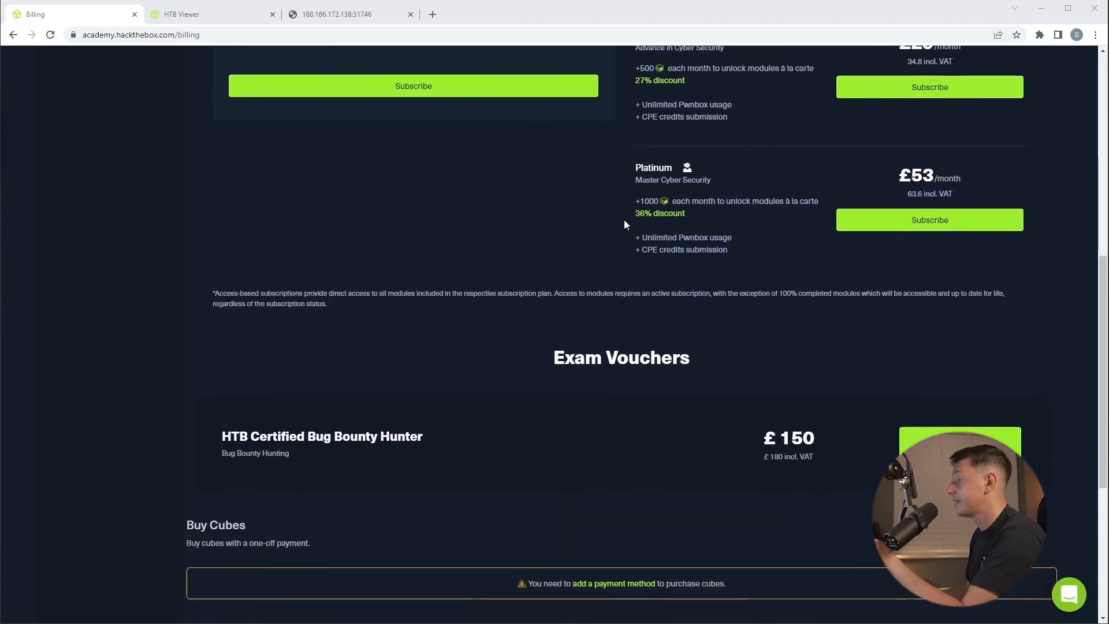
pyautogui.scroll(-3)
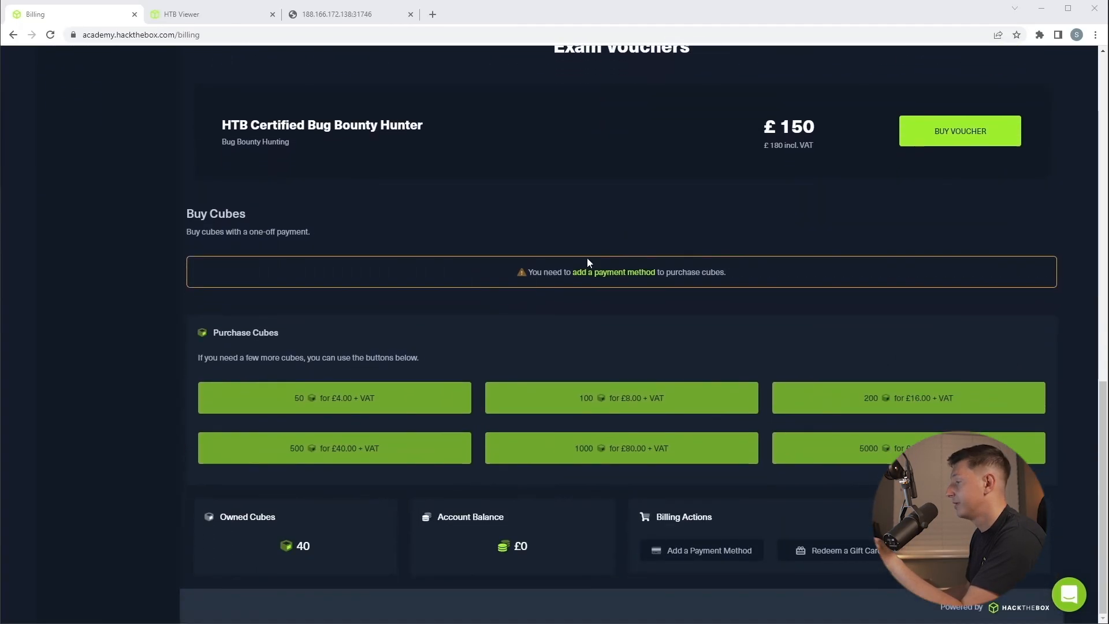
pyautogui.moveTo(1089, 428)
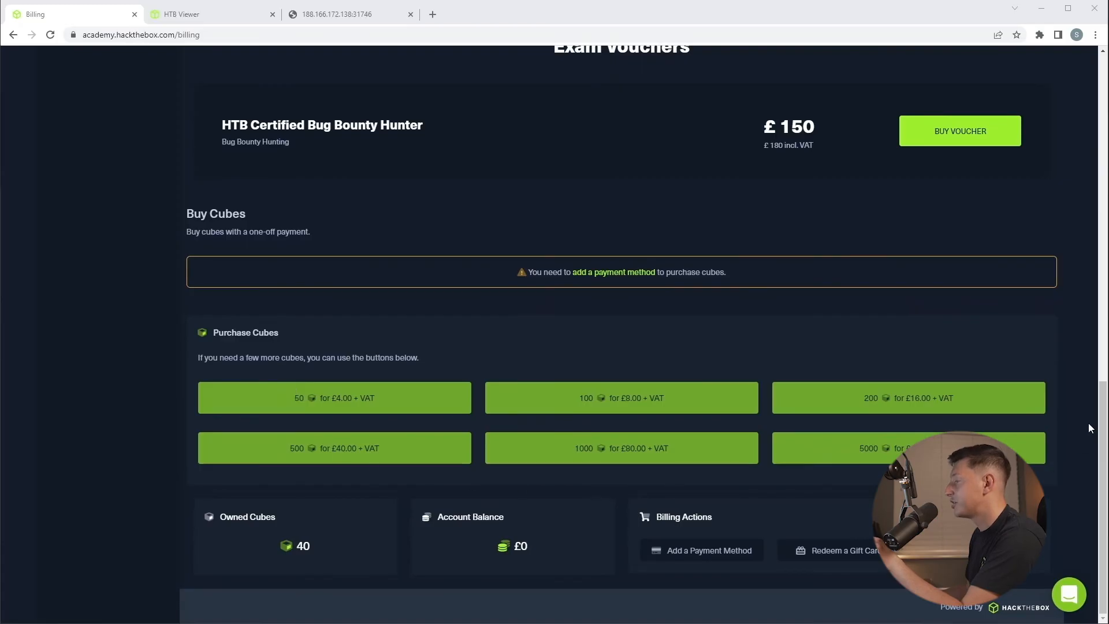
pyautogui.moveTo(1029, 413)
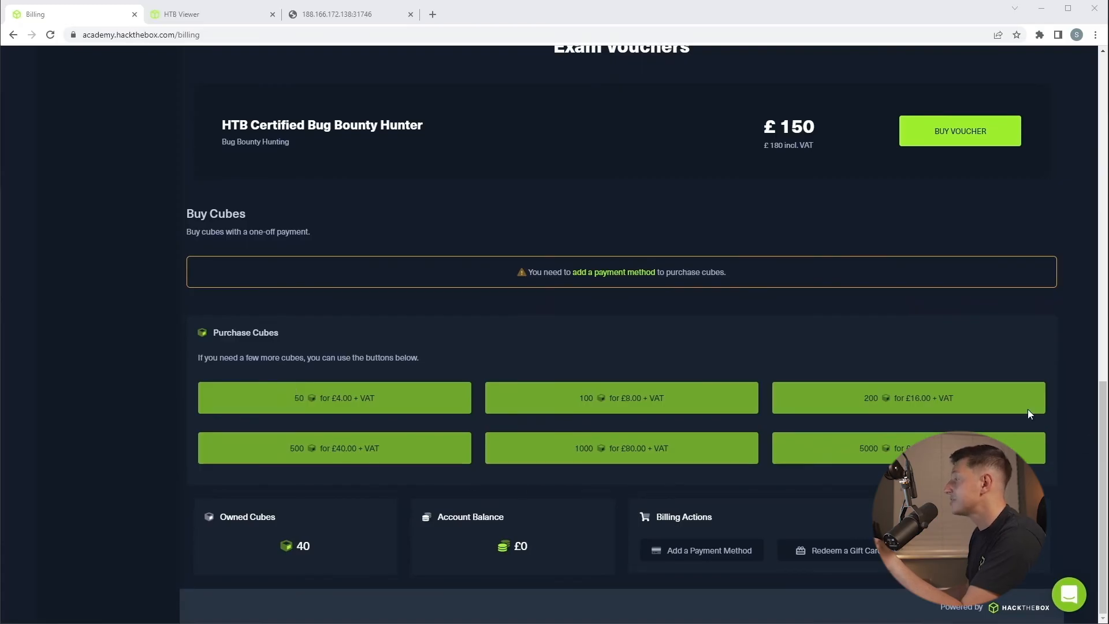
pyautogui.scroll(3)
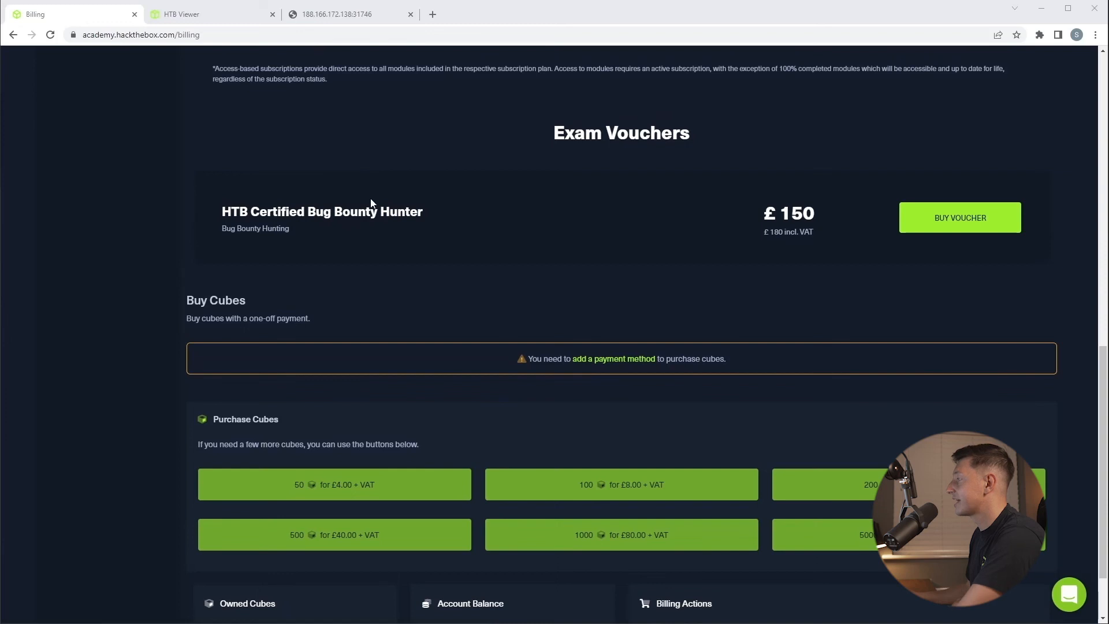
pyautogui.moveTo(477, 274)
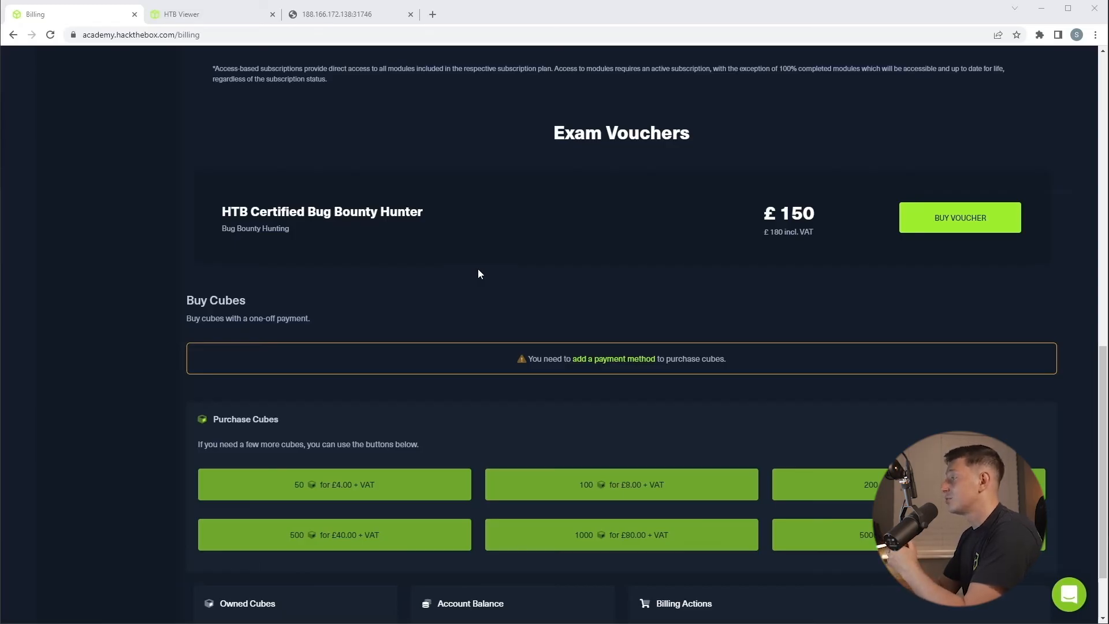
pyautogui.scroll(3)
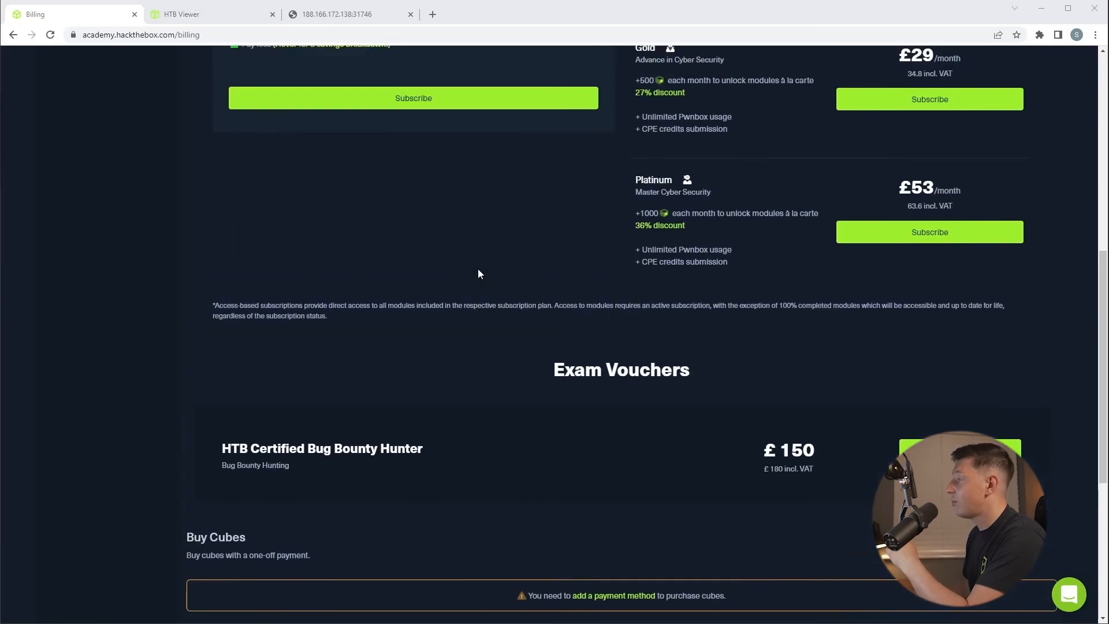
pyautogui.scroll(3)
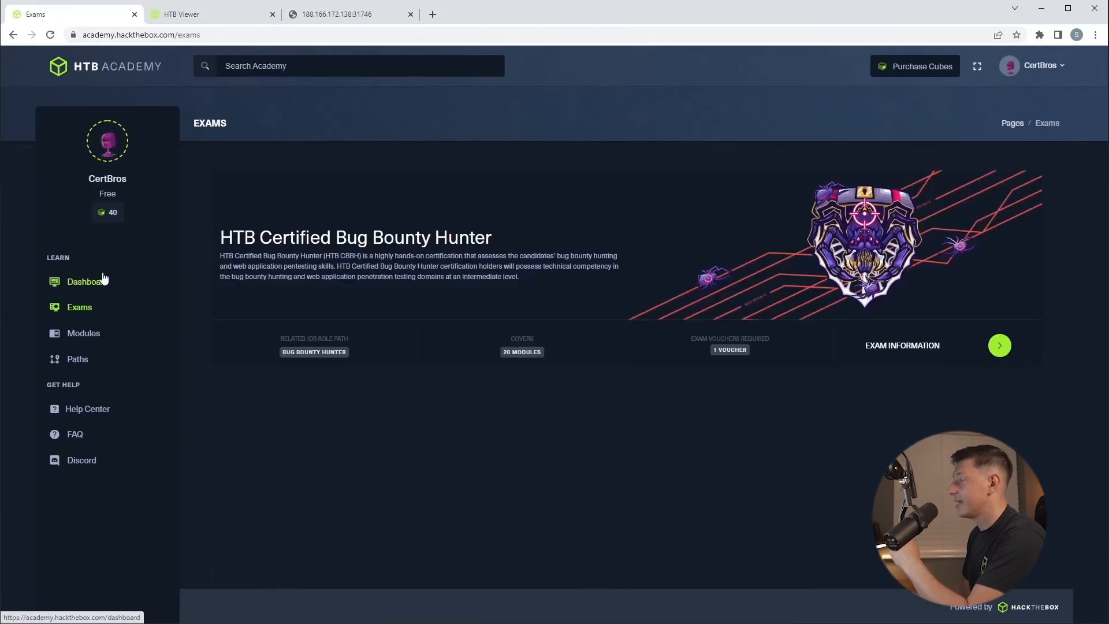
pyautogui.moveTo(188, 291)
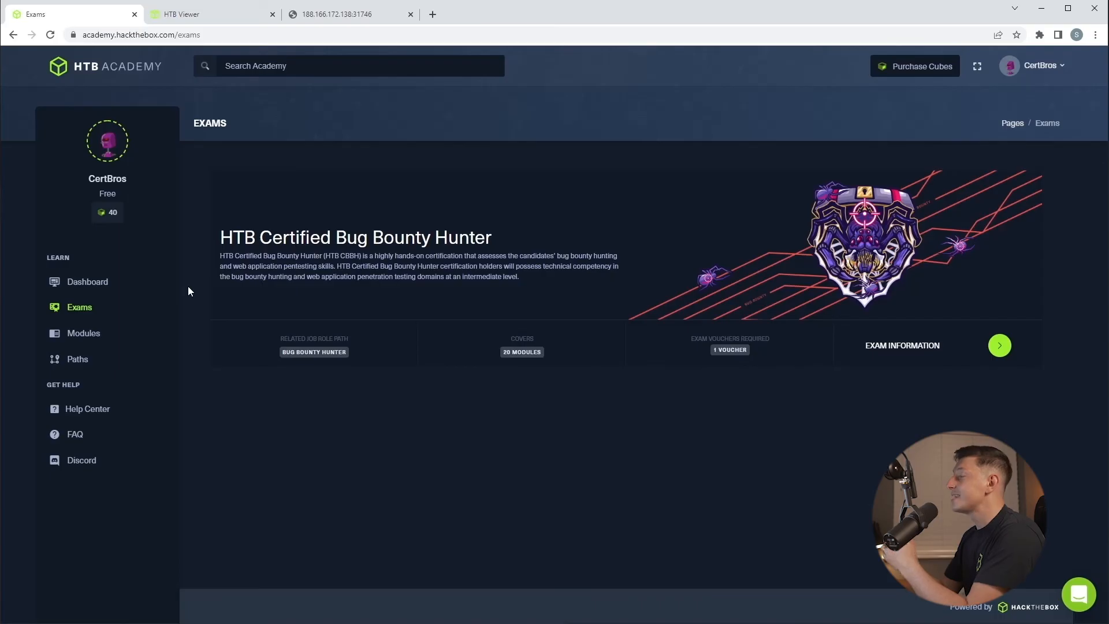